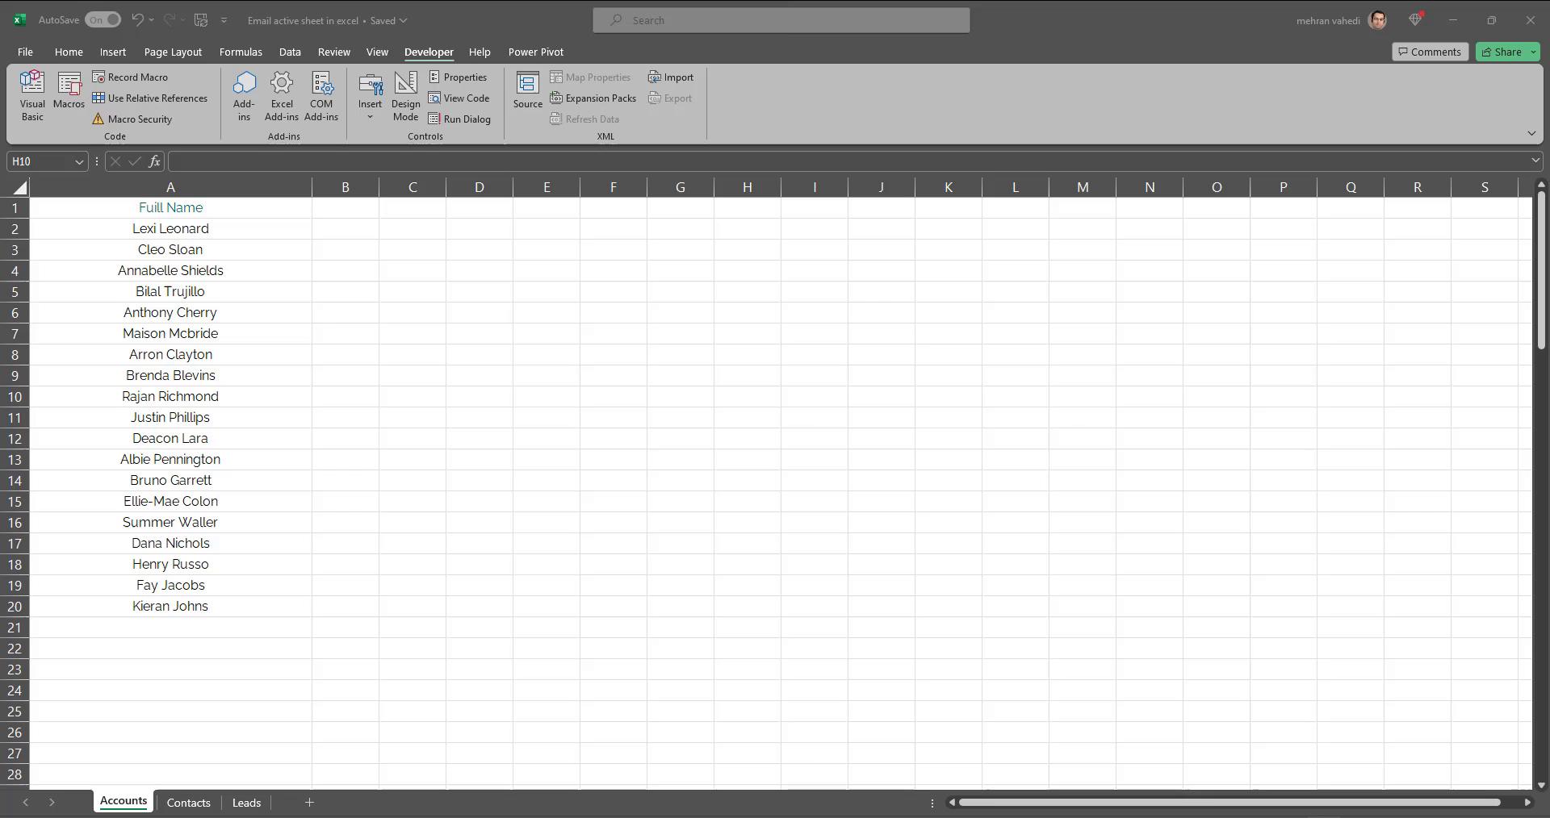
mouse_move(297, 329)
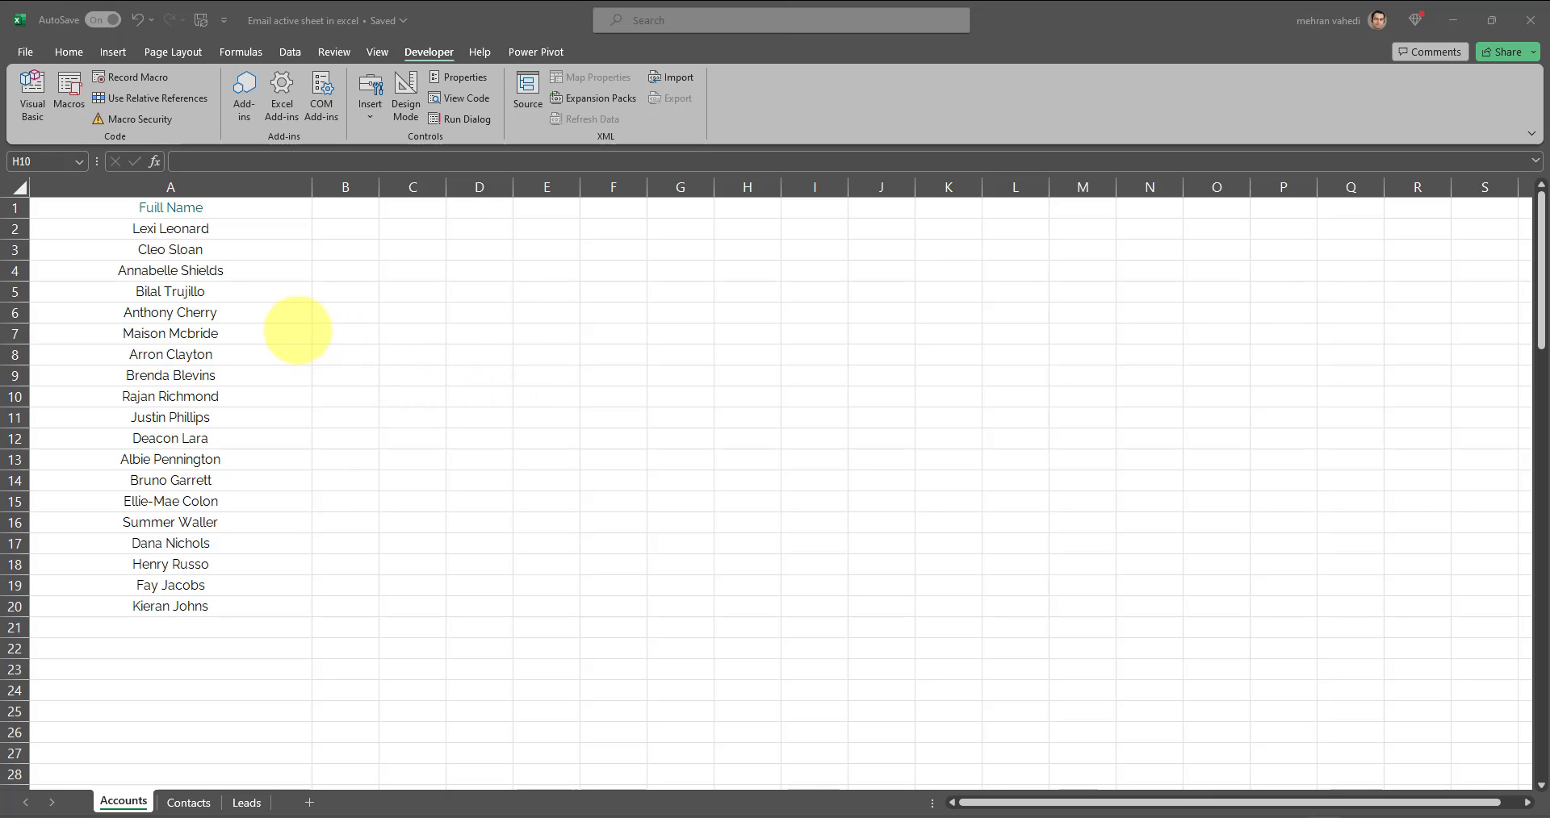
mouse_move(378, 670)
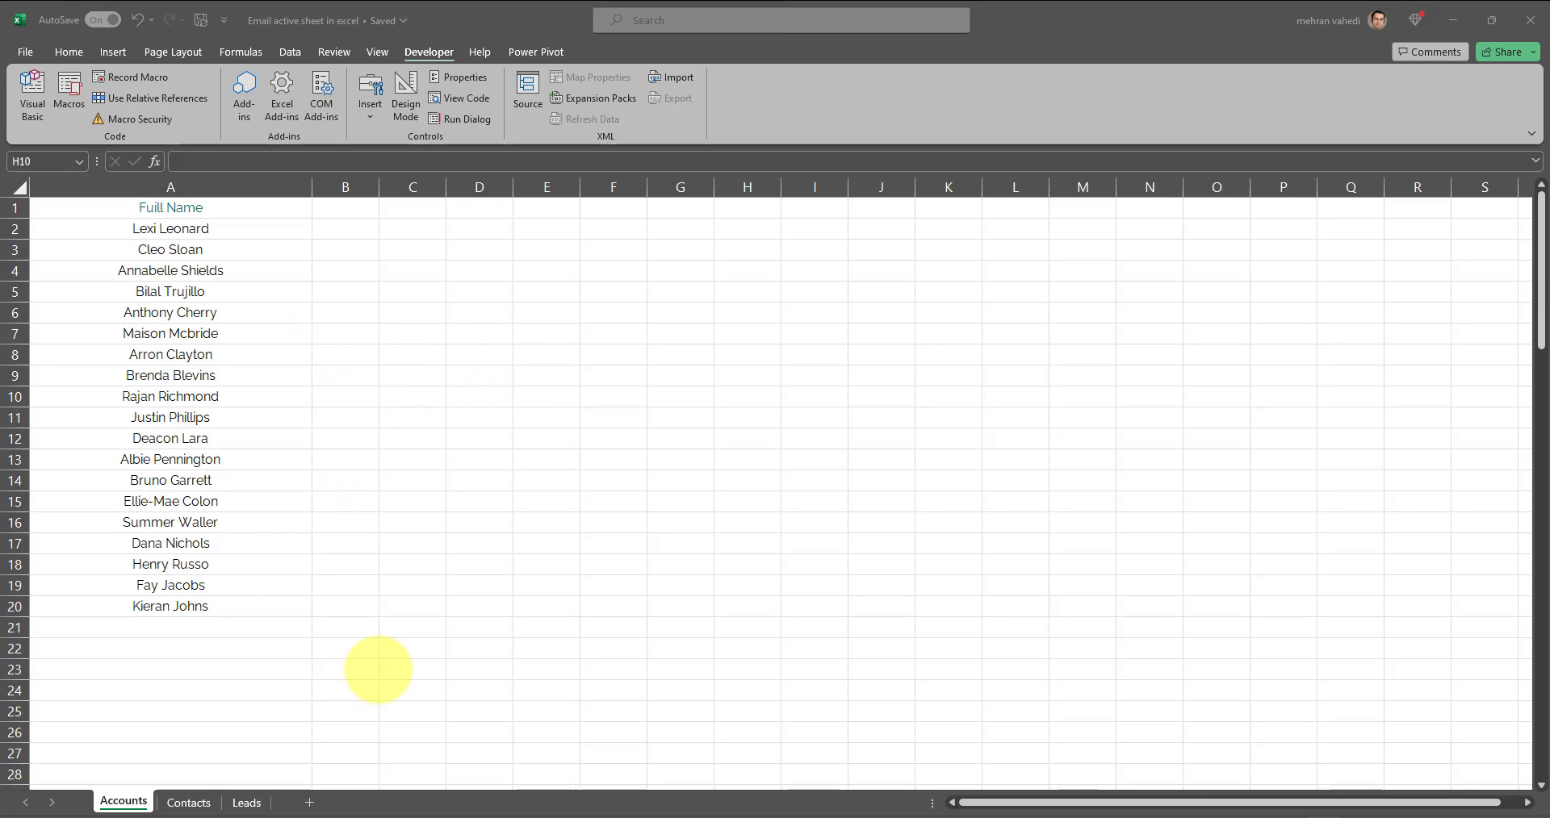
mouse_move(187, 802)
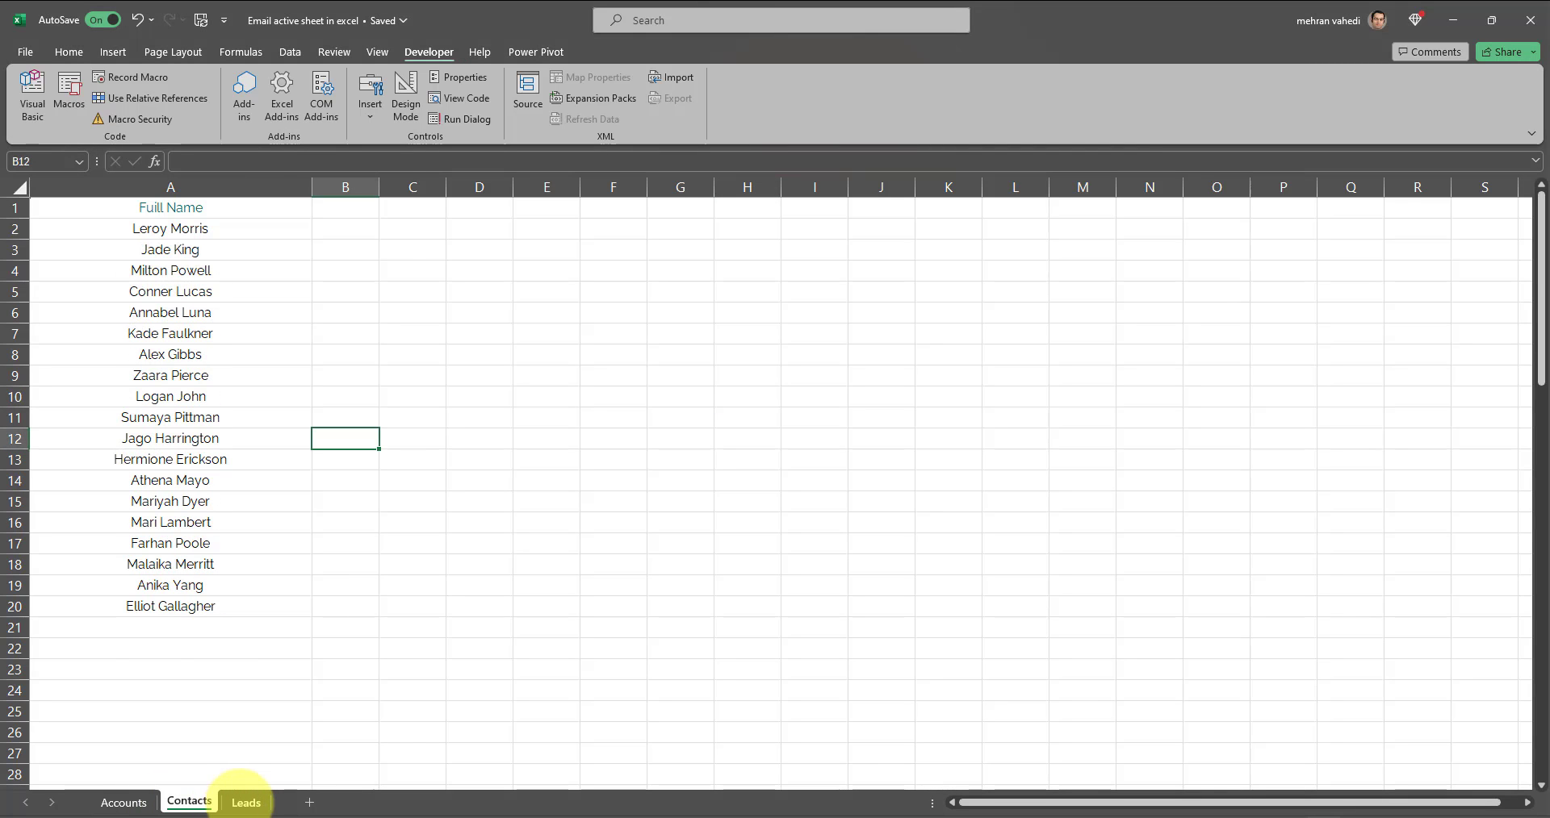
- Return to the Accounts sheet and enable the Developer tab through Customize Ribbon options
click(123, 802)
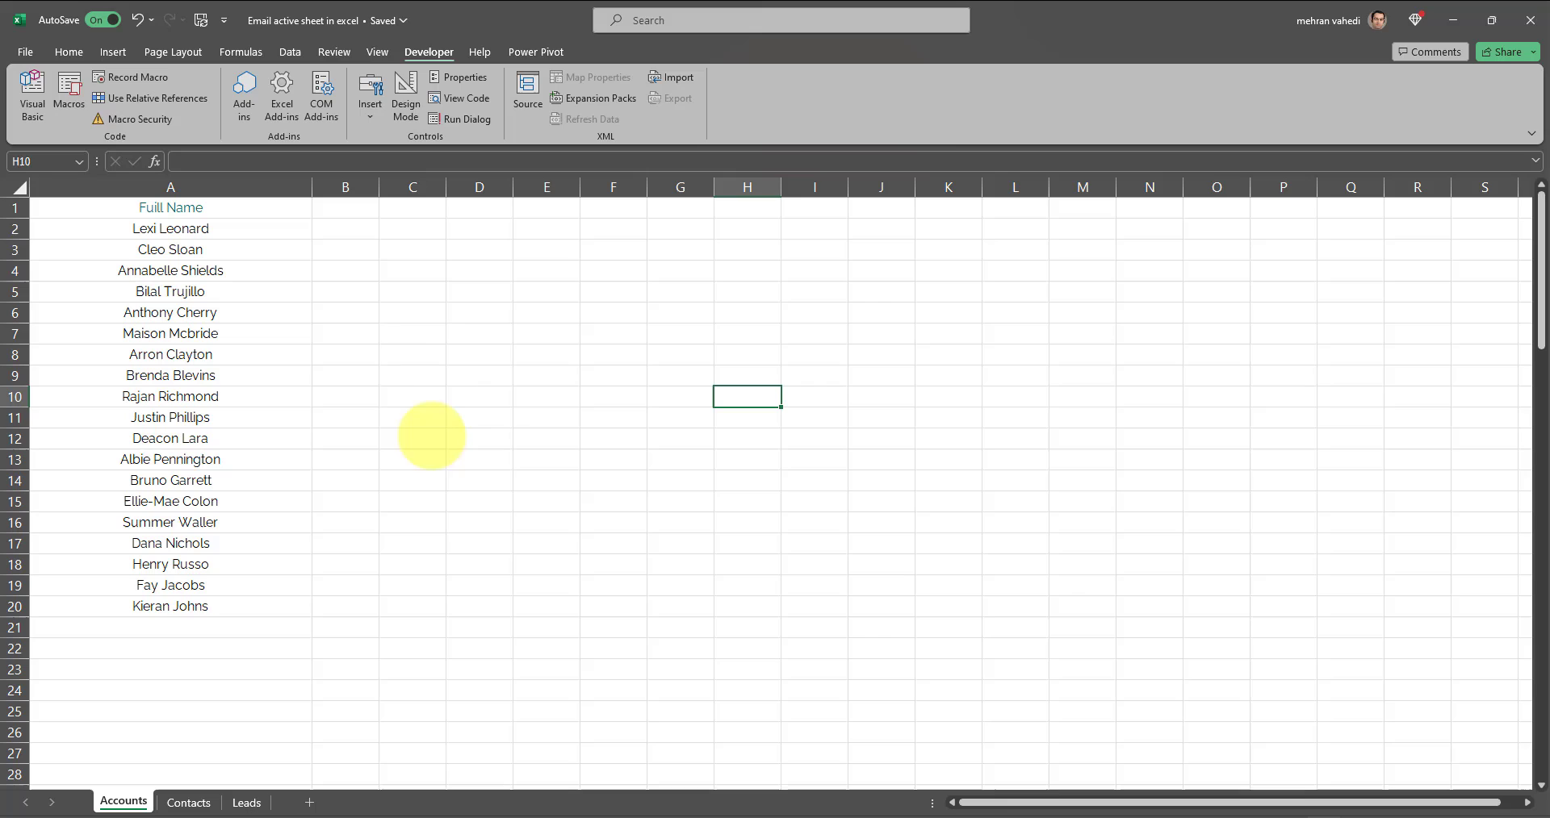
mouse_move(423, 327)
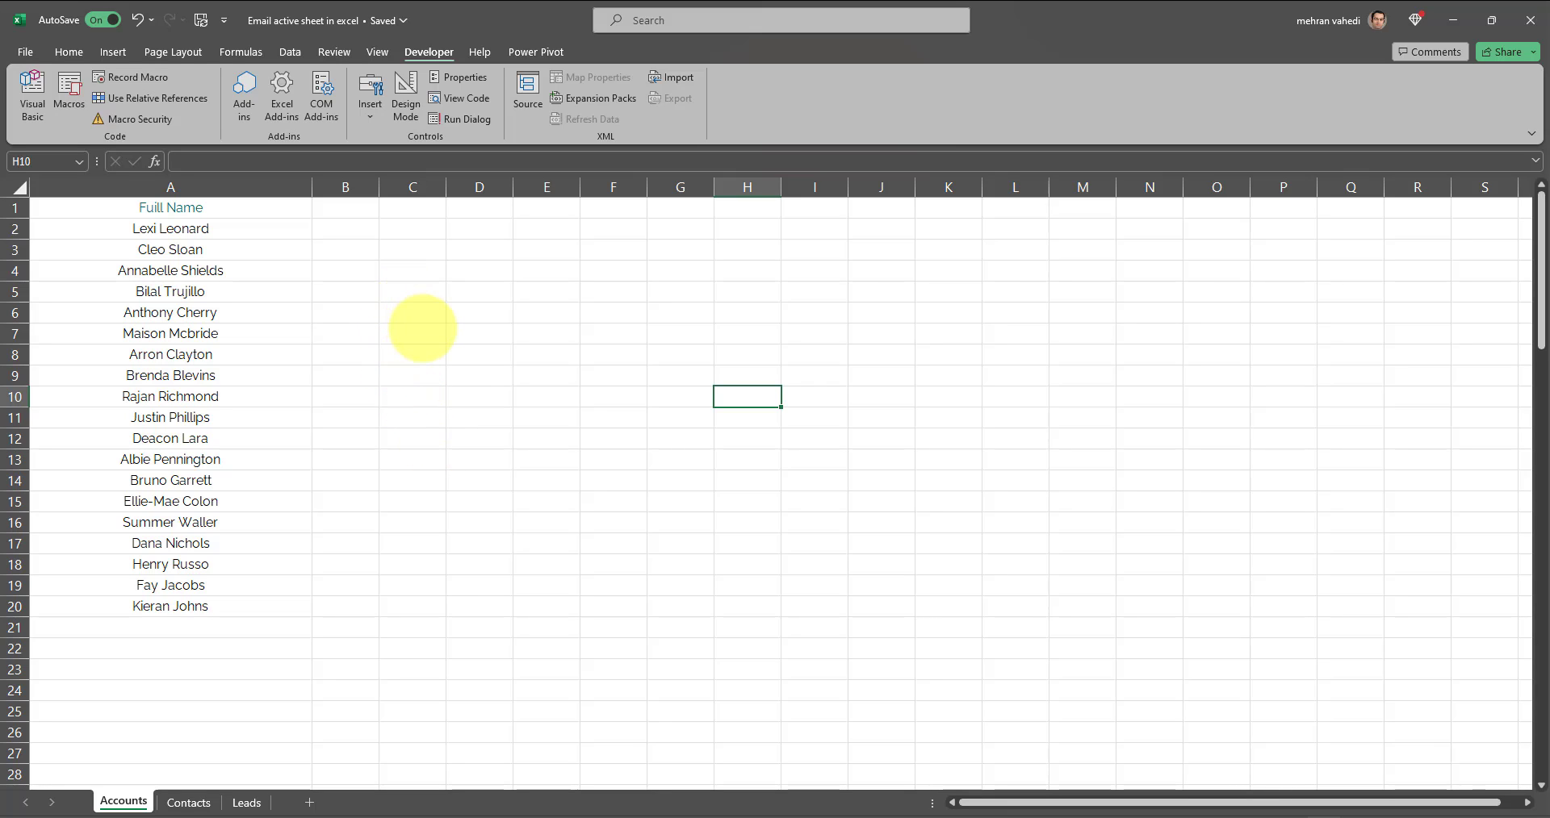
mouse_move(358, 386)
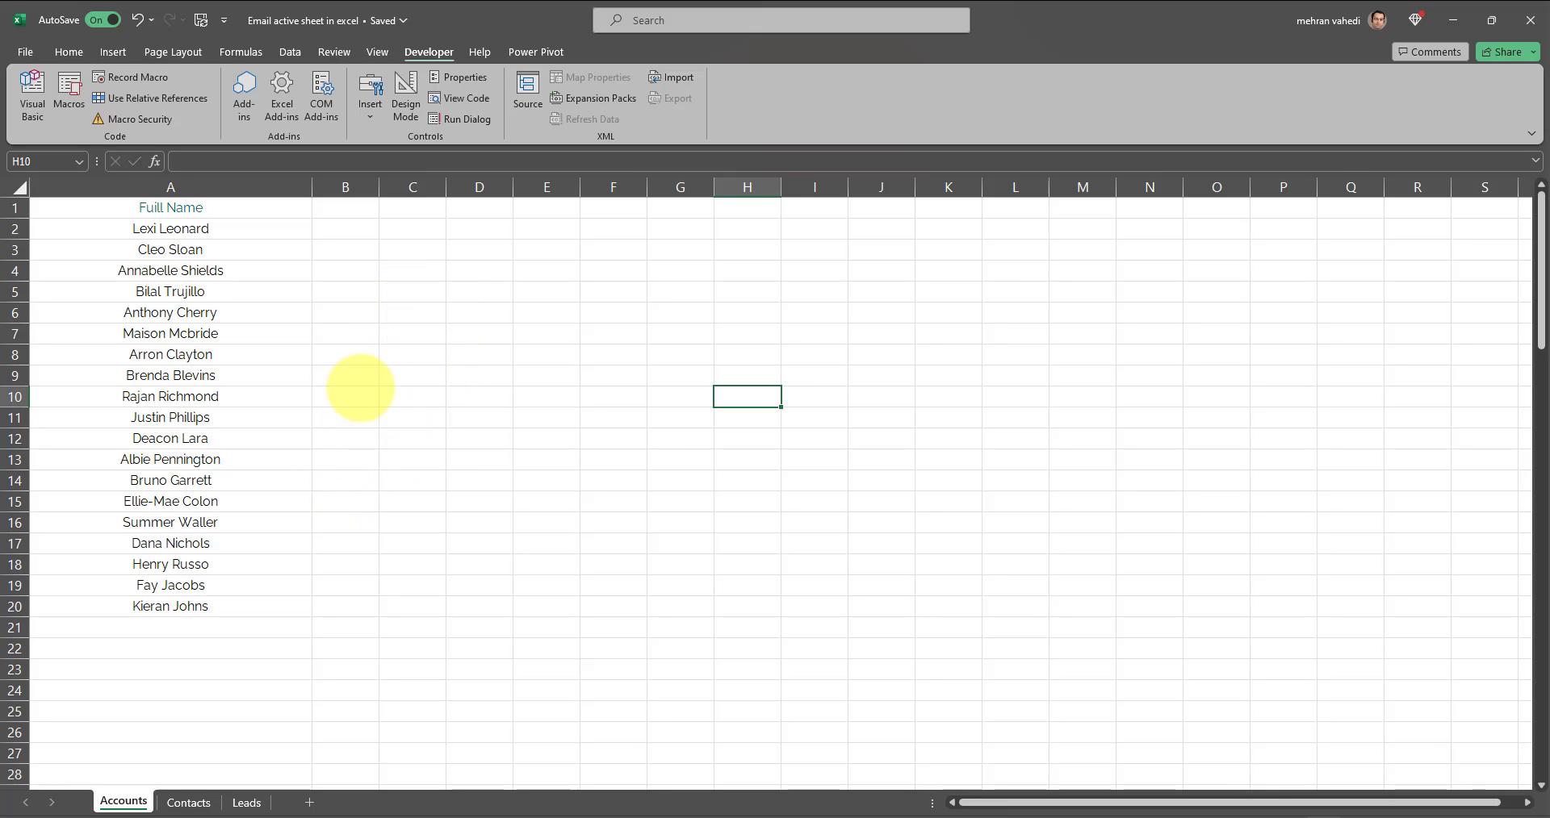
mouse_move(430, 387)
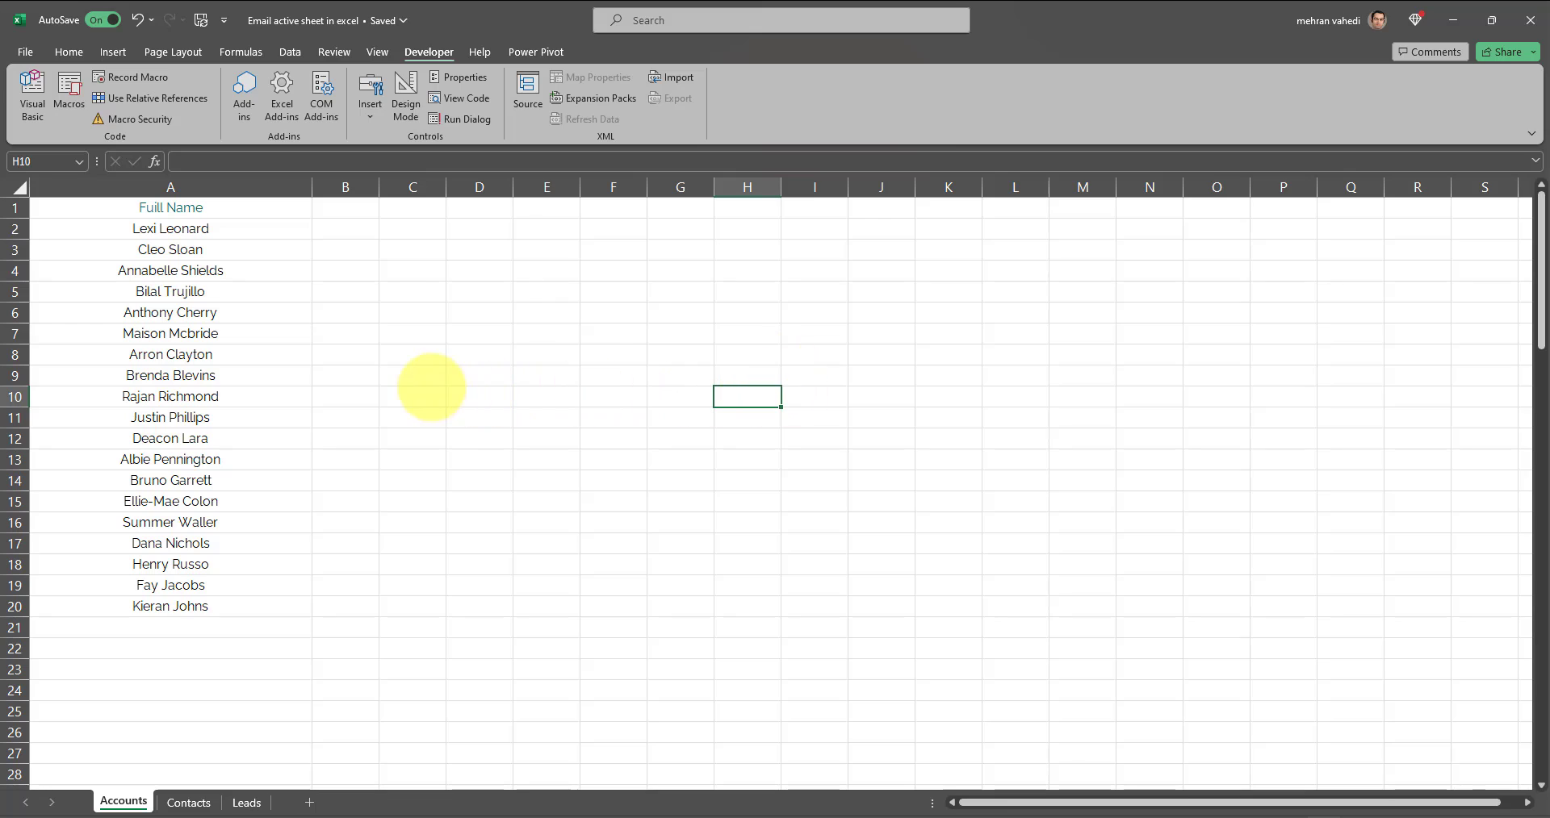
mouse_move(363, 458)
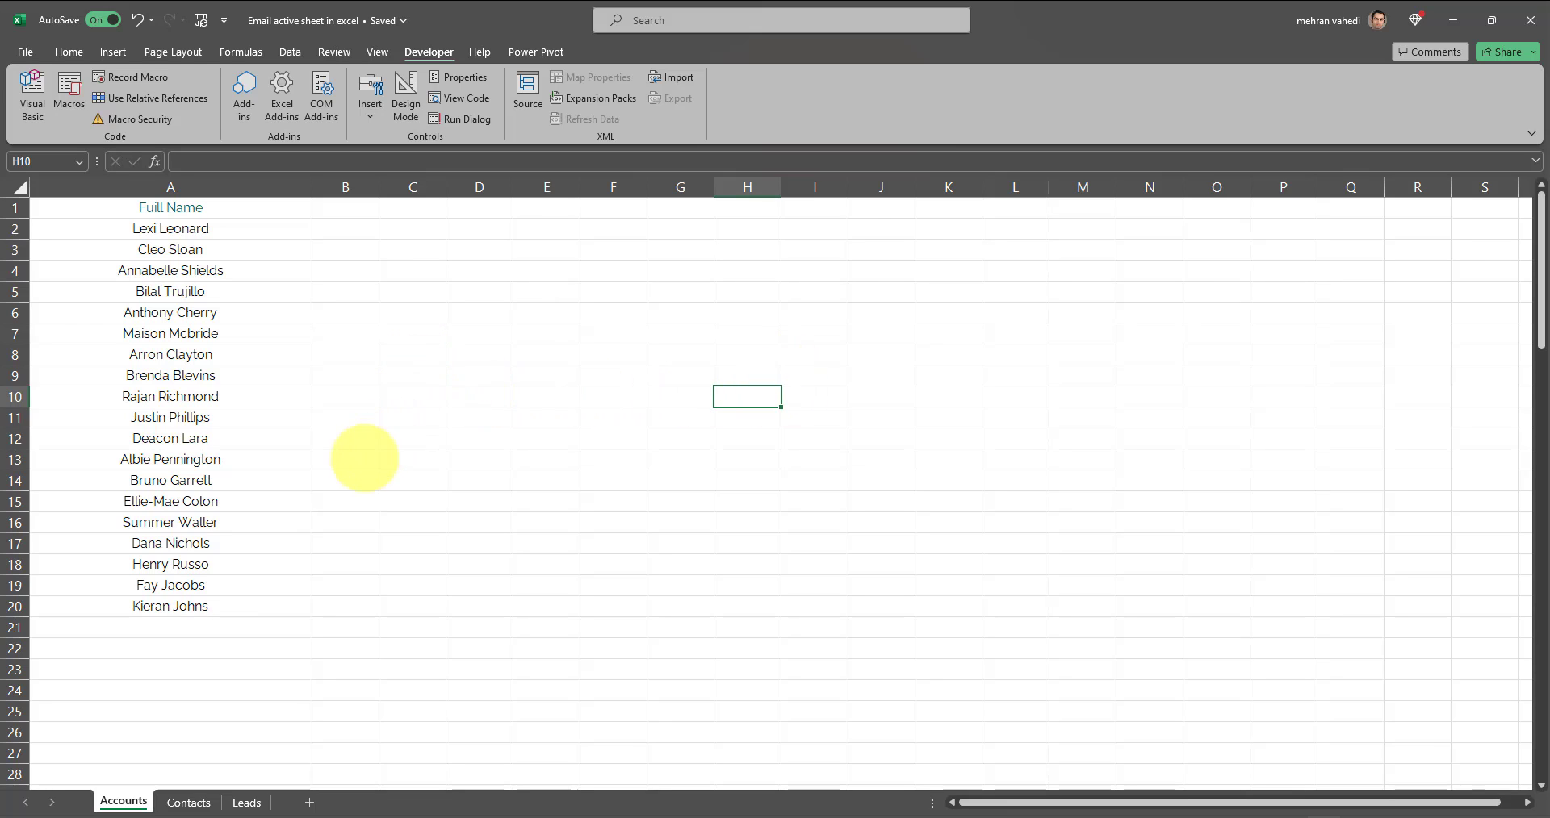
mouse_move(486, 385)
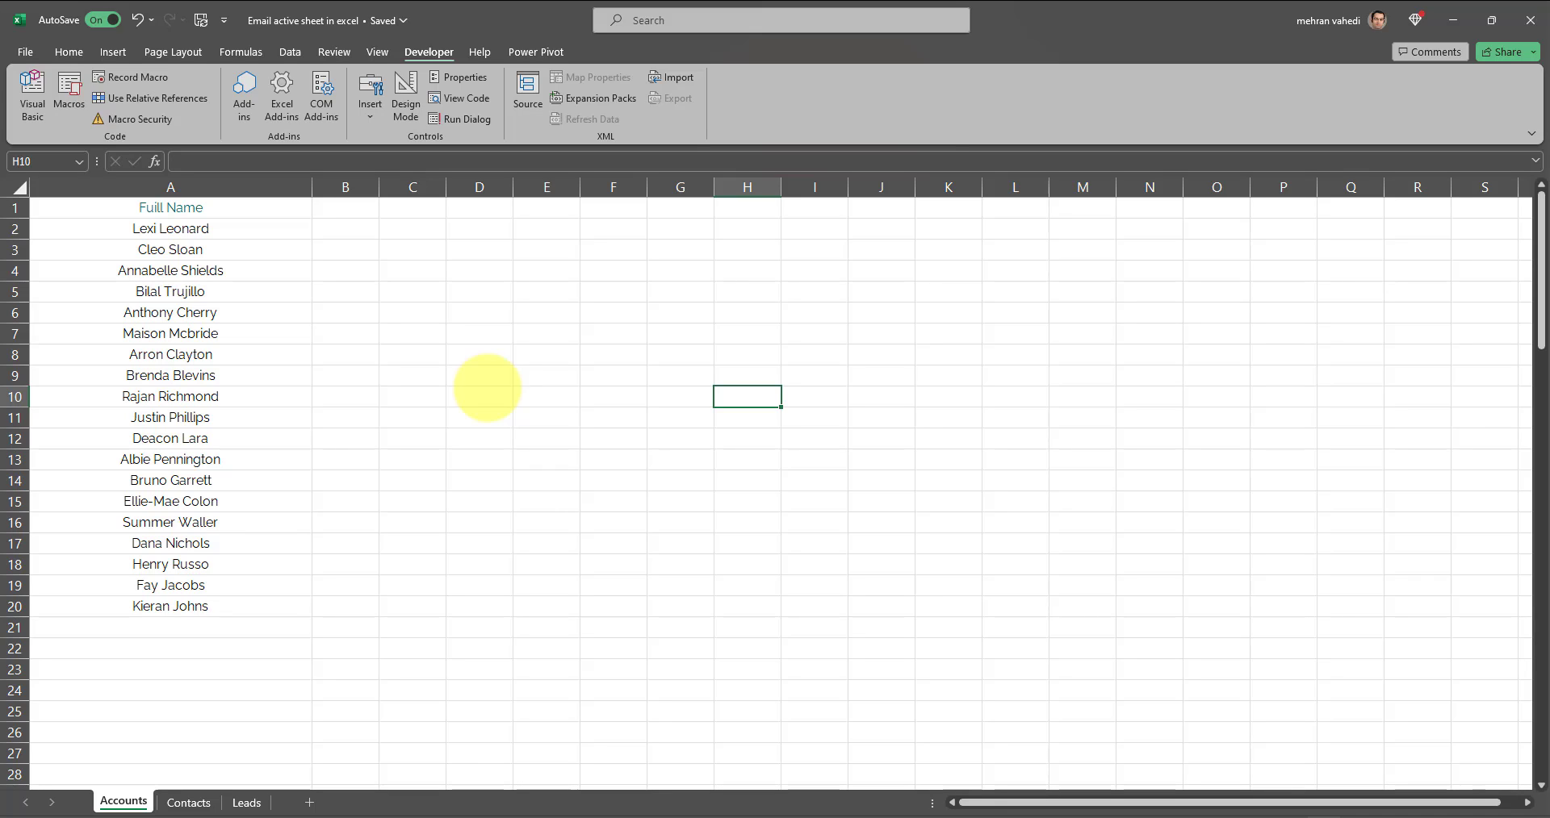
mouse_move(417, 360)
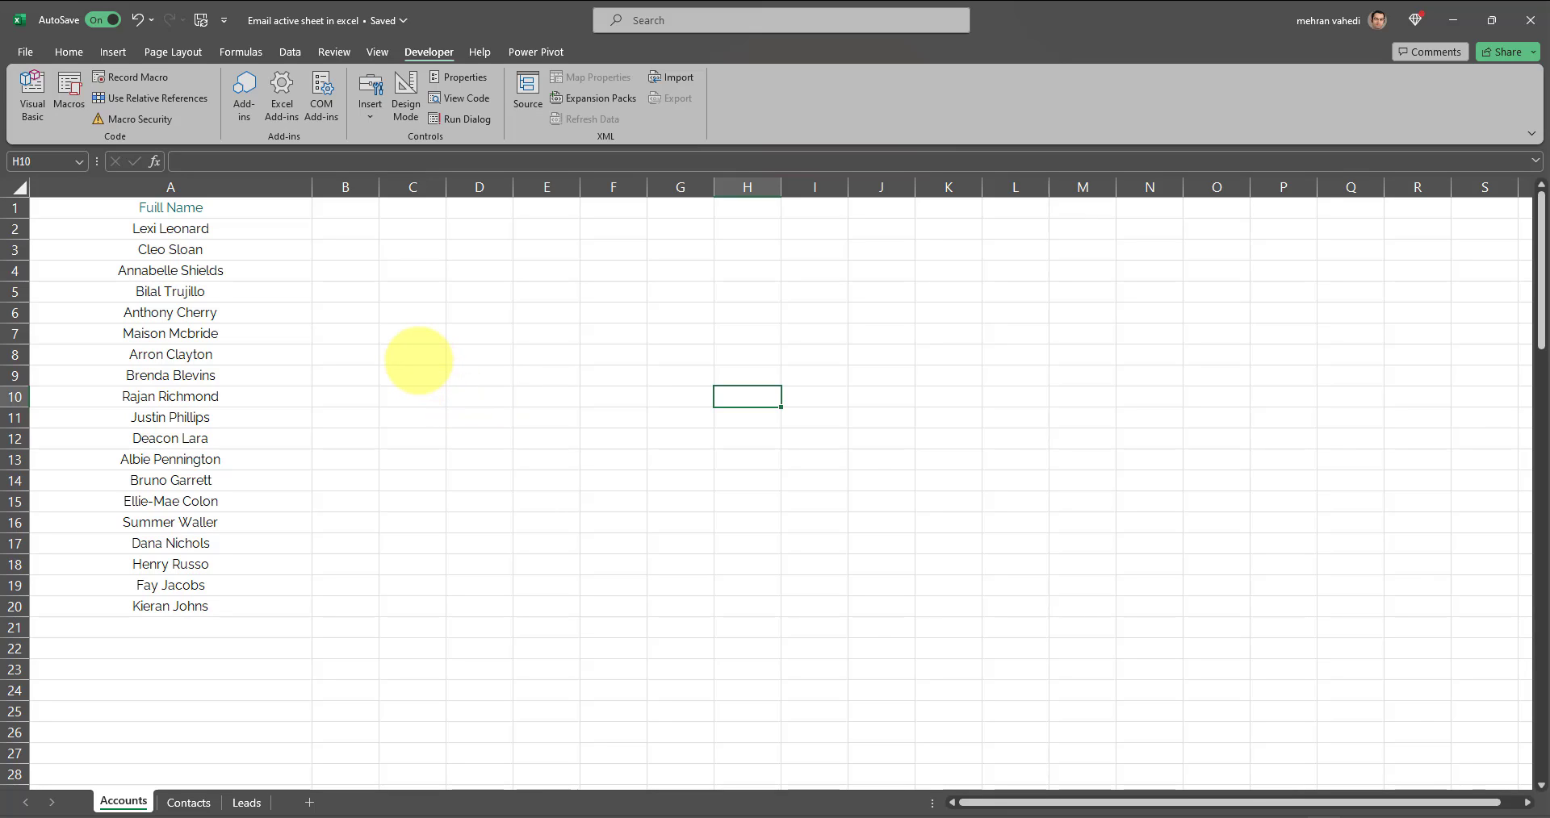
mouse_move(442, 305)
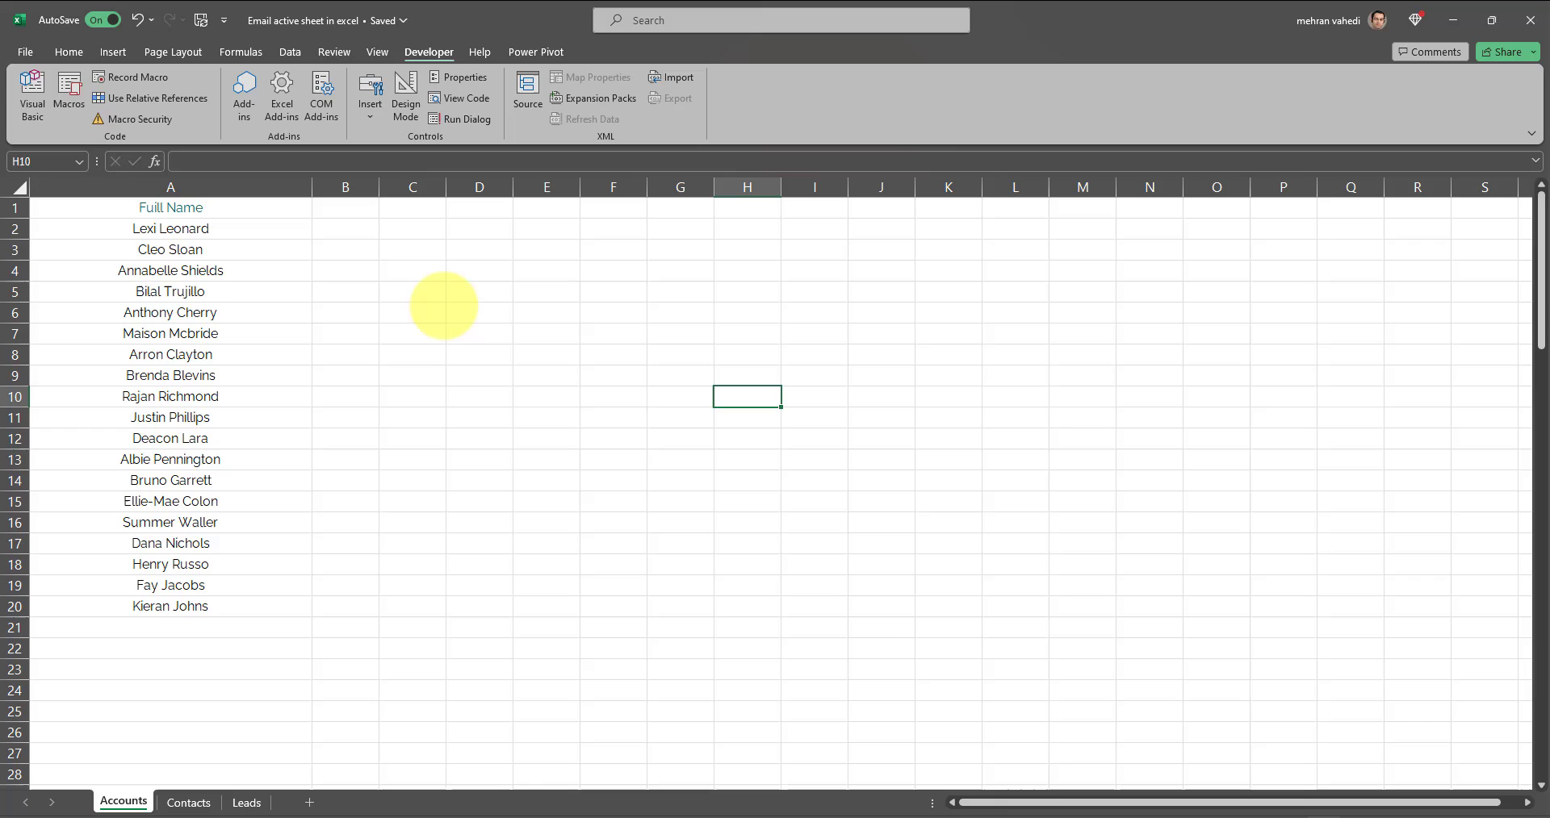
mouse_move(460, 294)
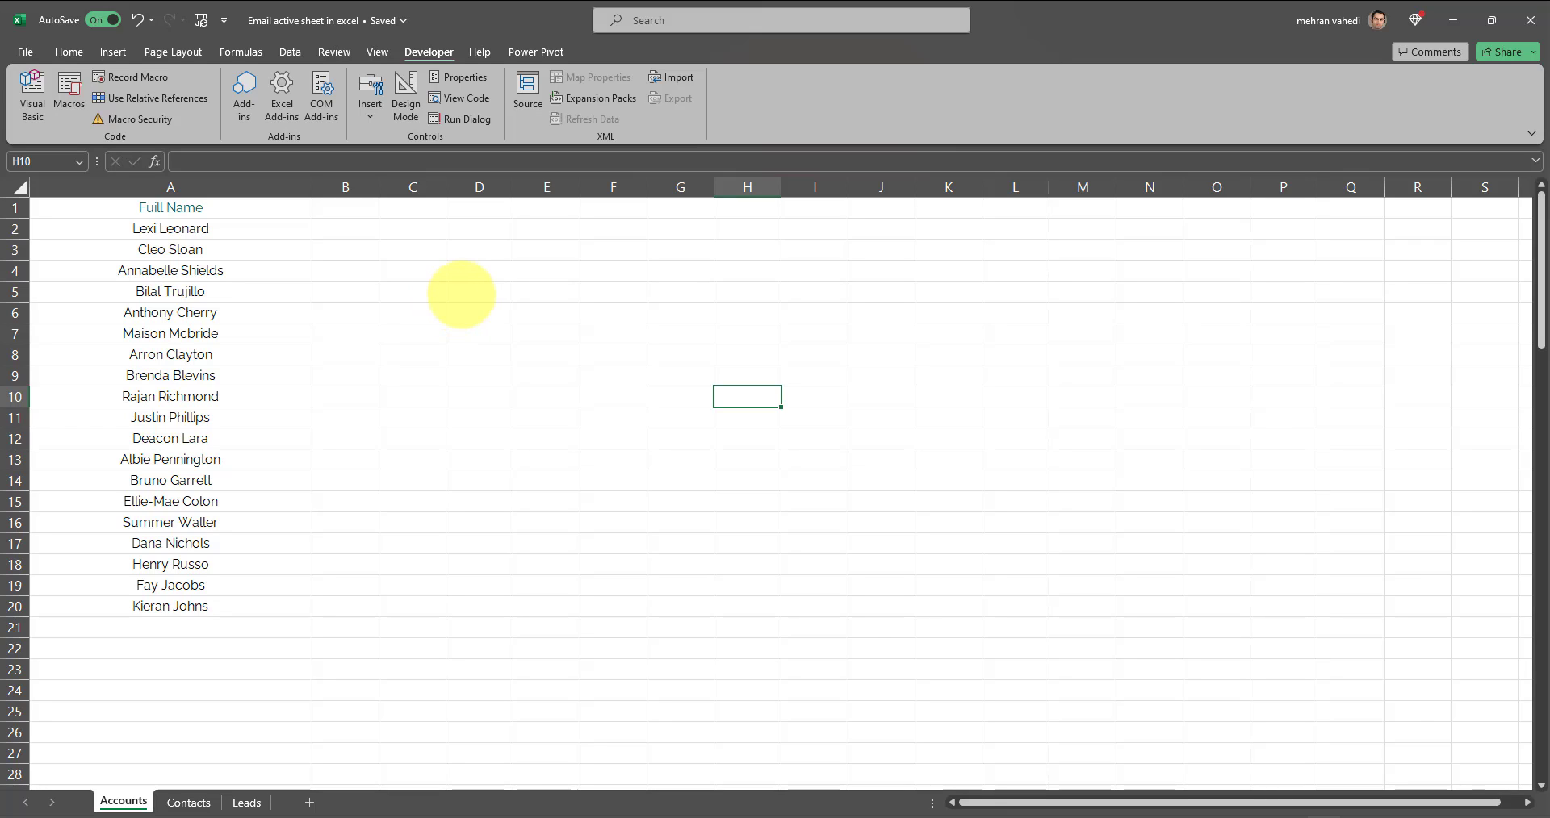
mouse_move(470, 289)
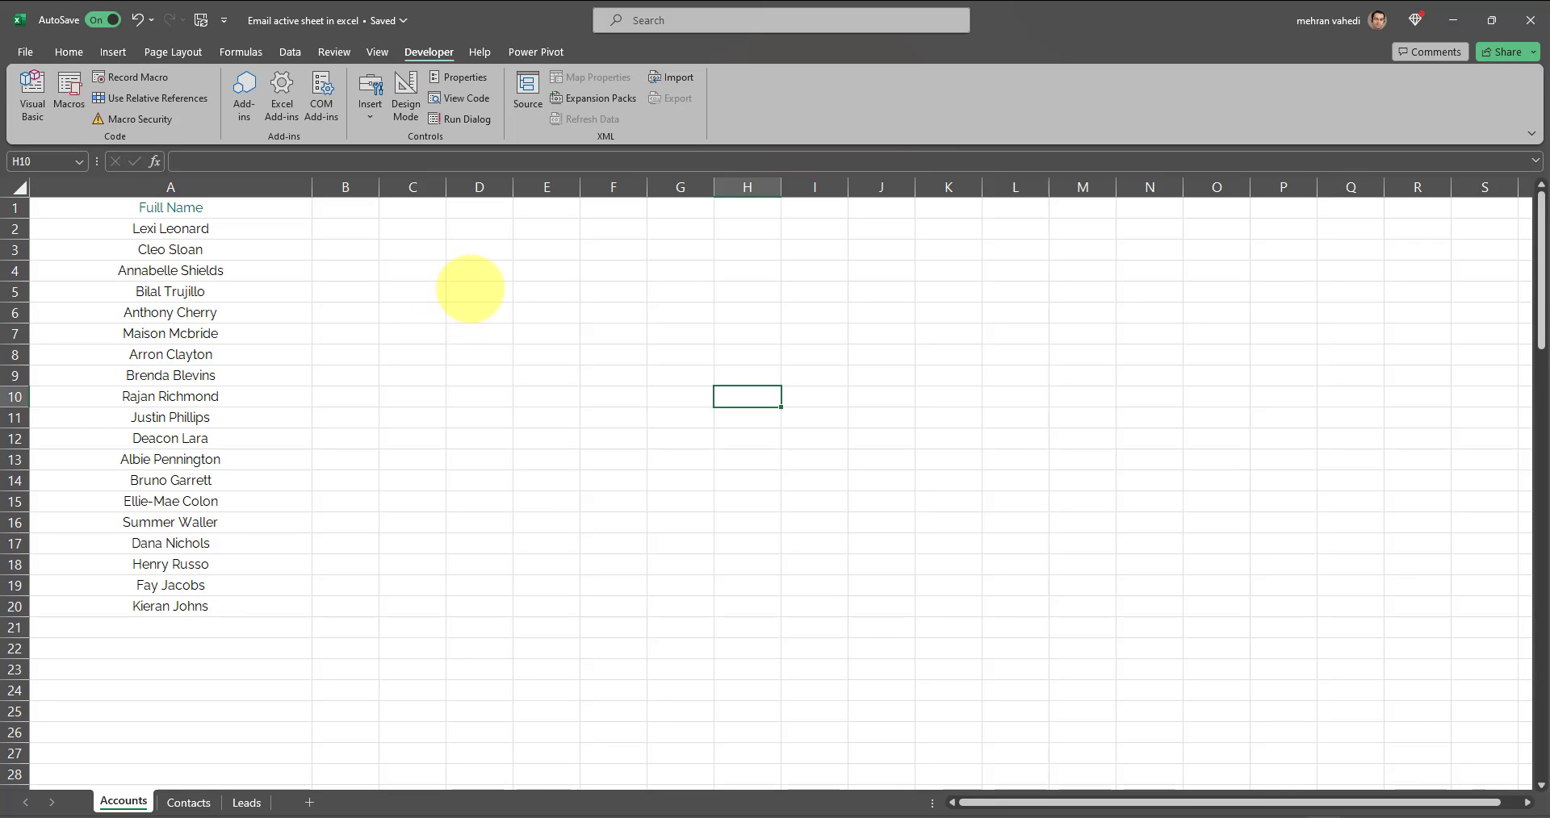
click(478, 291)
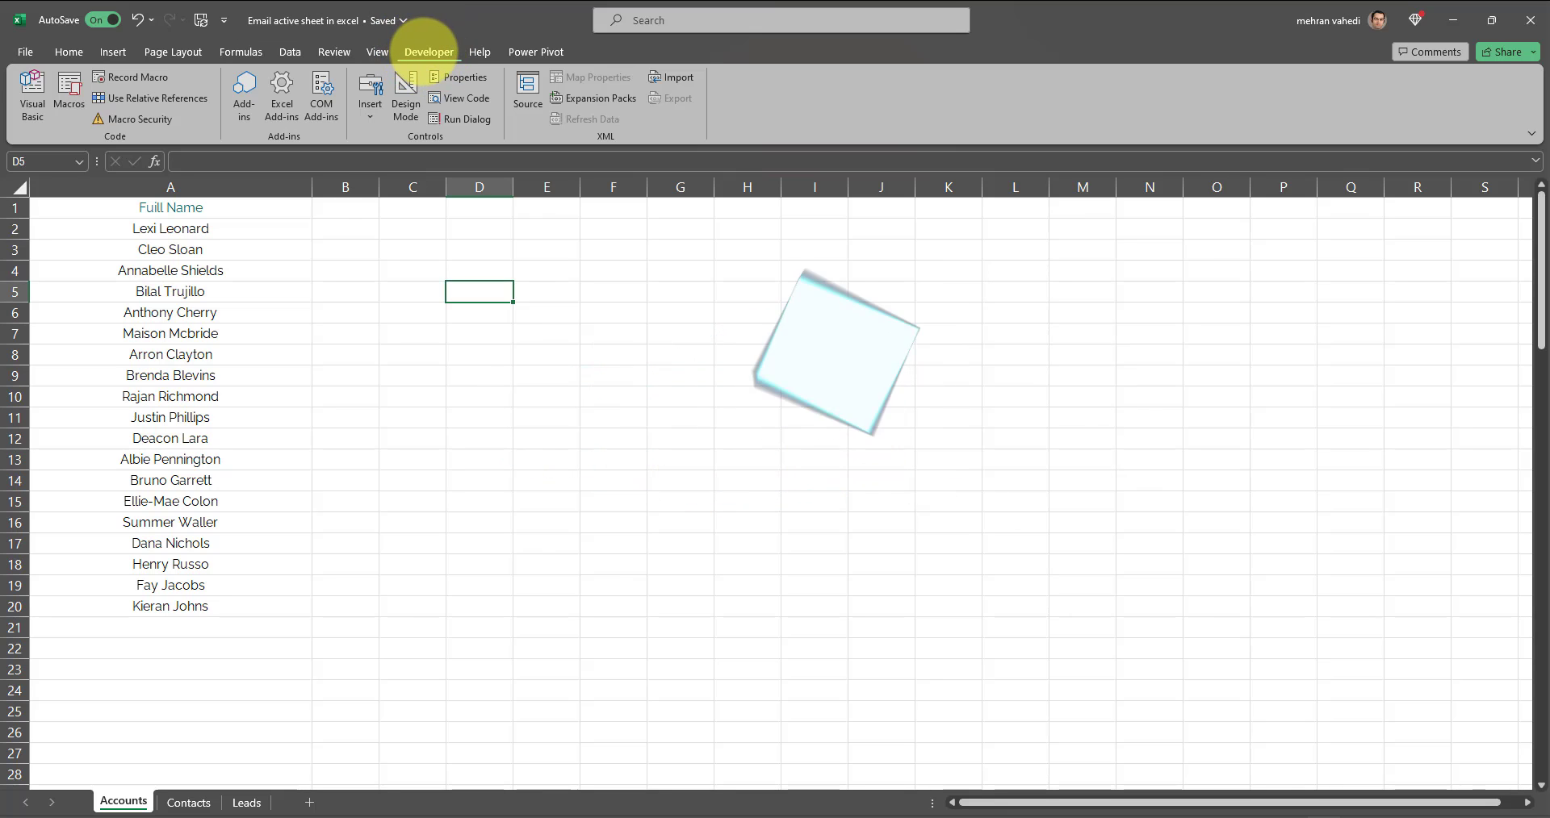
click(24, 52)
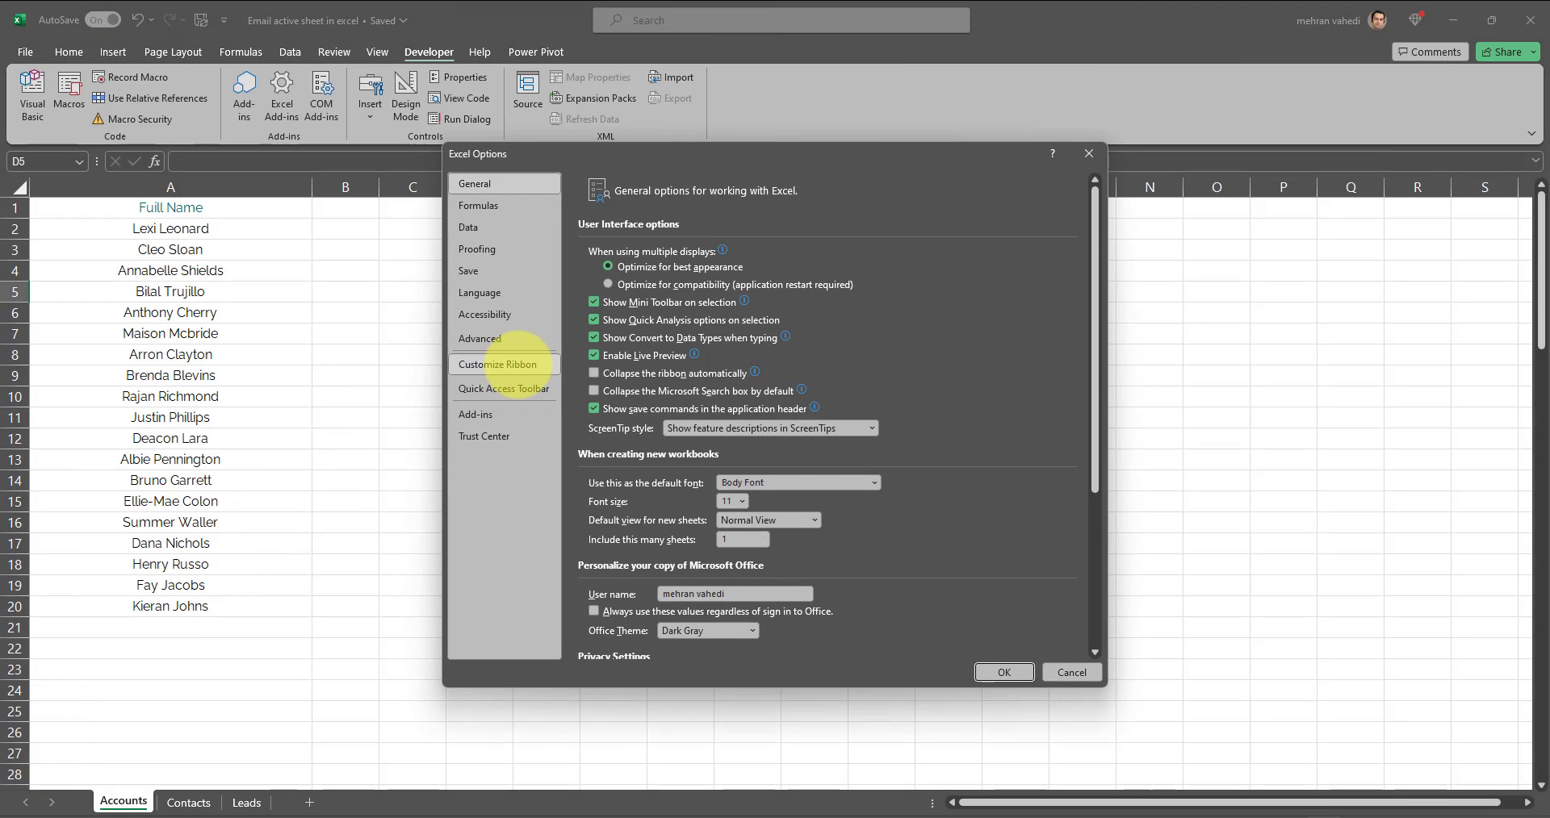
click(498, 363)
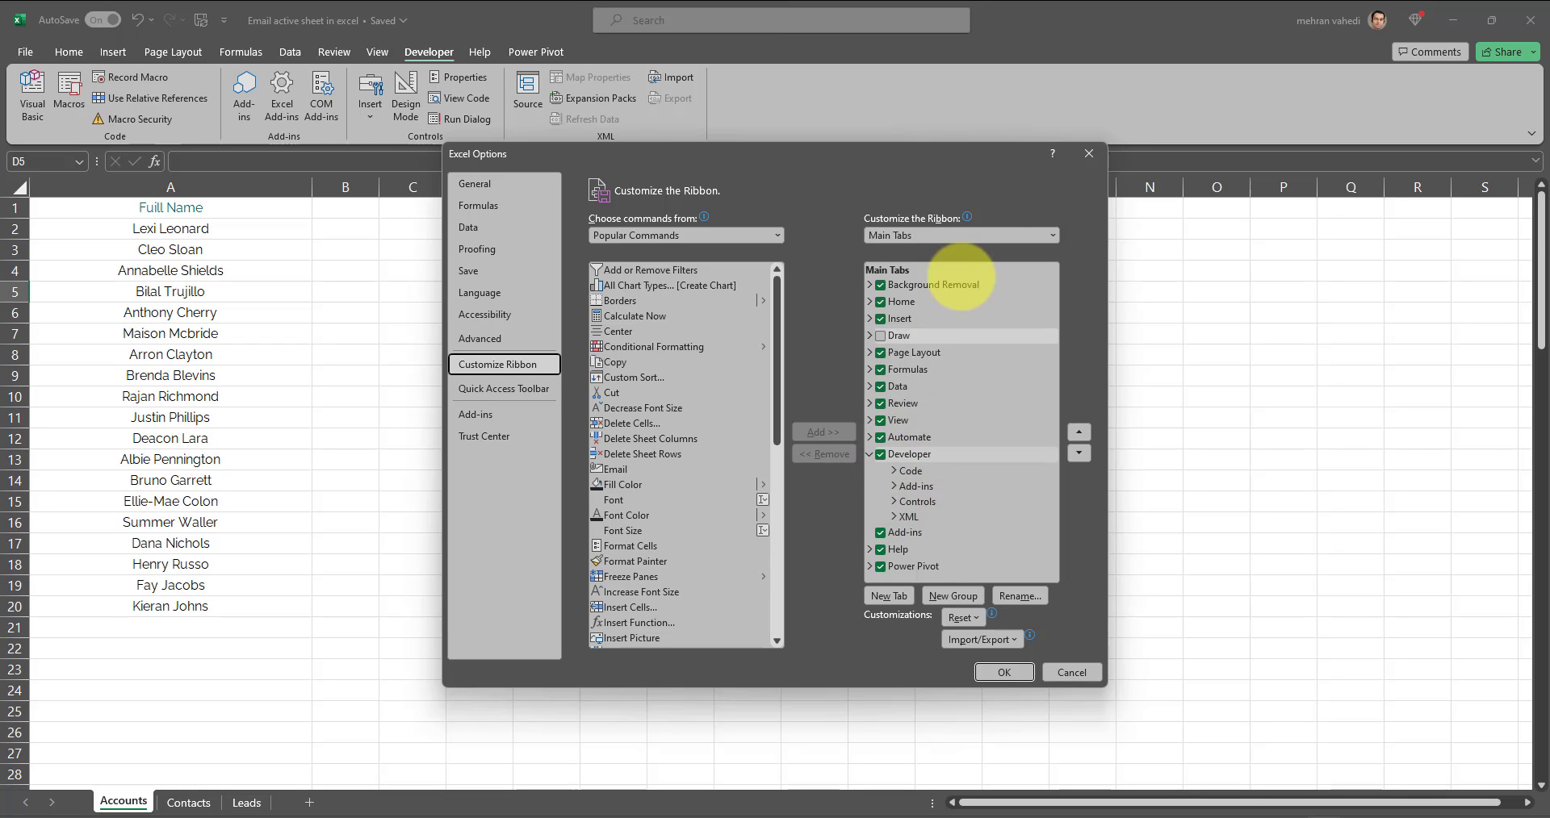
click(1003, 672)
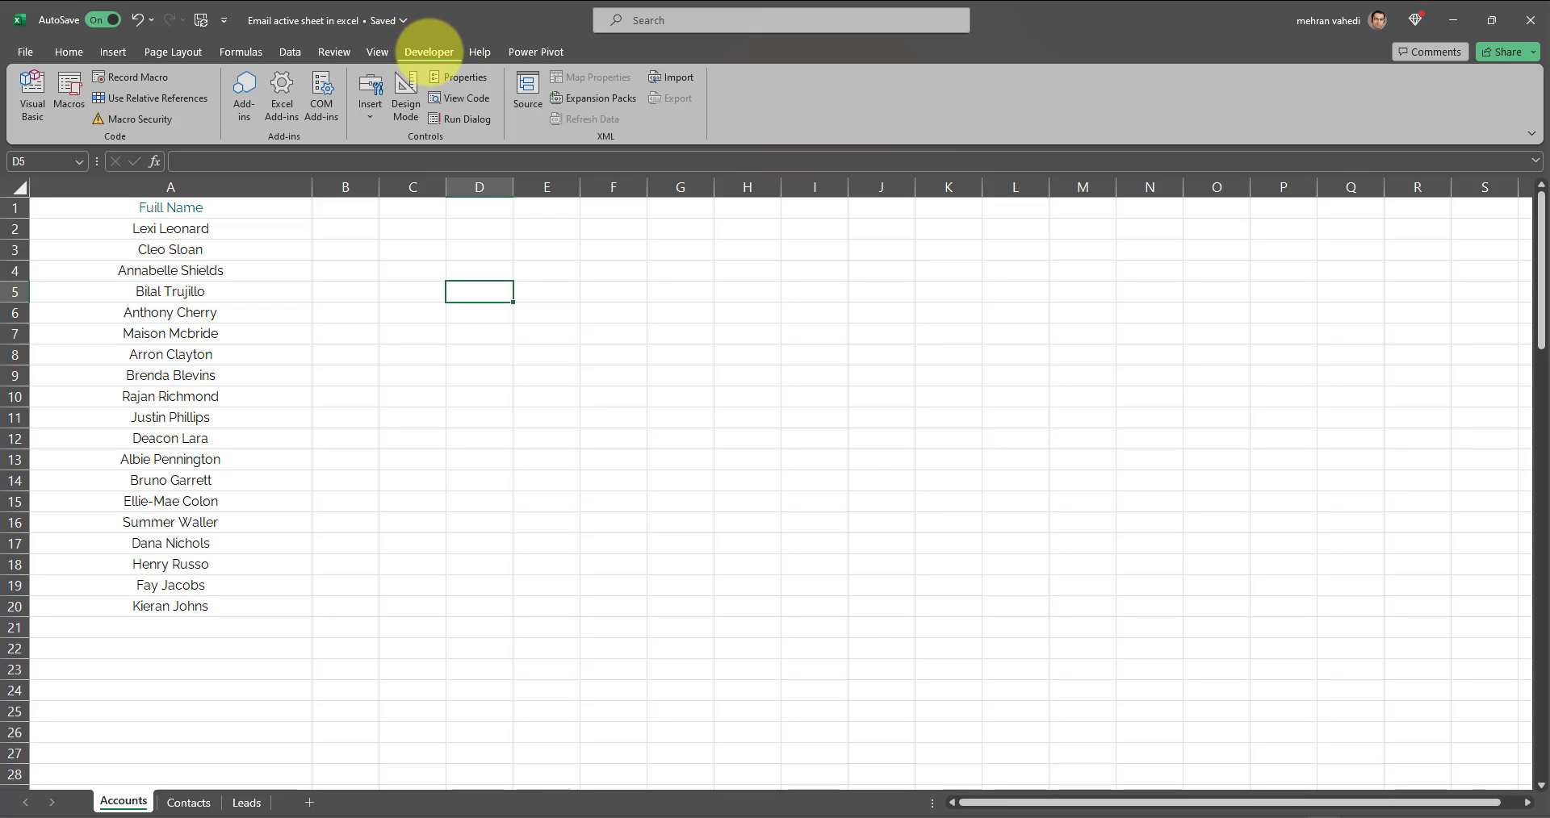
mouse_move(32, 94)
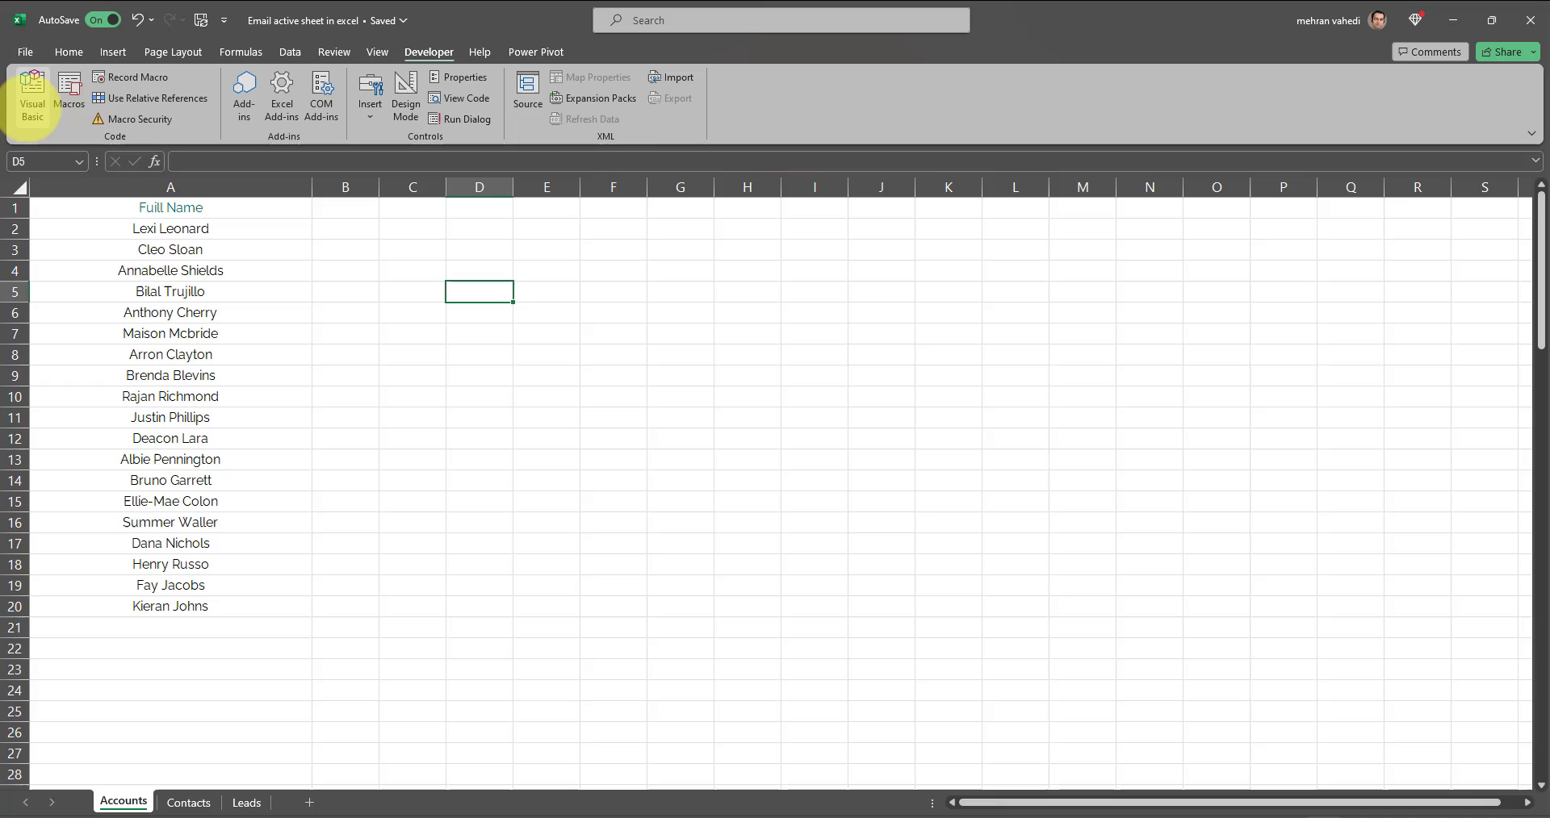
mouse_move(32, 94)
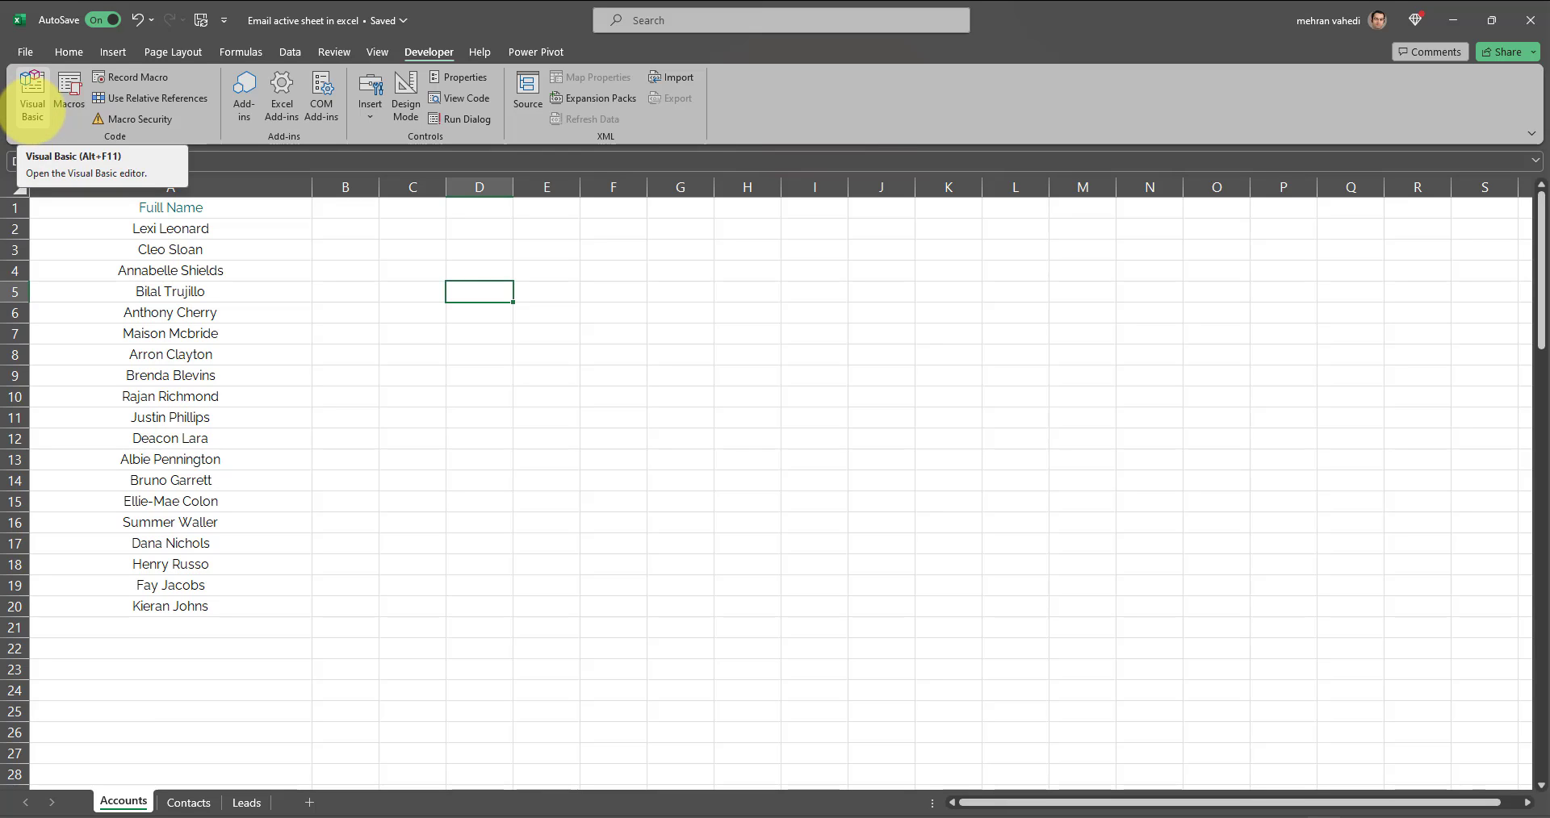
- Launch the Visual Basic editor and insert a new code module into the project
click(32, 94)
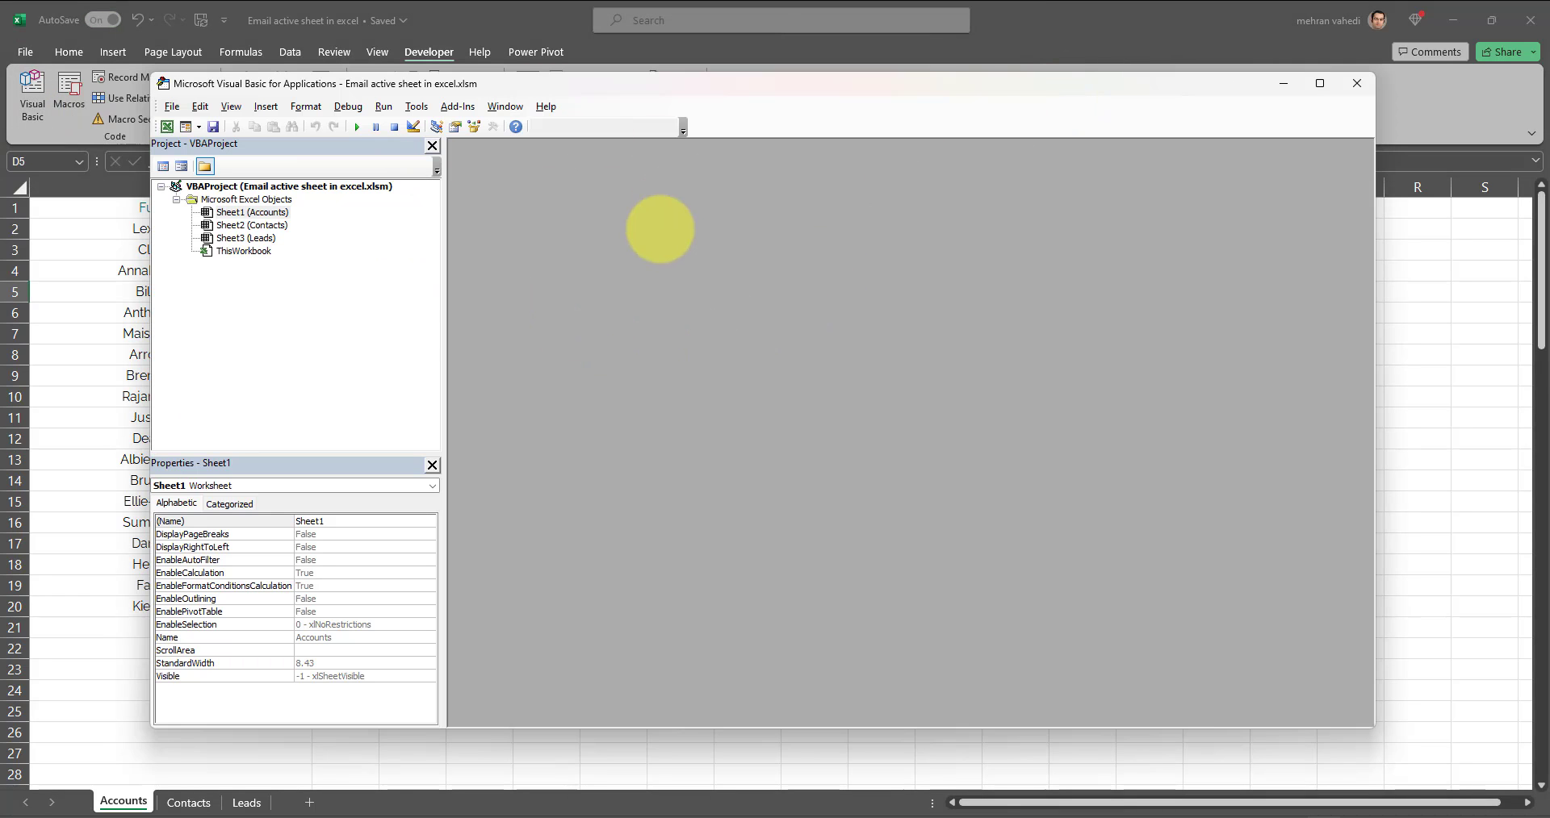
click(265, 106)
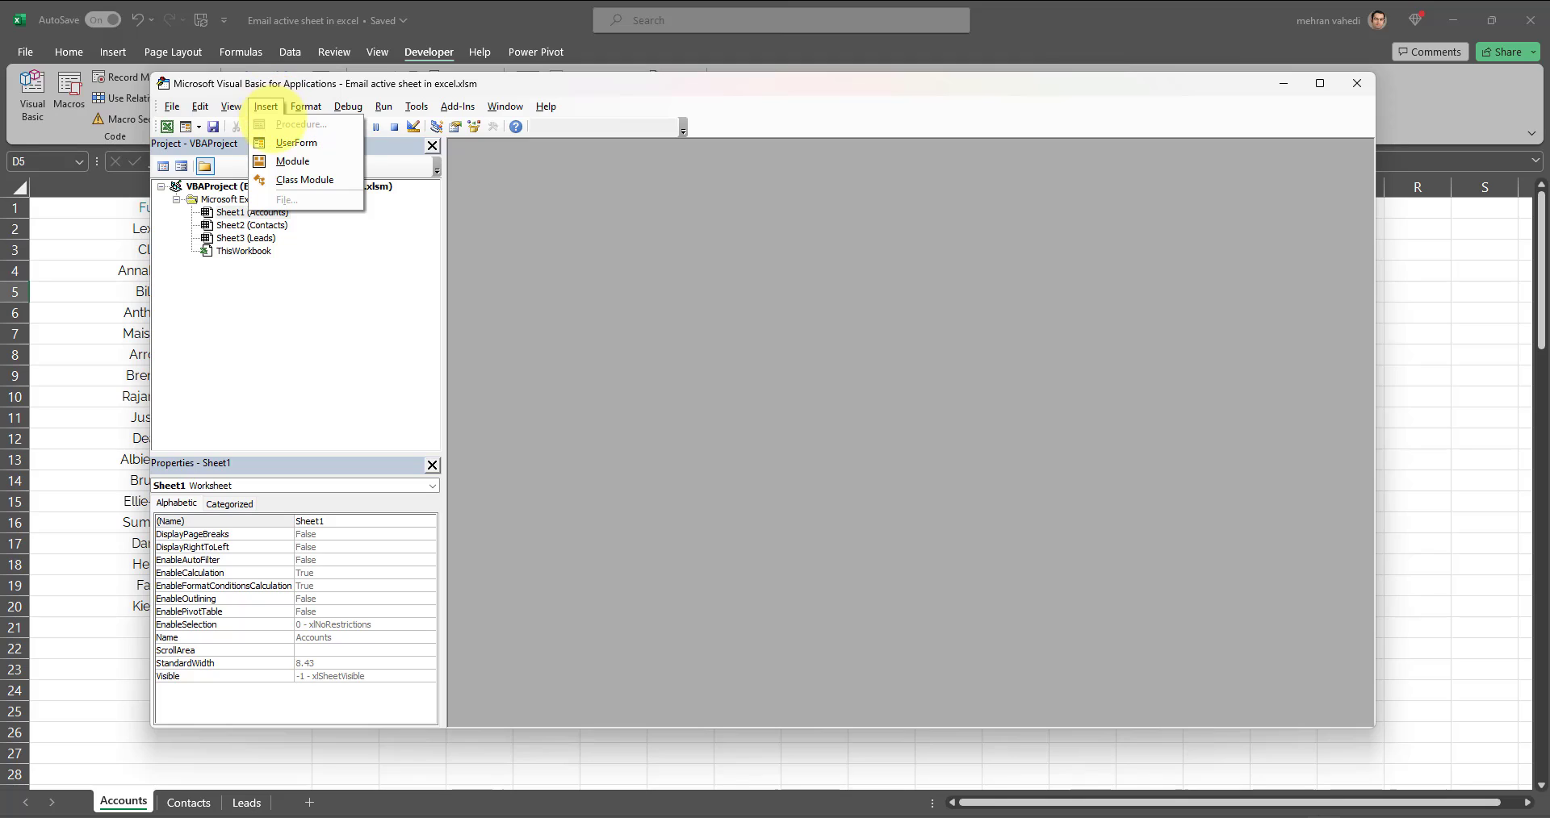
click(290, 162)
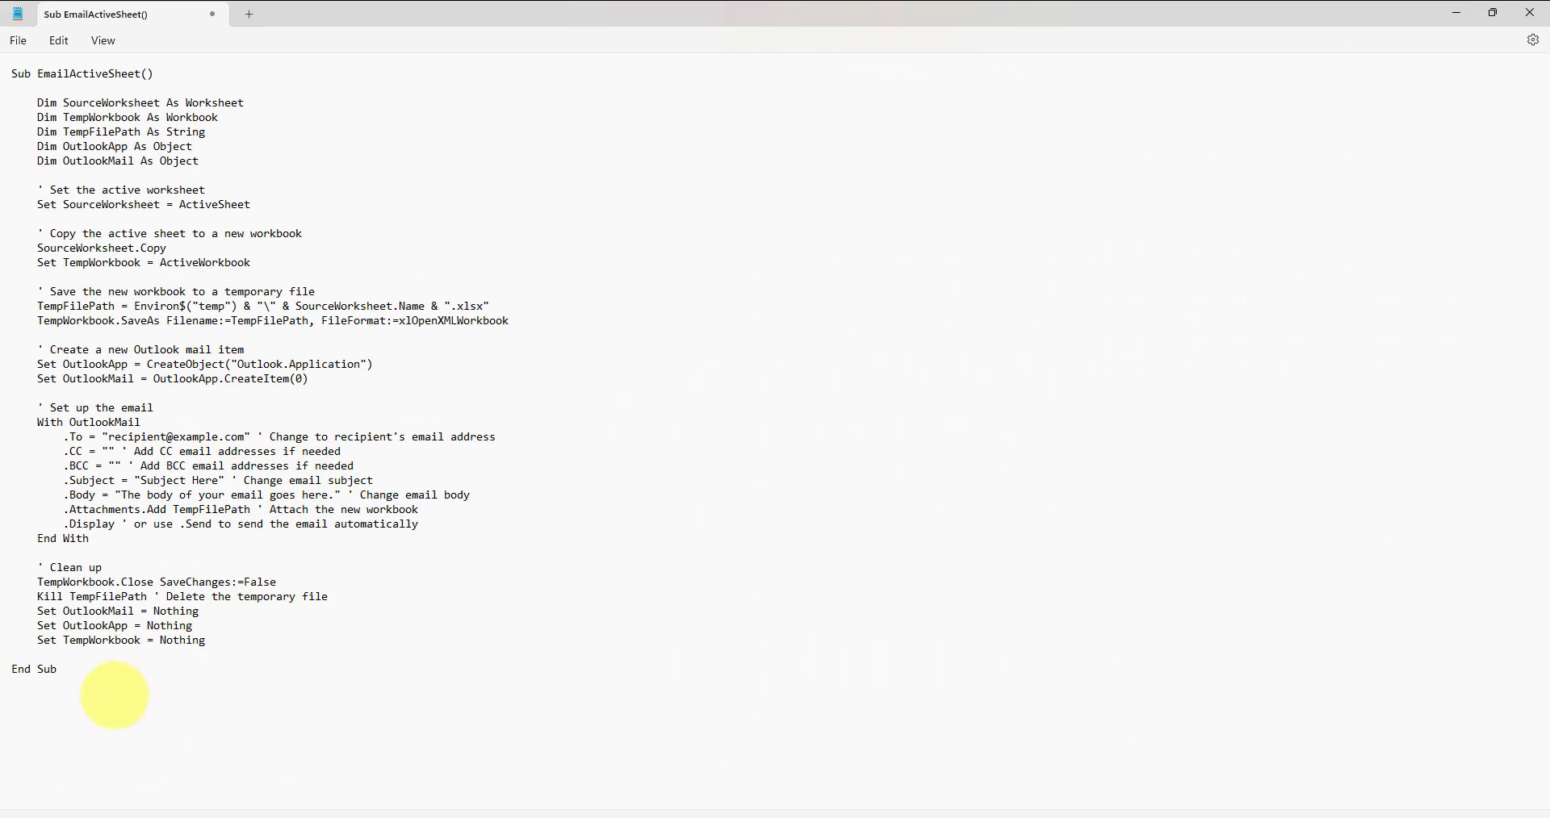
mouse_move(435, 694)
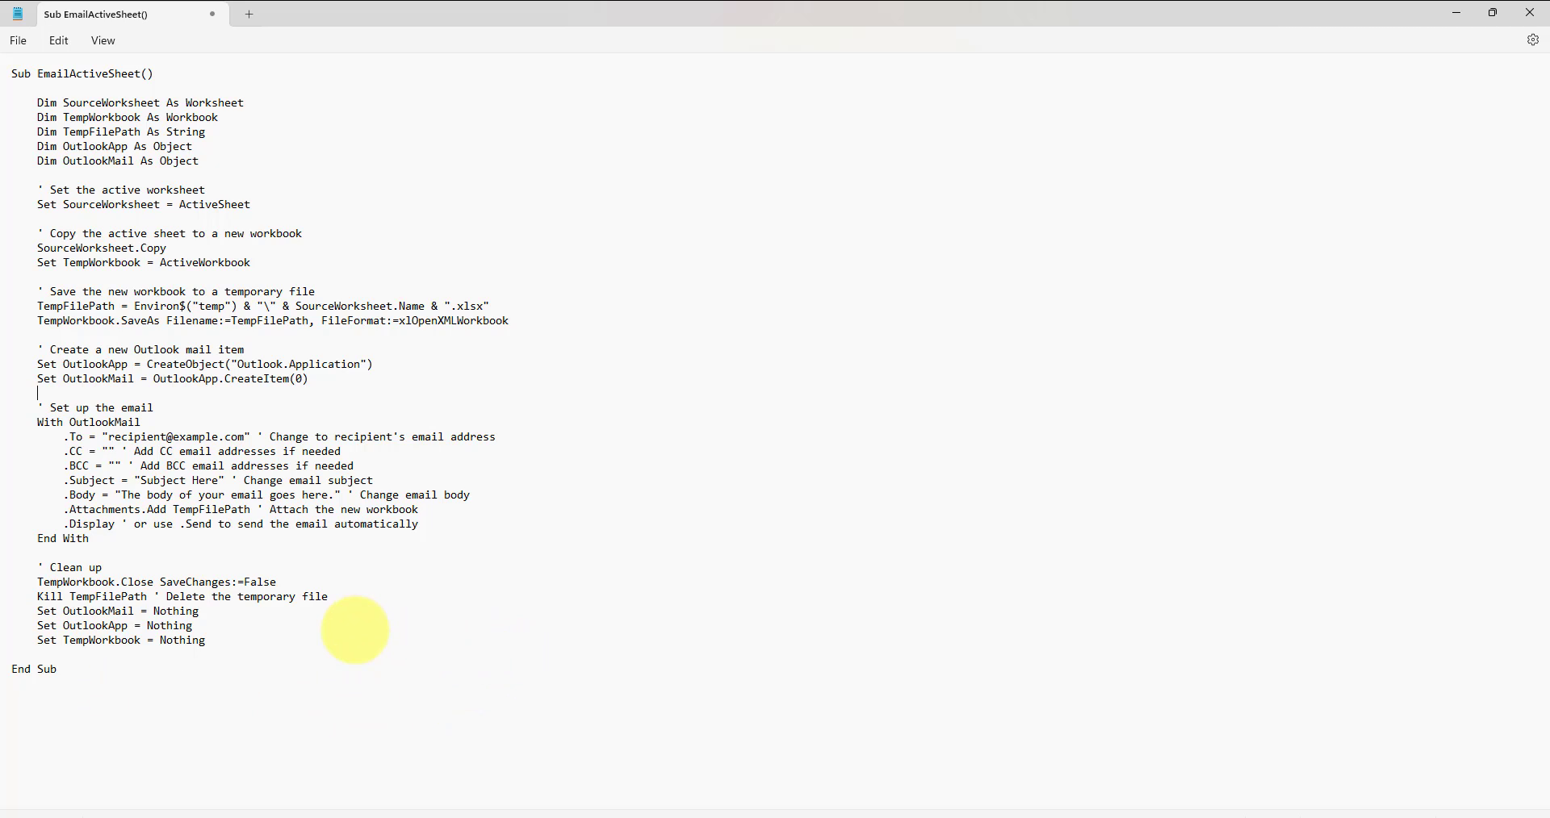
mouse_move(205, 667)
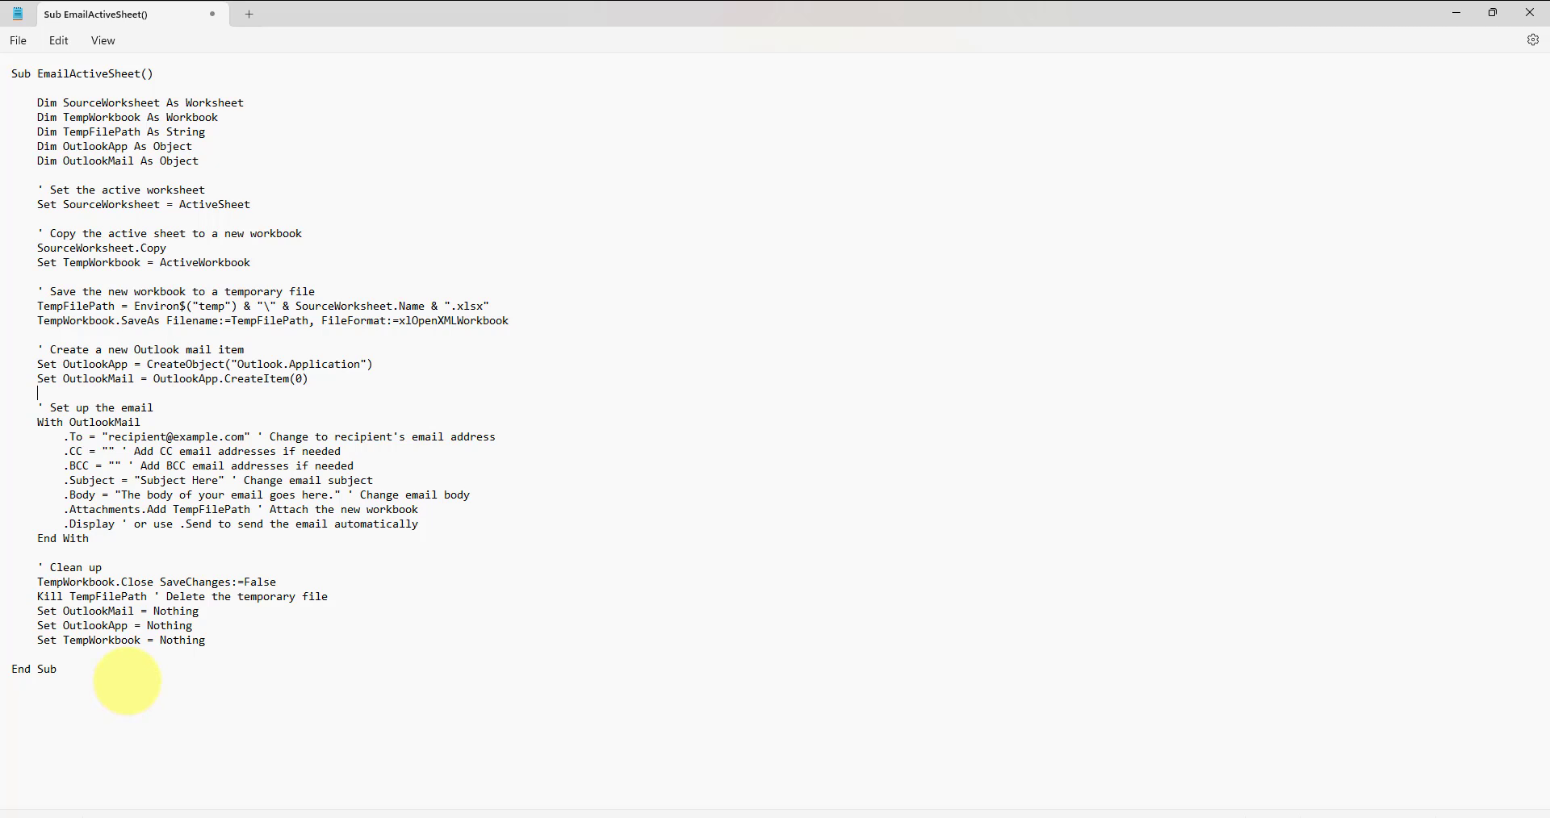
mouse_move(142, 684)
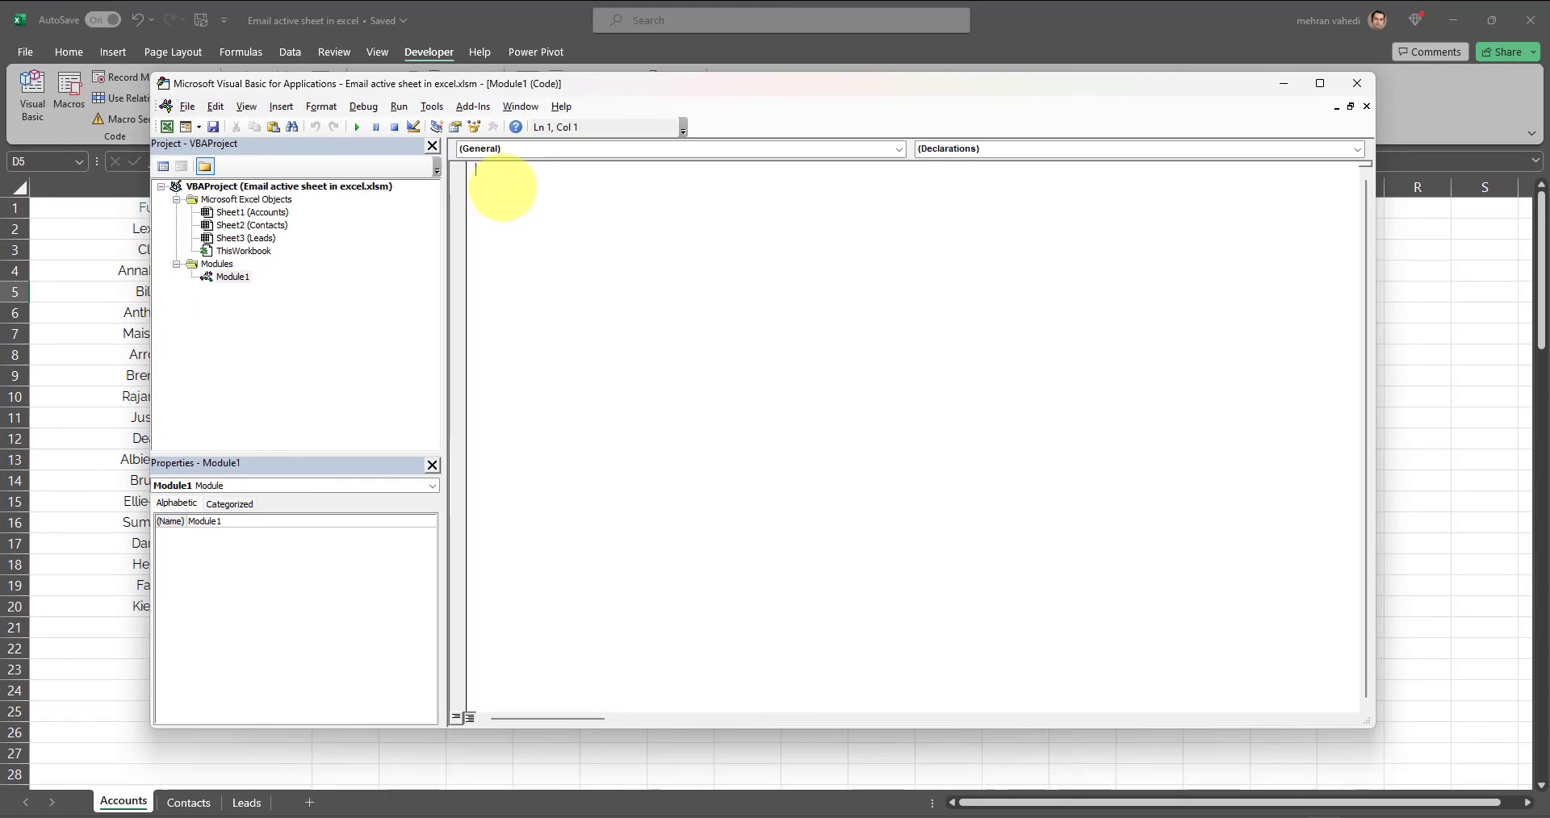
- Paste the EmailActiveSheet macro code into Module1 and close the editor back to Accounts
right_click(504, 177)
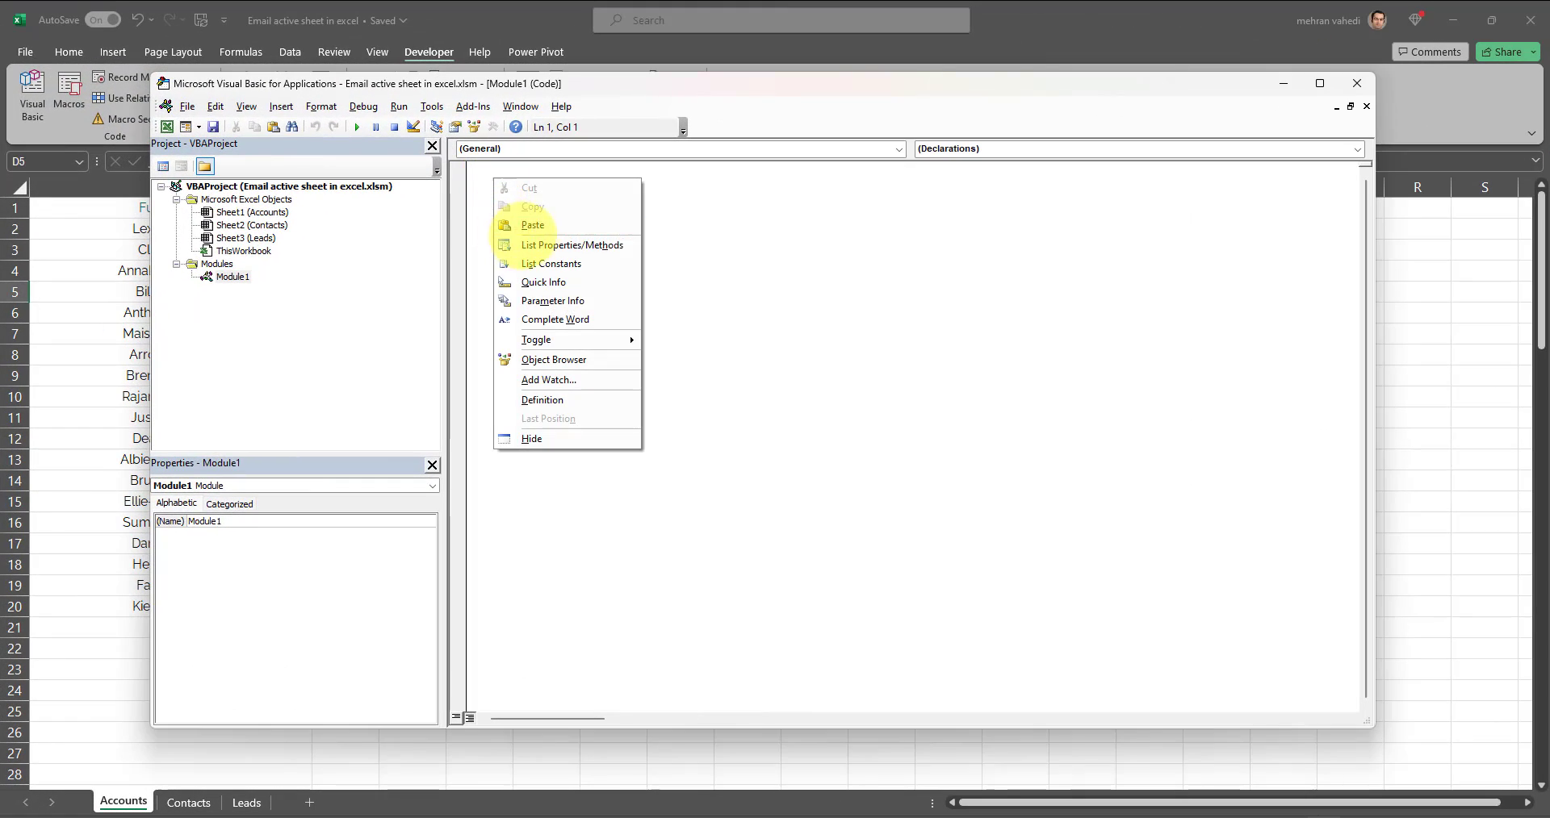
click(532, 225)
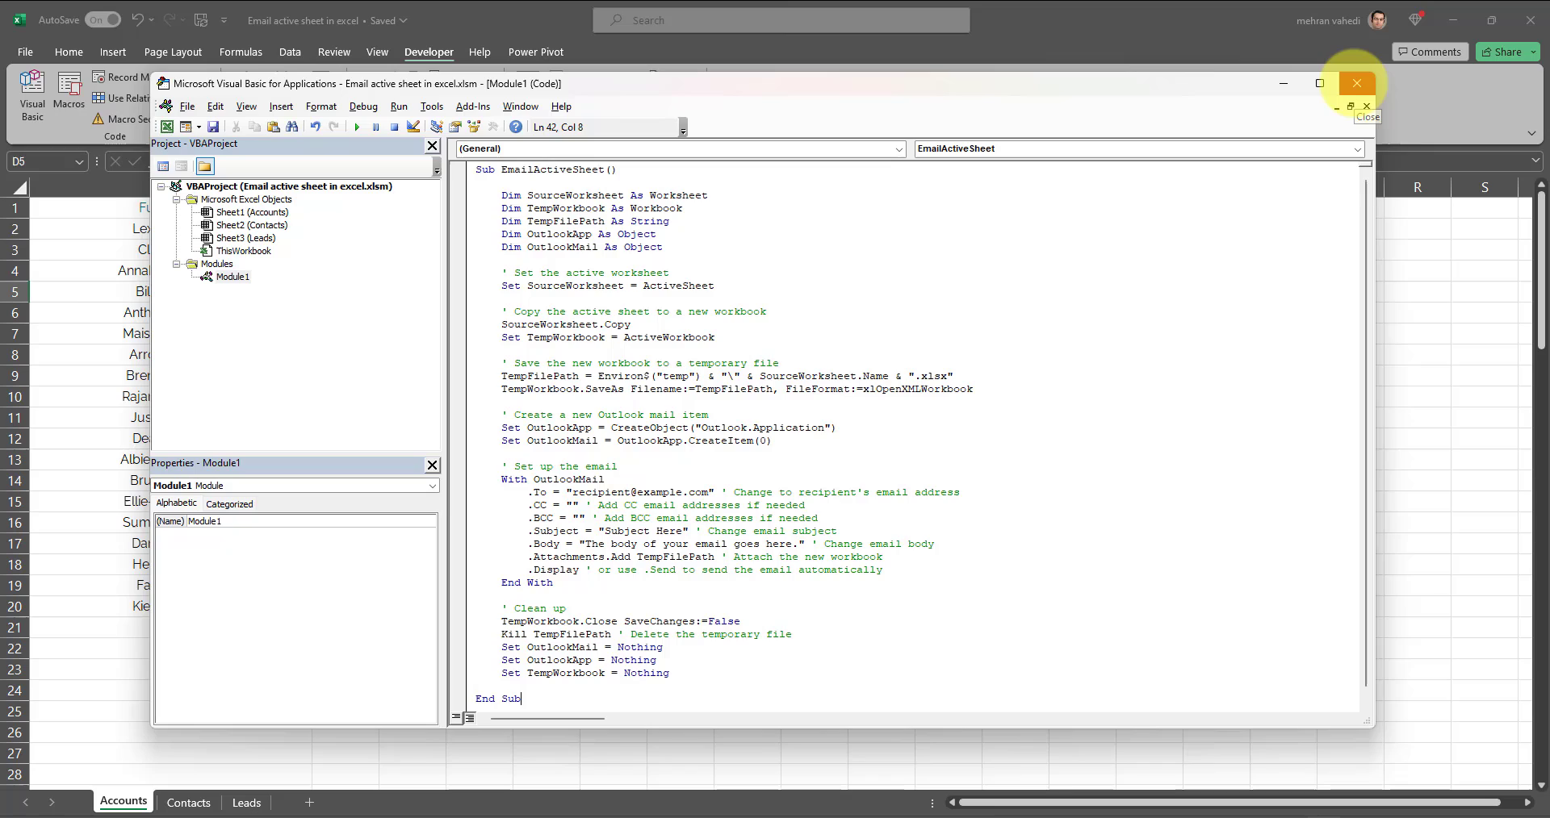
click(1354, 82)
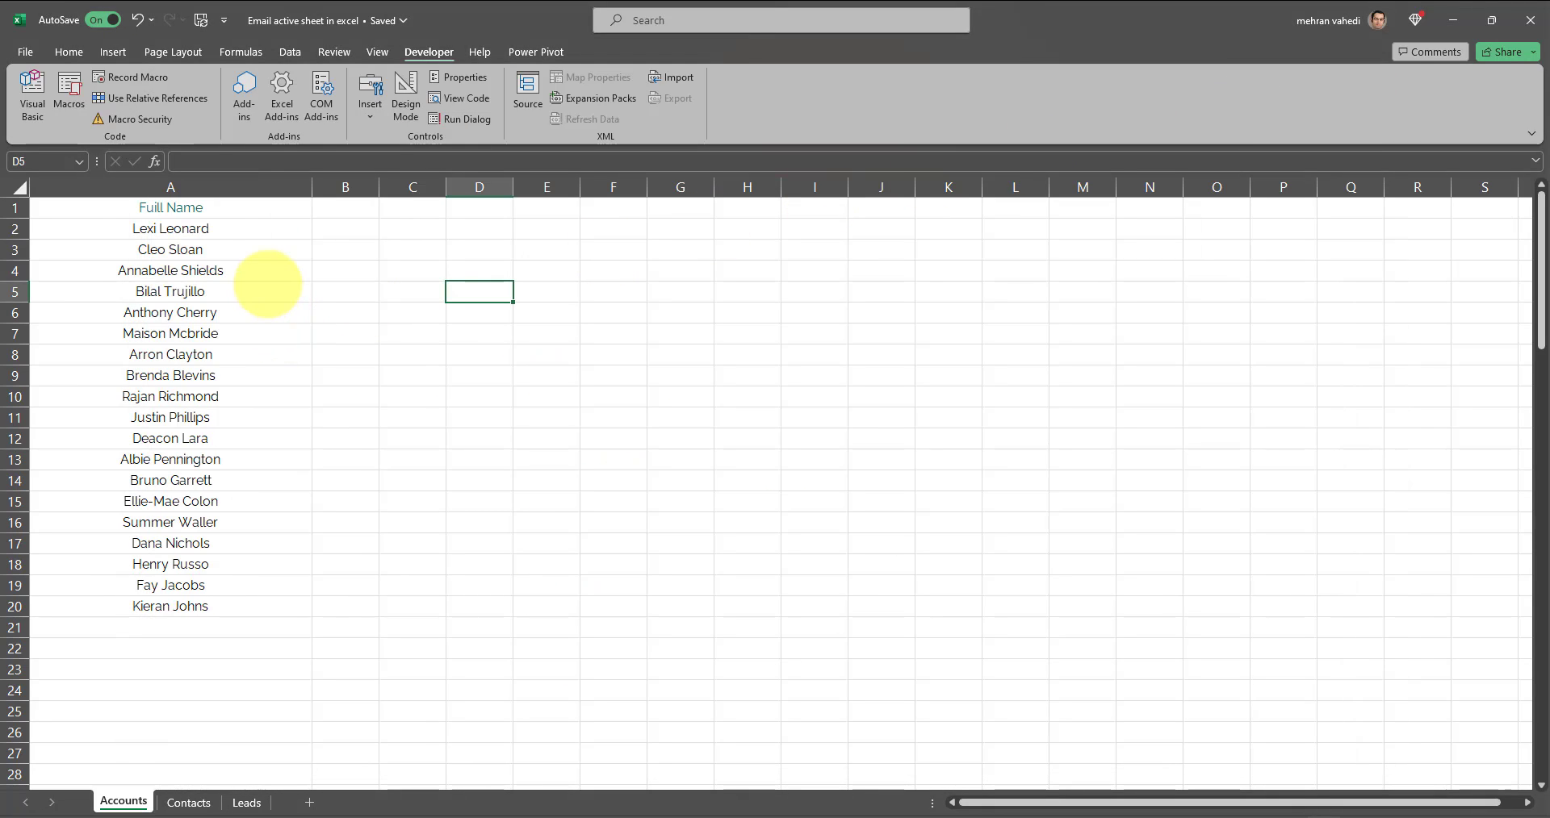
mouse_move(362, 340)
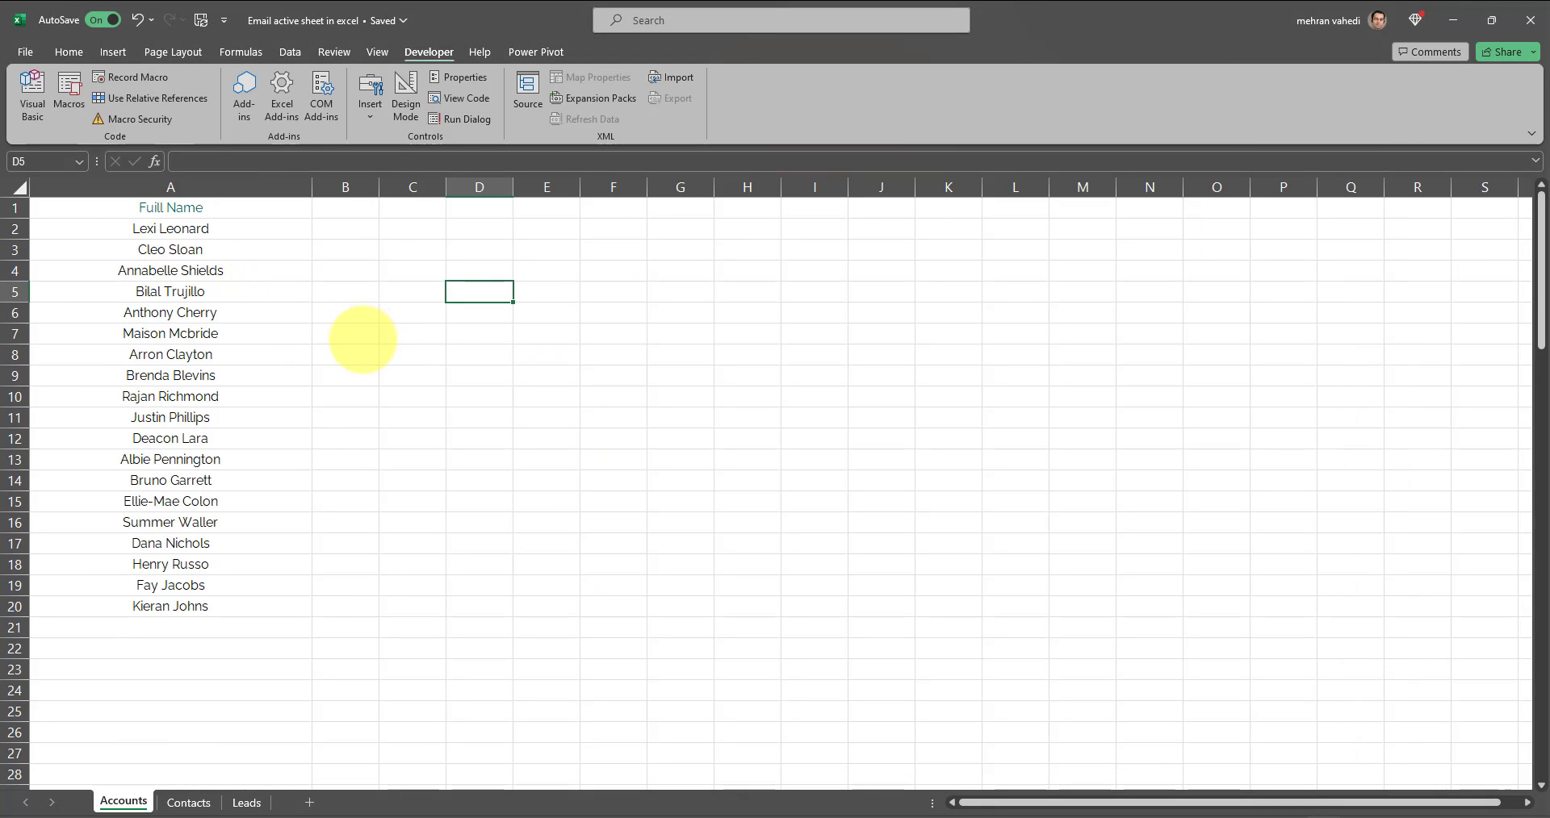
mouse_move(336, 300)
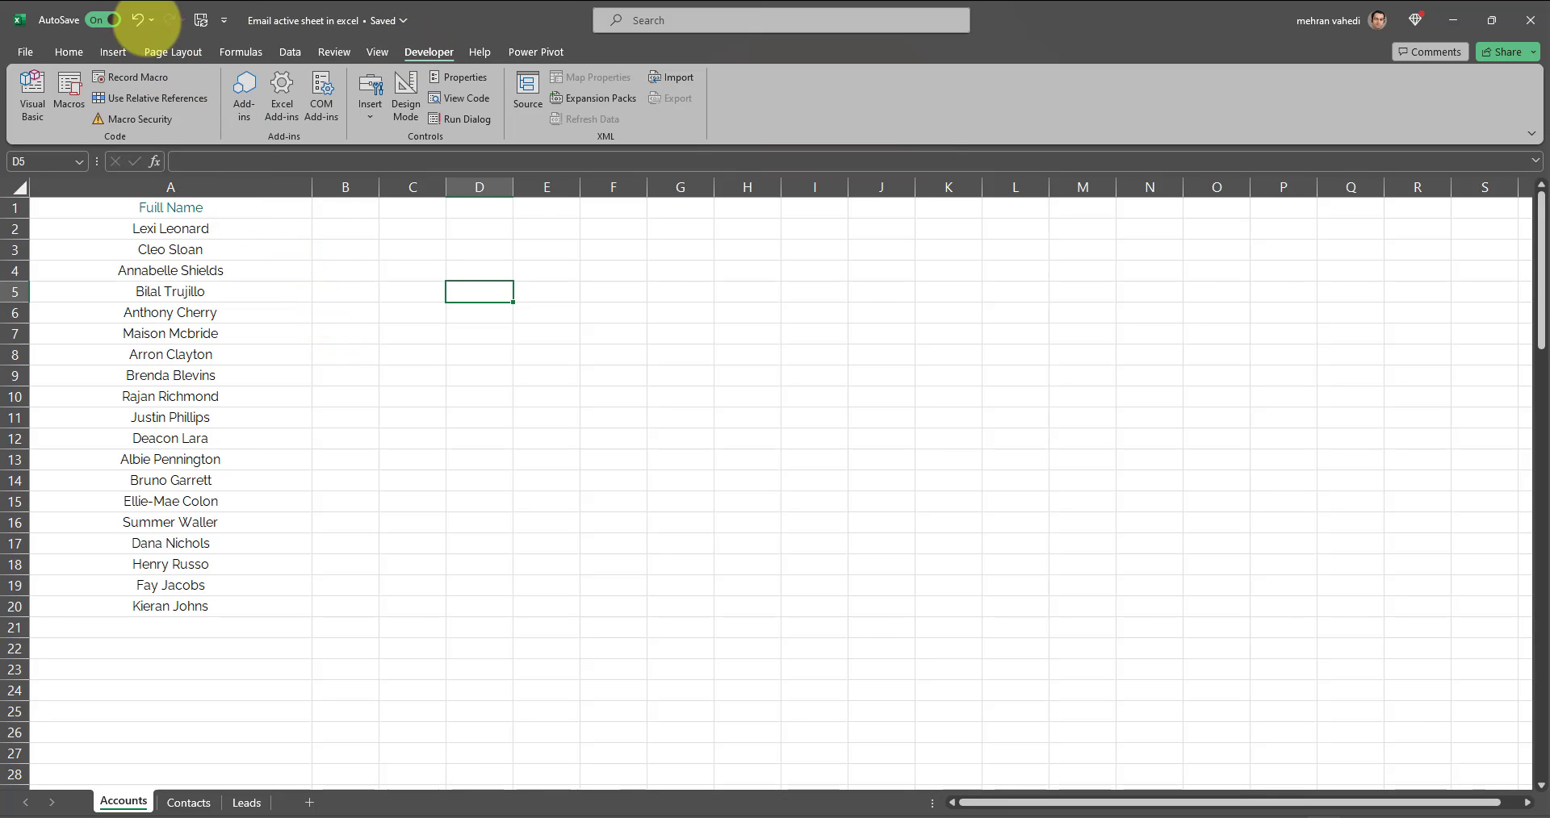
mouse_move(68, 94)
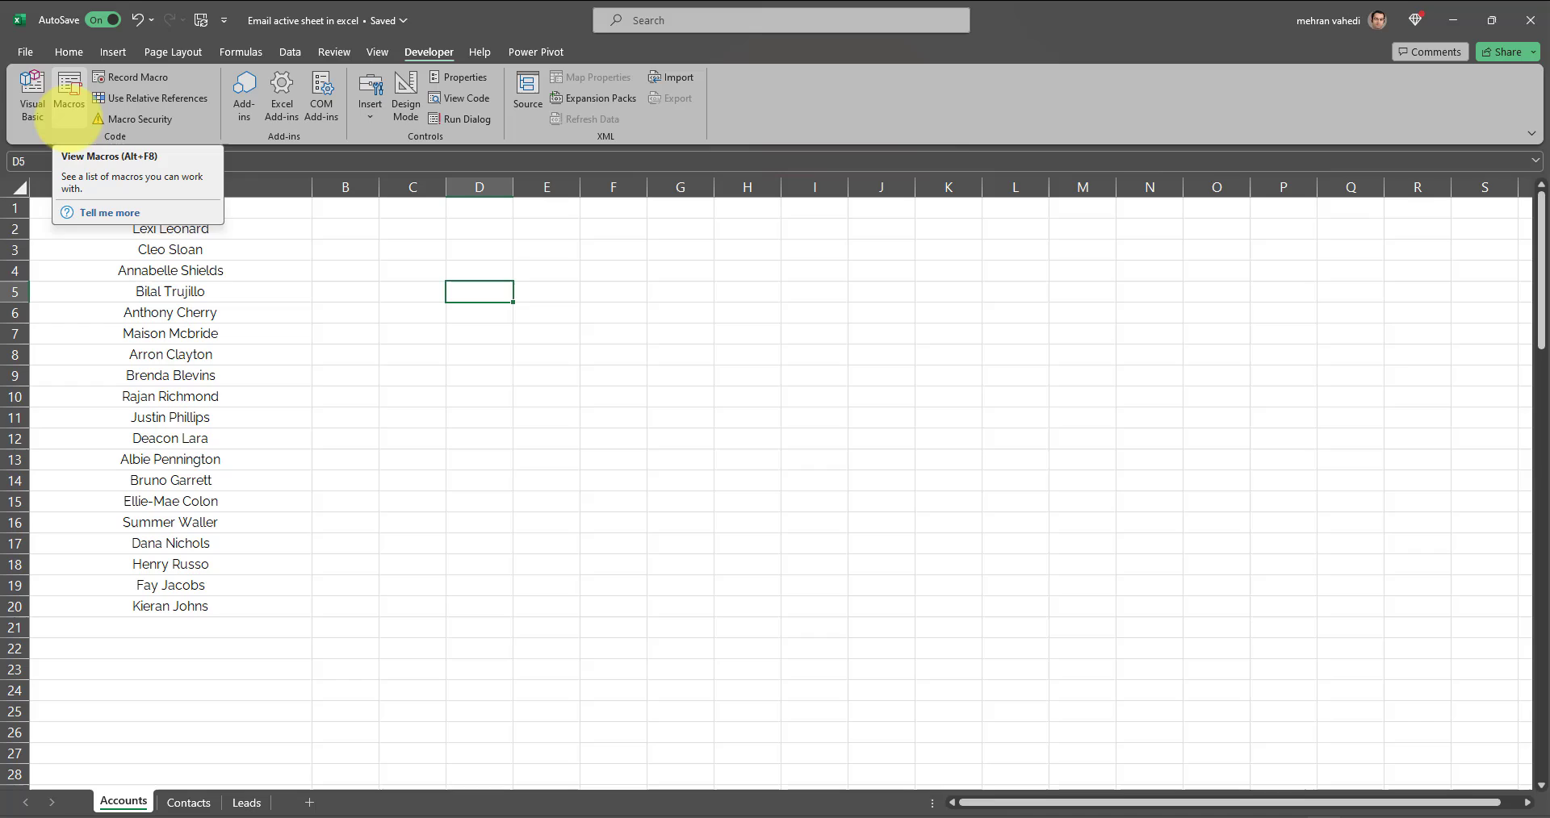
- Run EmailActiveSheet from the Macros list, producing an Outlook draft with Accounts attached
click(68, 94)
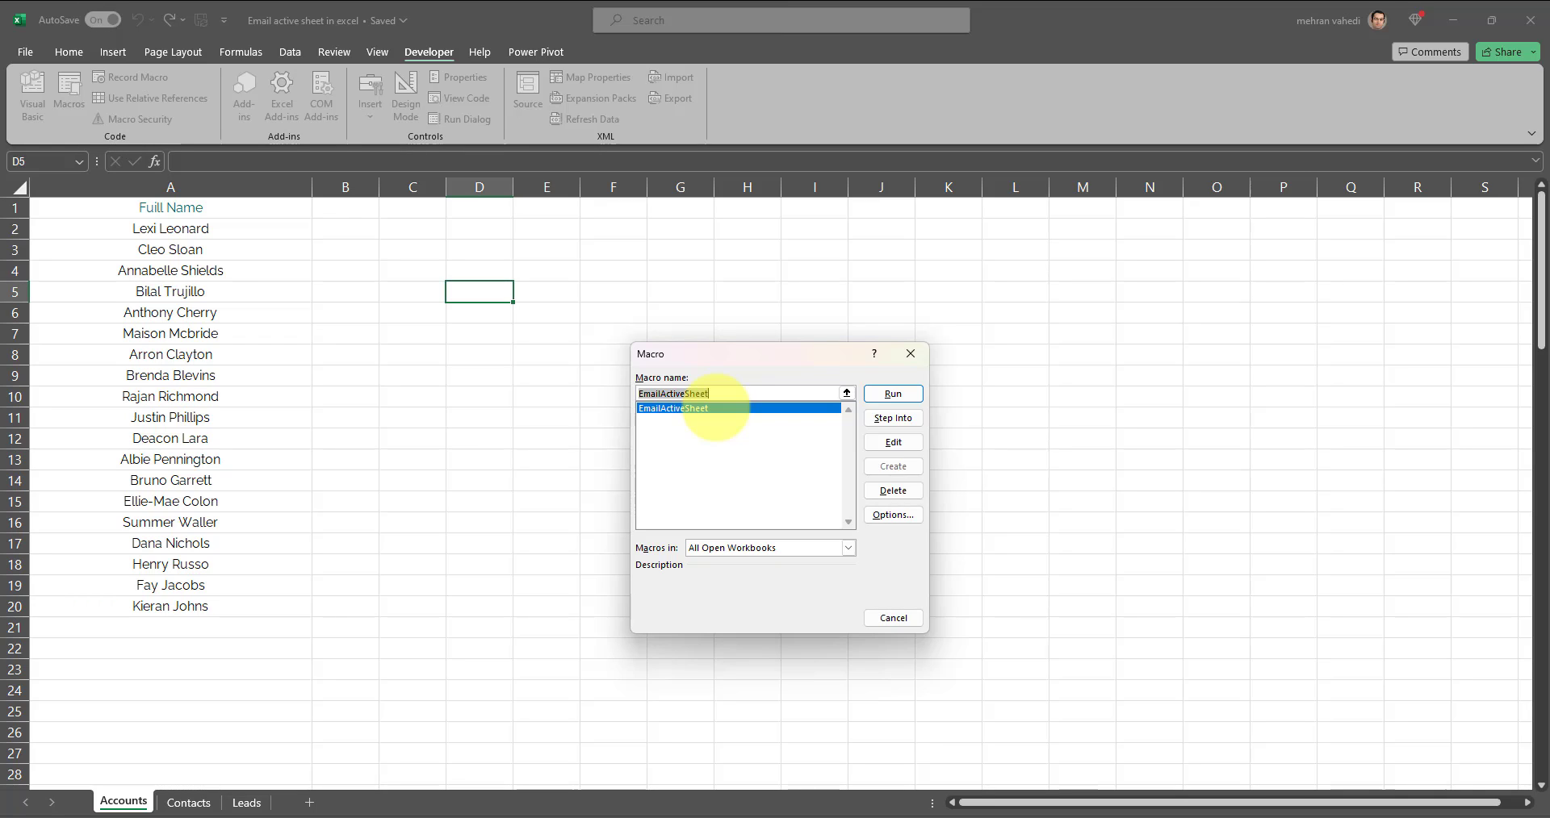
mouse_move(891, 394)
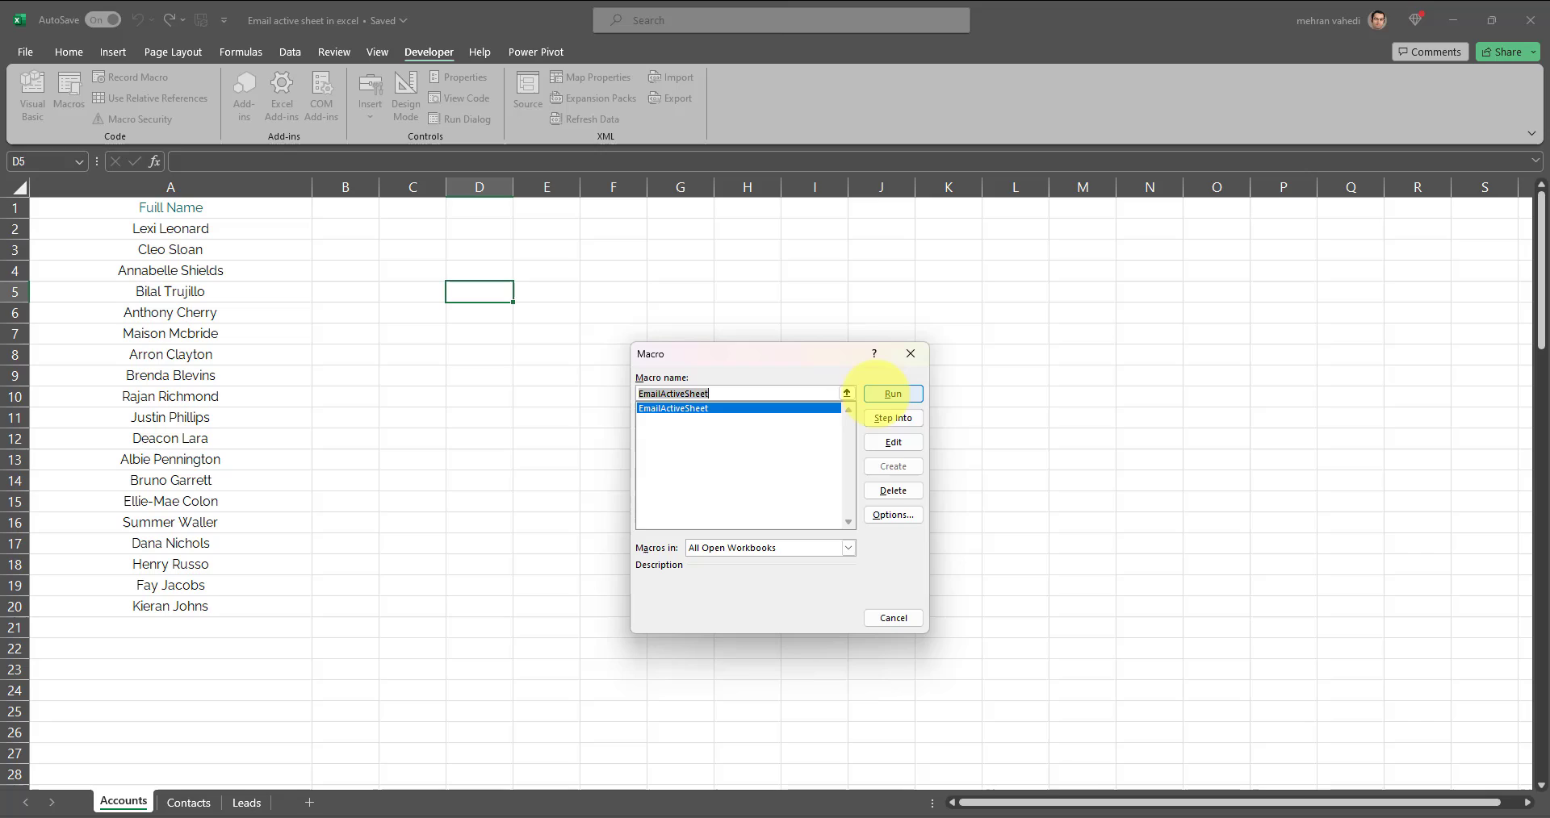
click(891, 394)
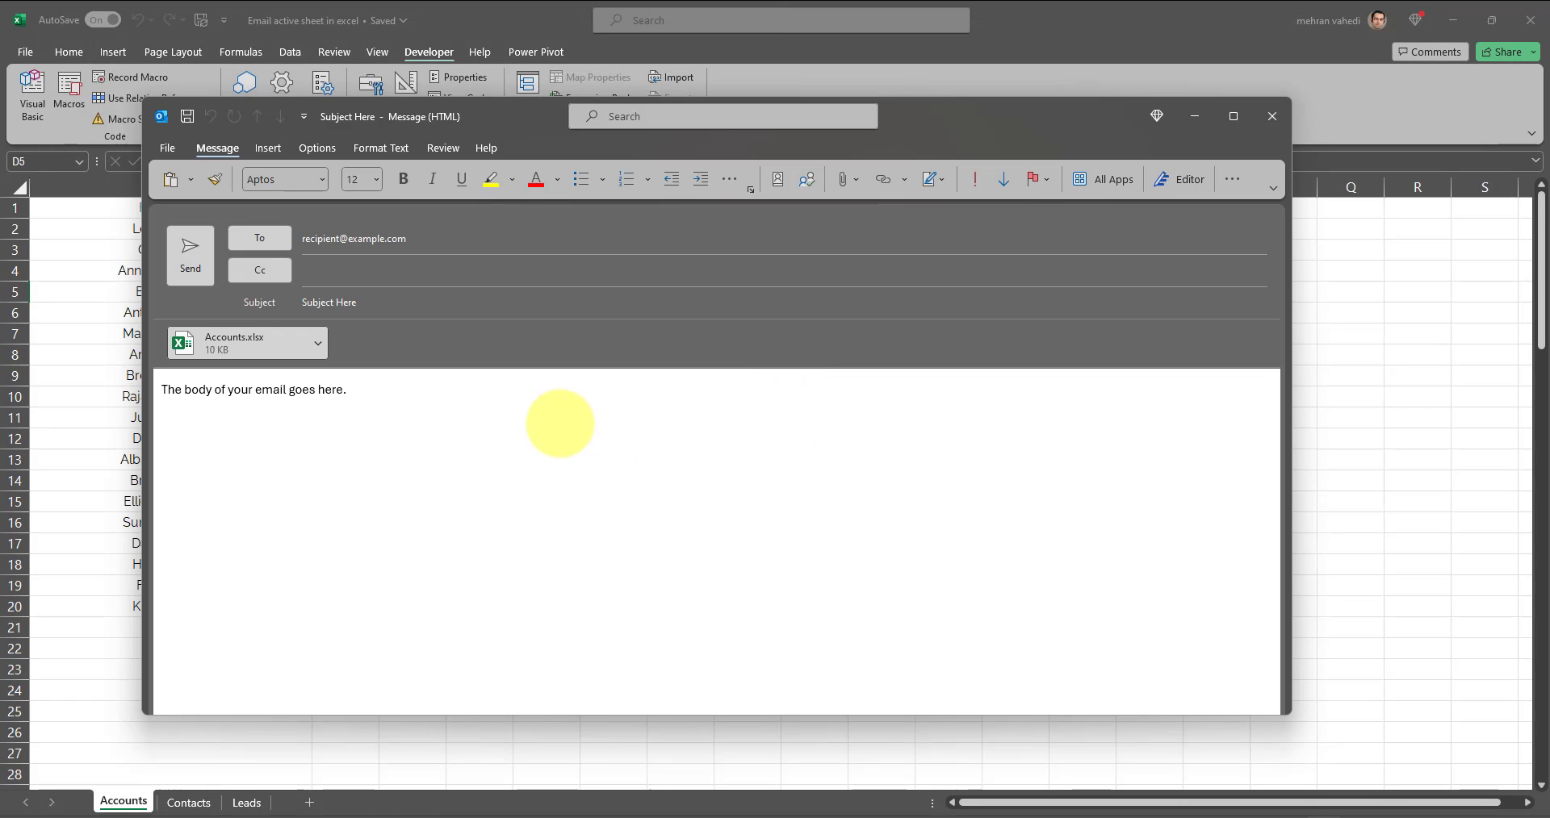
mouse_move(328, 394)
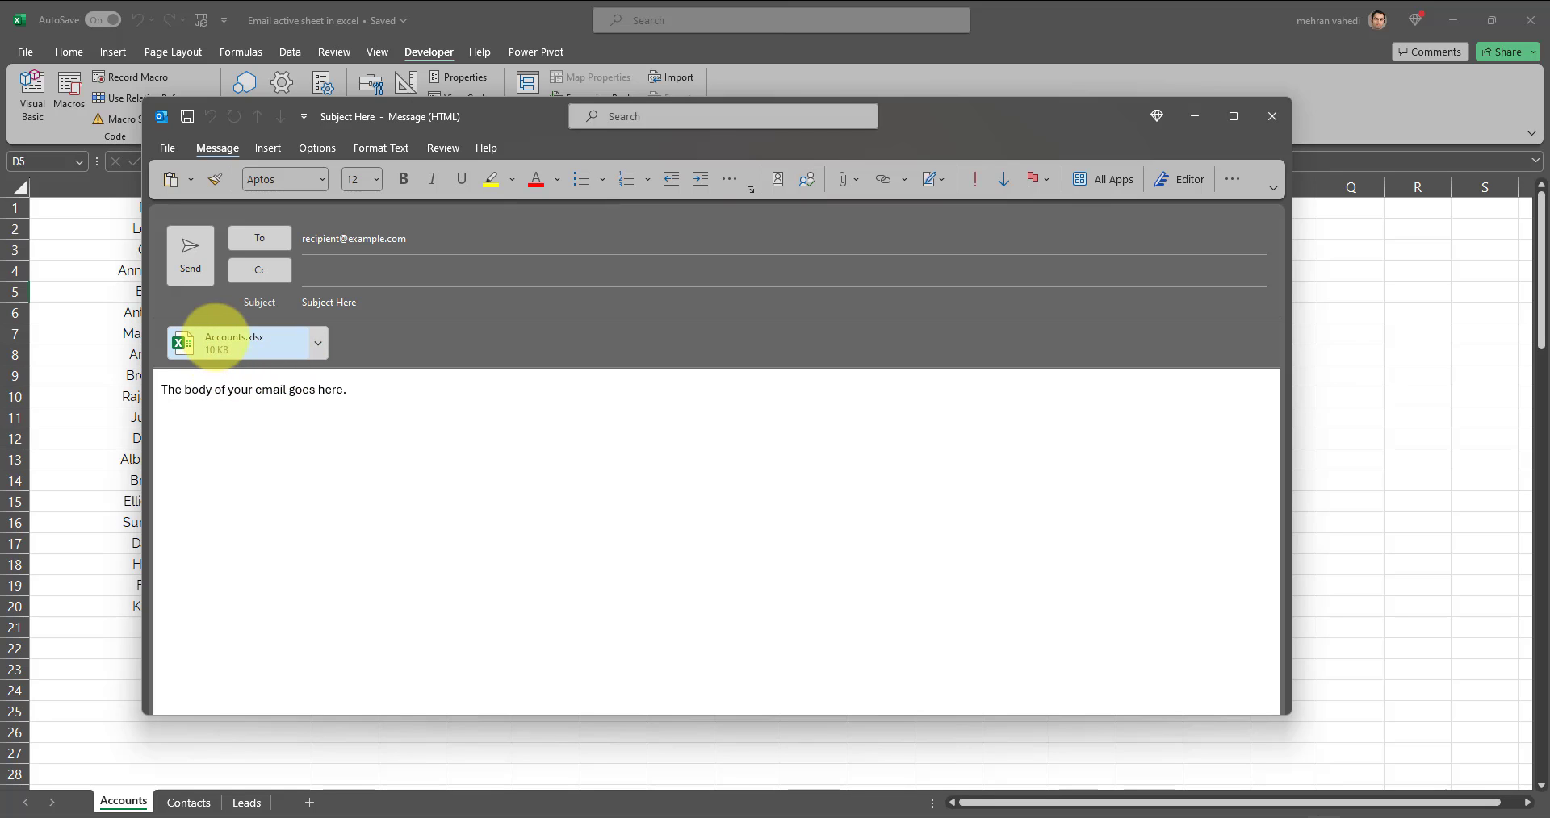
mouse_move(254, 581)
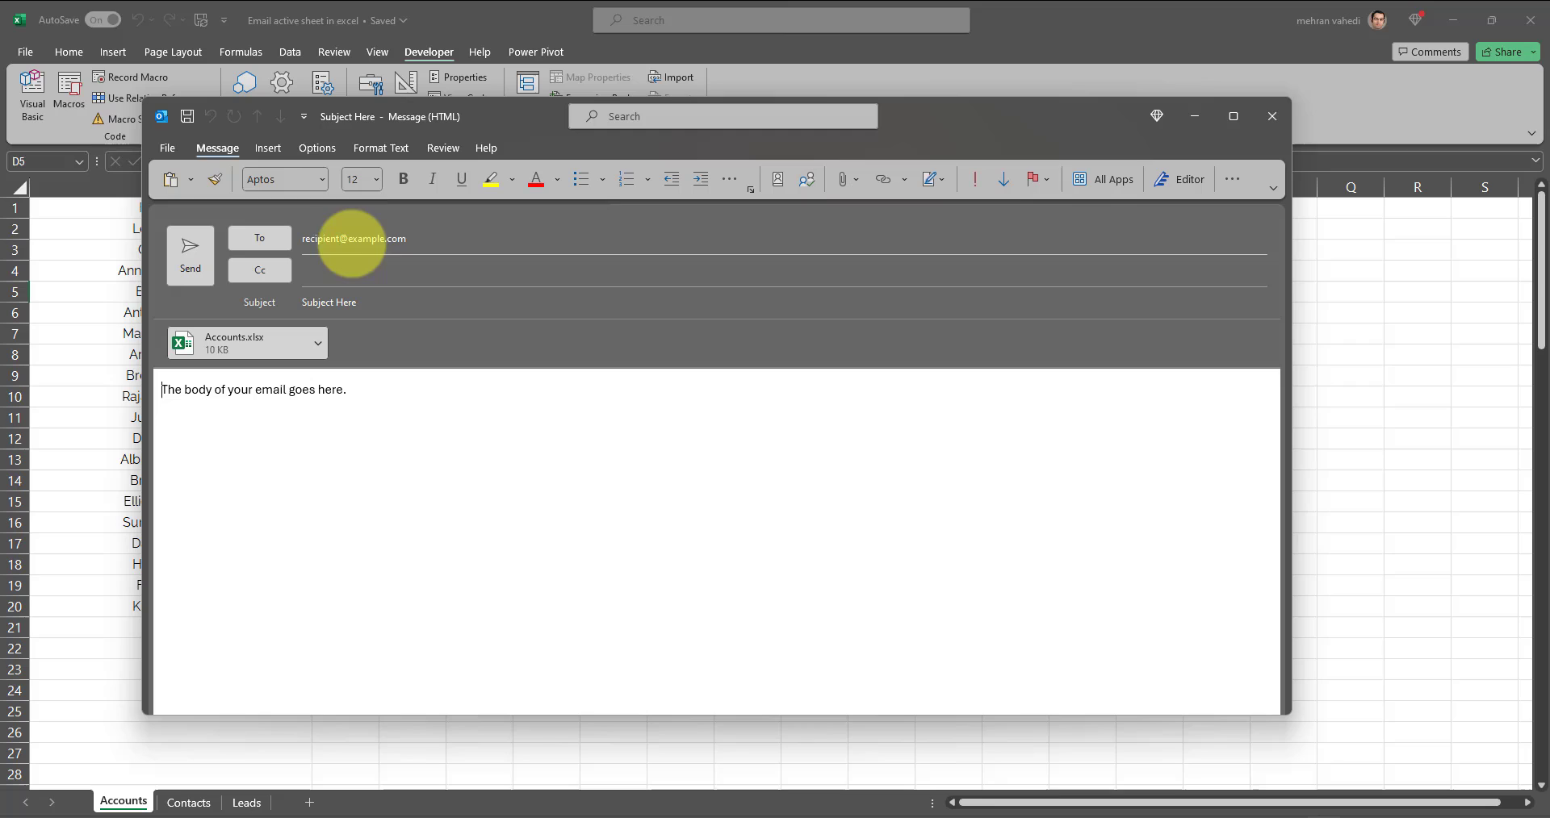
- Select the placeholder recipient address in the generated Outlook draft
click(395, 239)
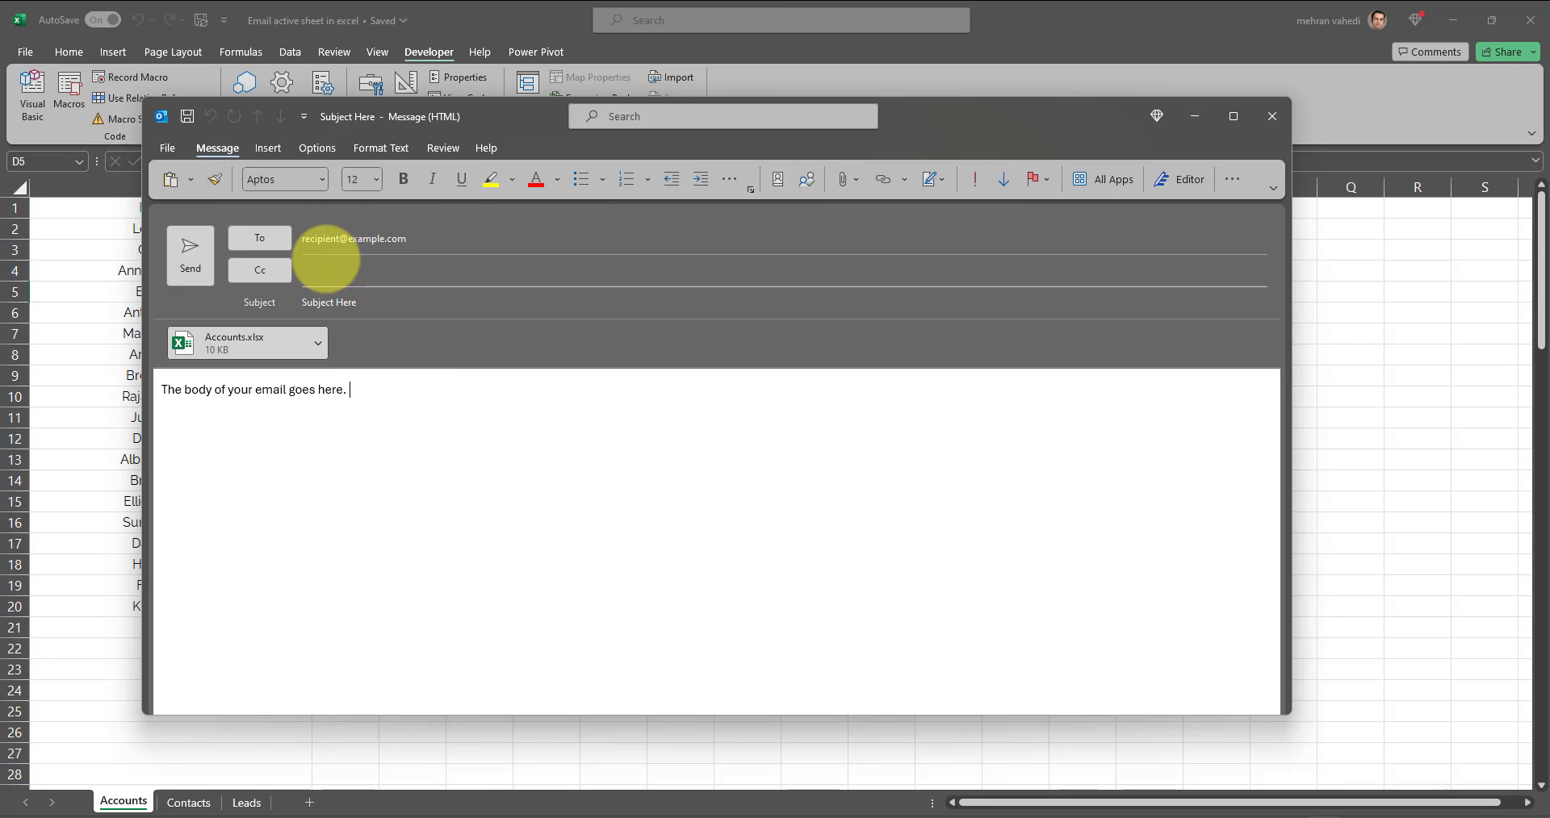
mouse_move(406, 246)
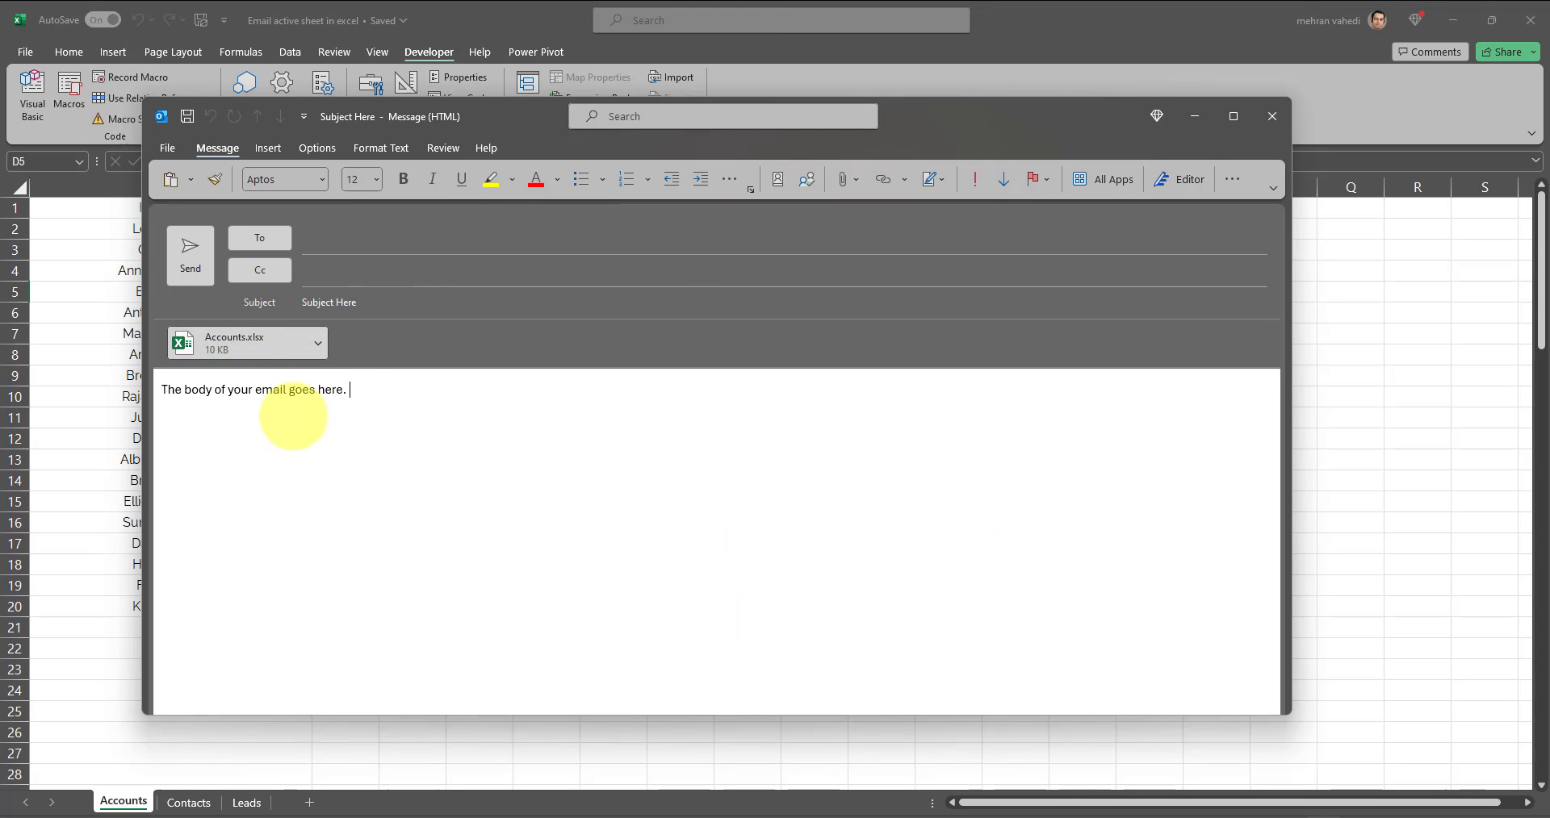
mouse_move(350, 396)
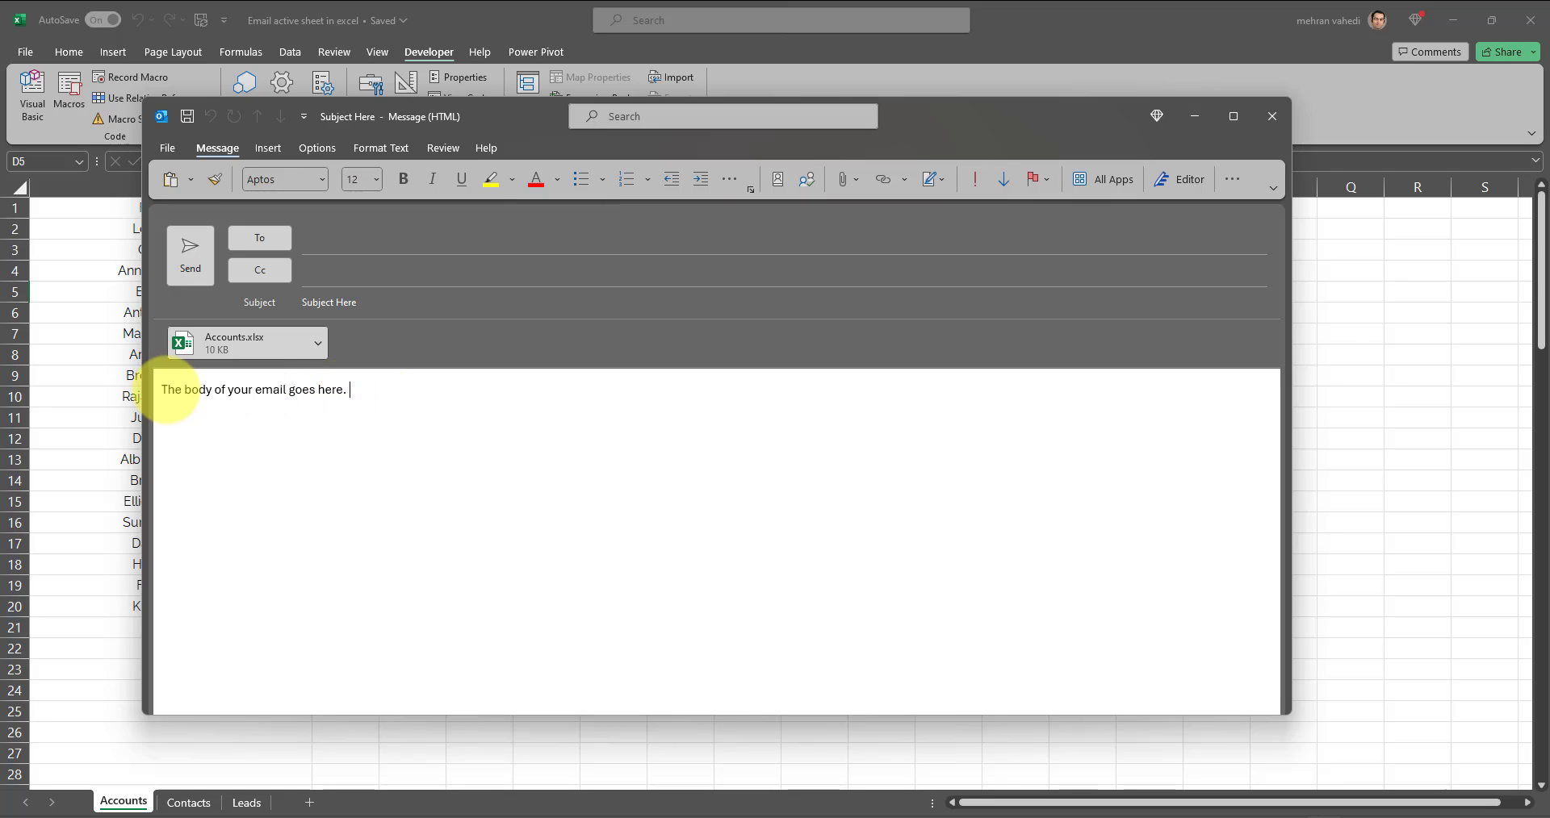
mouse_move(329, 227)
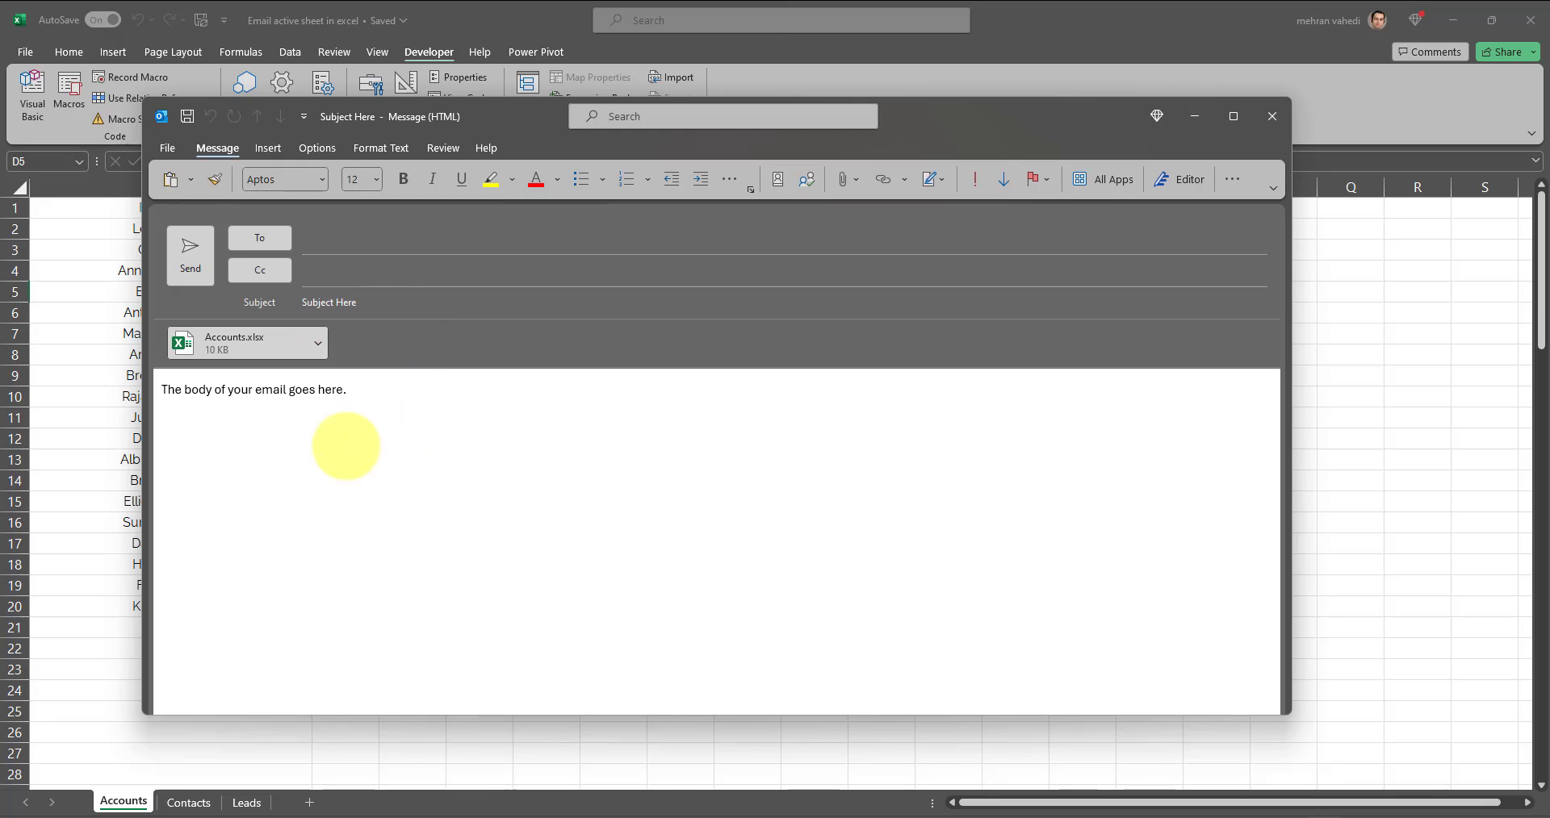
mouse_move(345, 208)
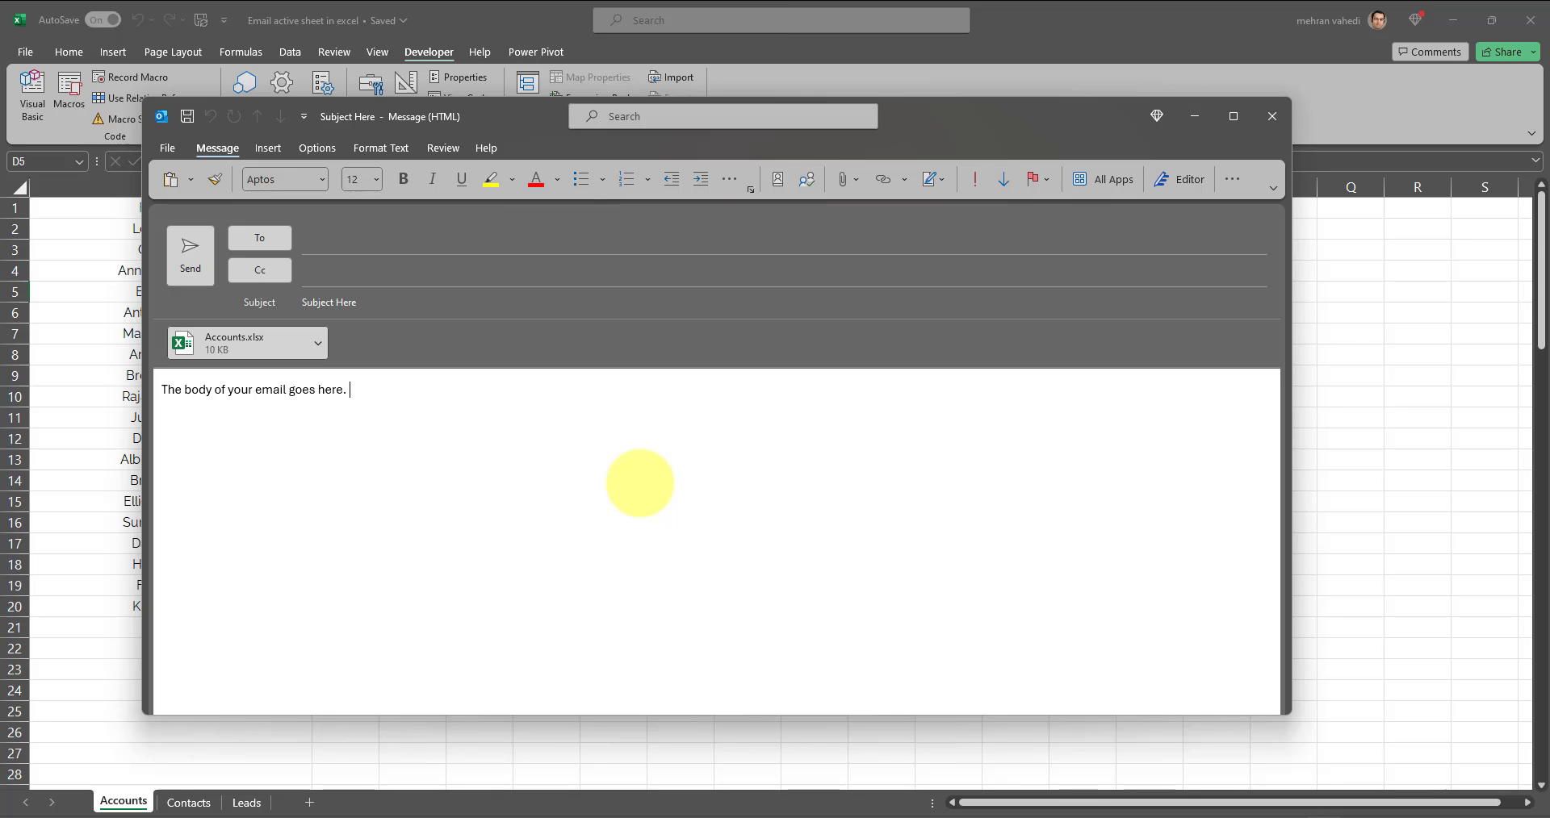
mouse_move(1116, 213)
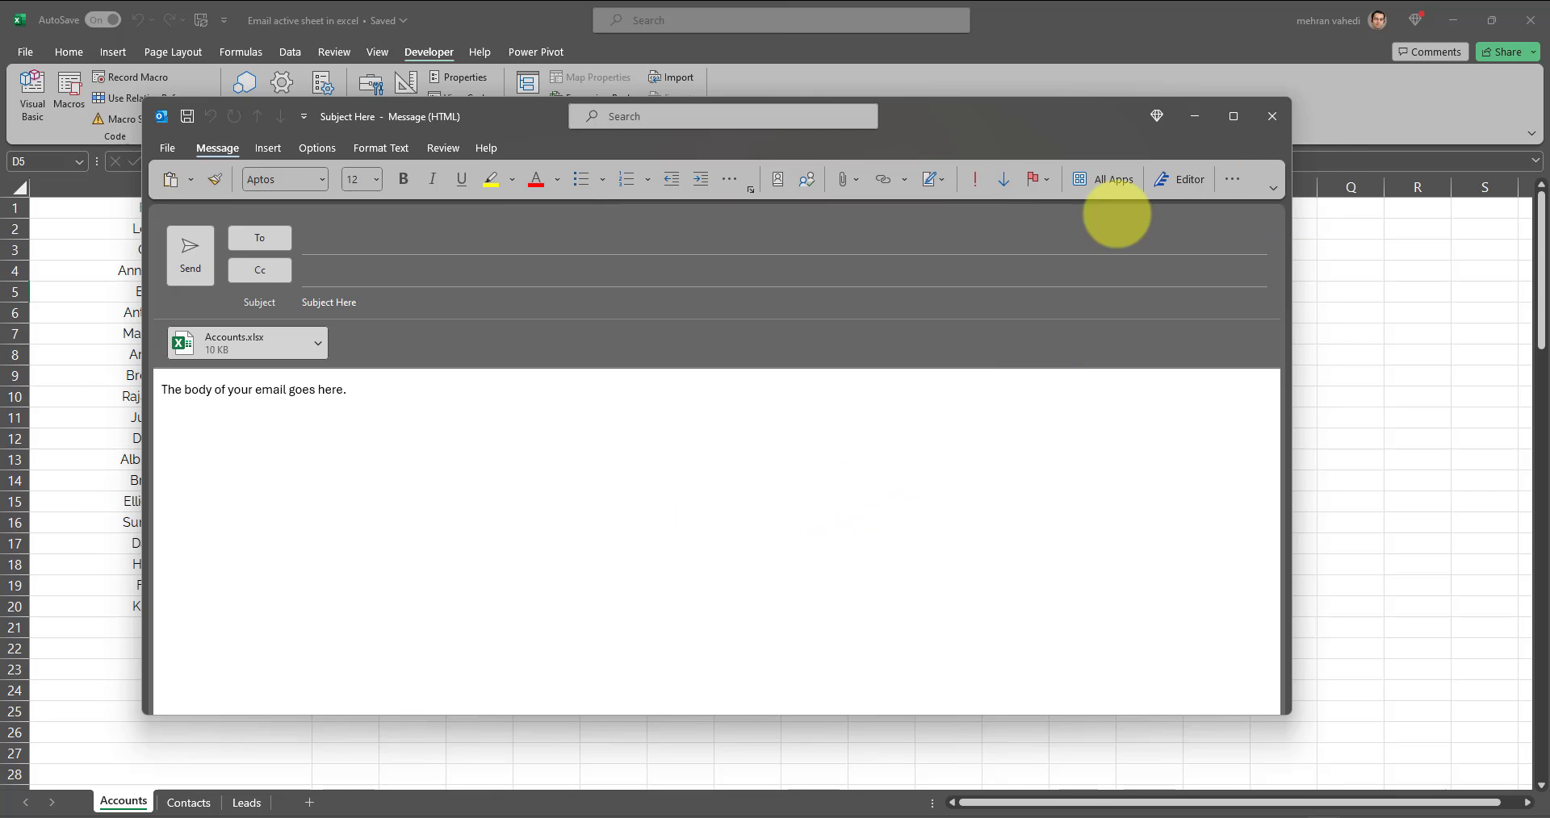
- Close the Outlook draft and switch the workbook to the Leads sheet of full names
click(1270, 116)
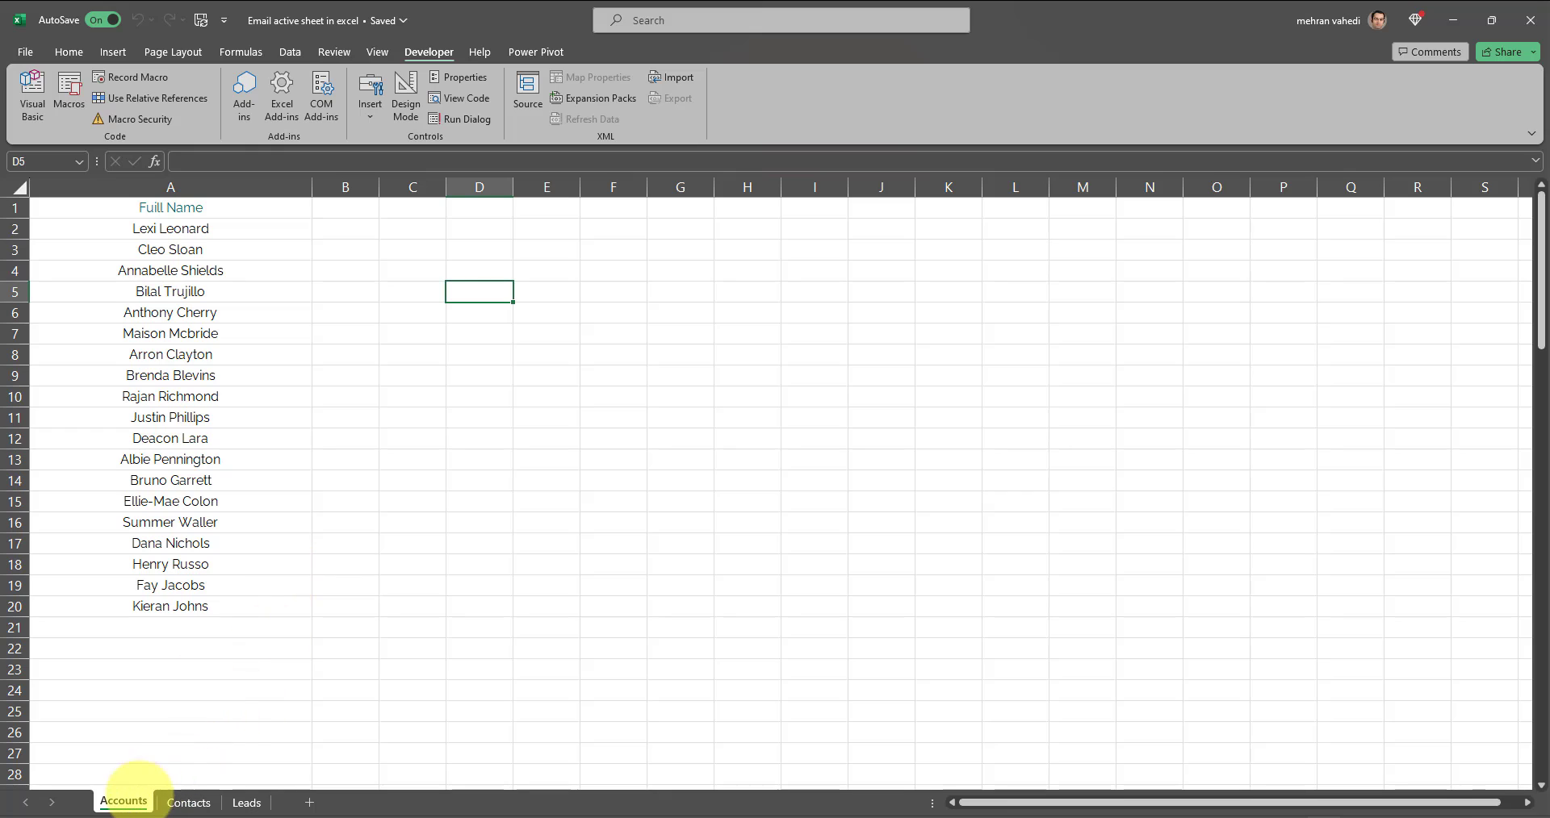
mouse_move(187, 803)
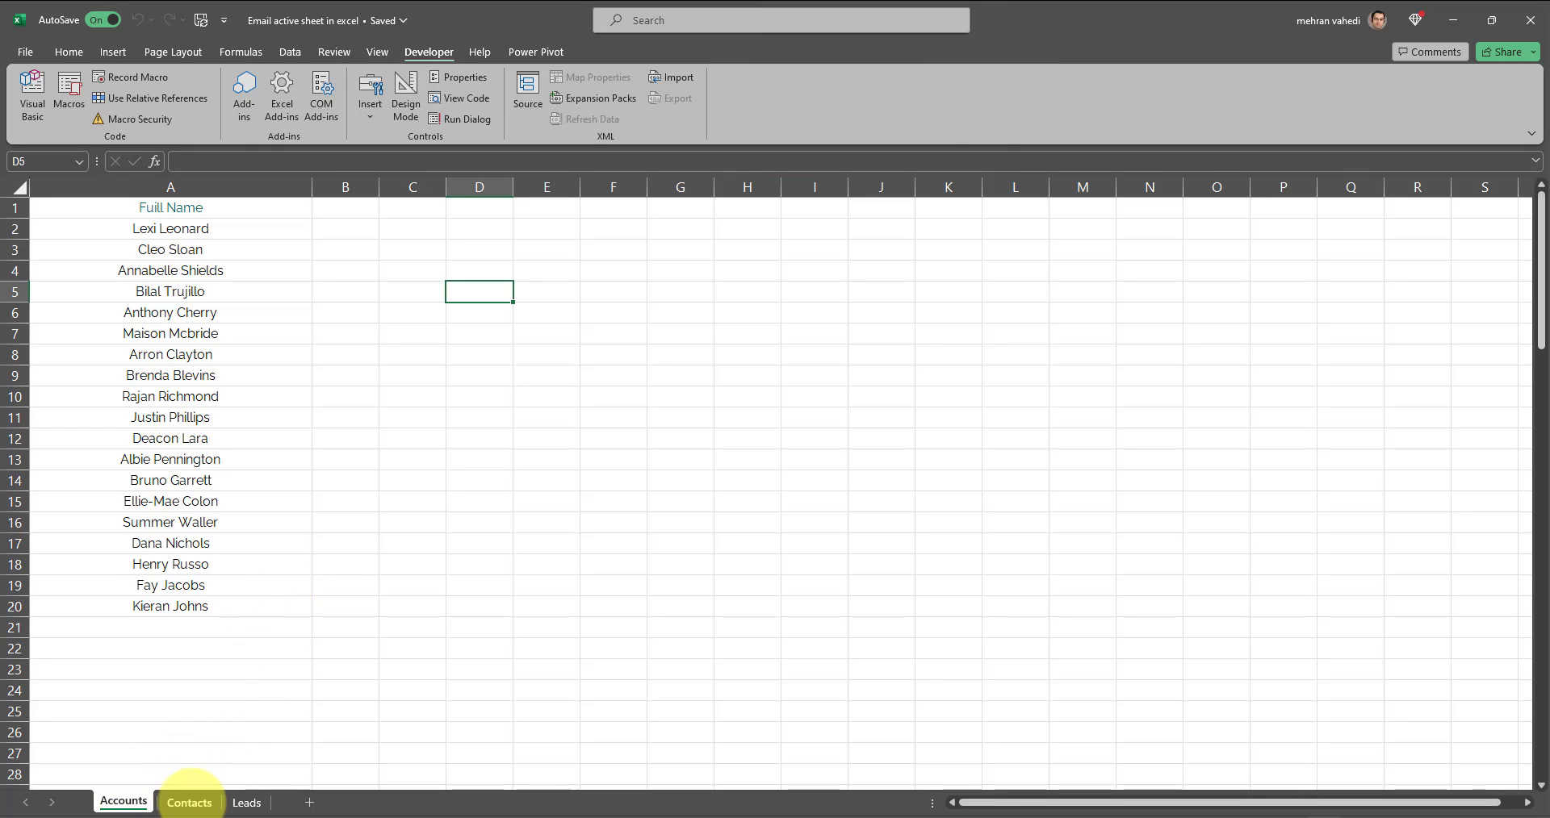
click(245, 803)
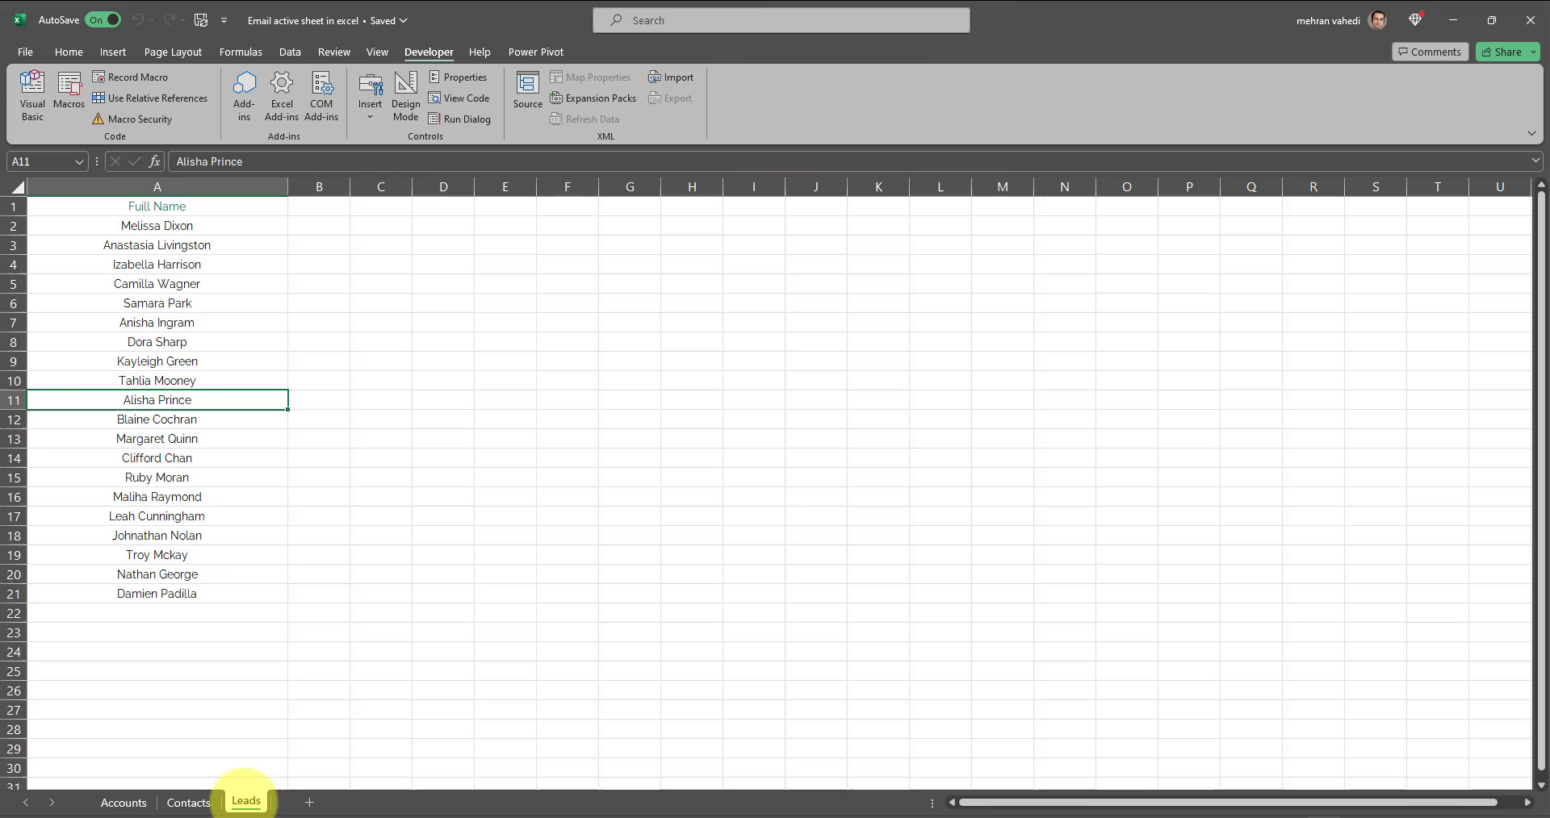
mouse_move(353, 532)
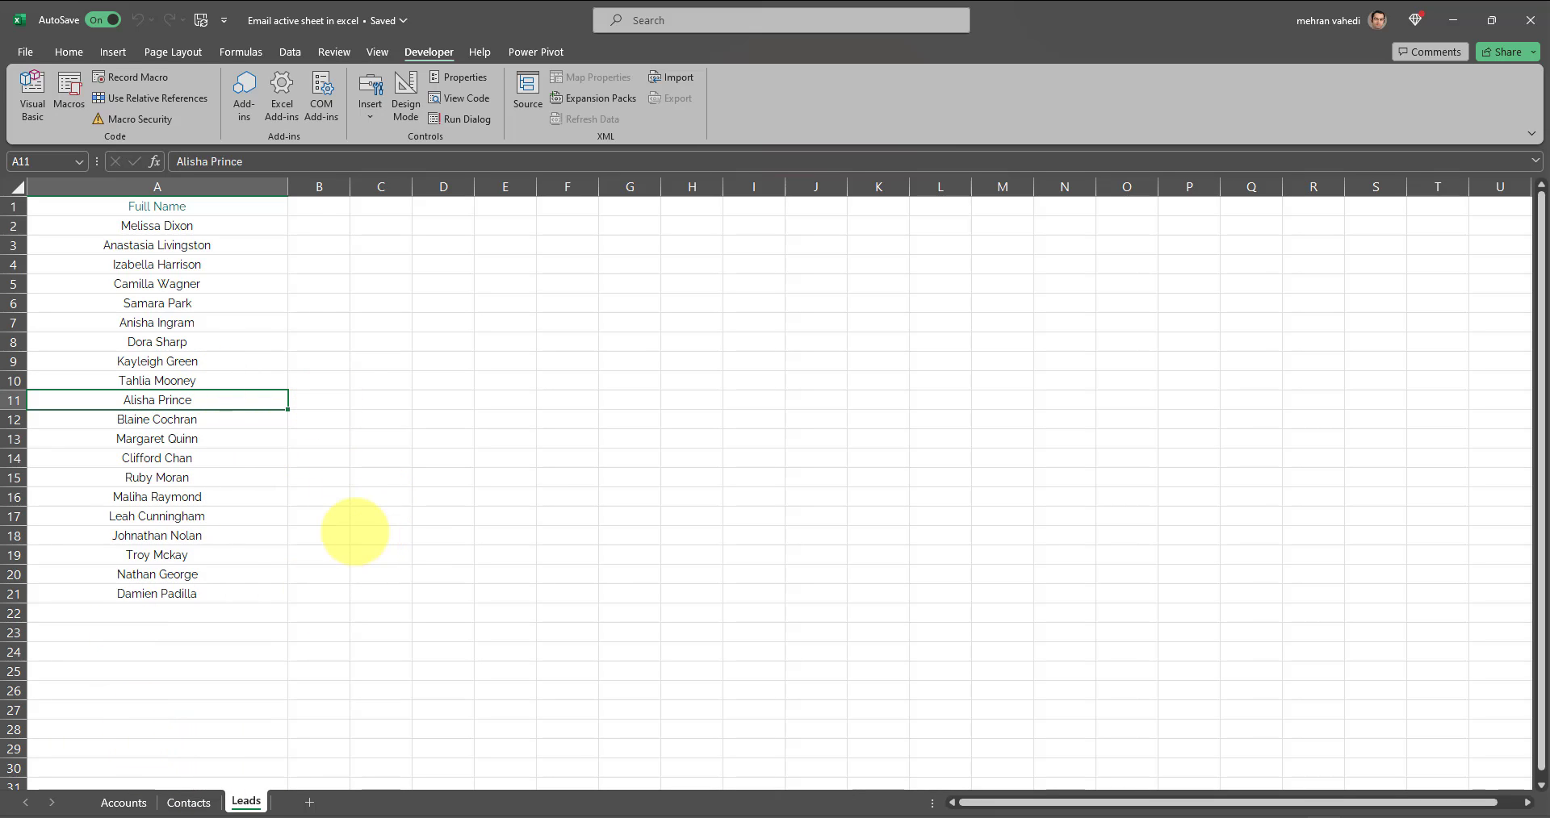
mouse_move(258, 612)
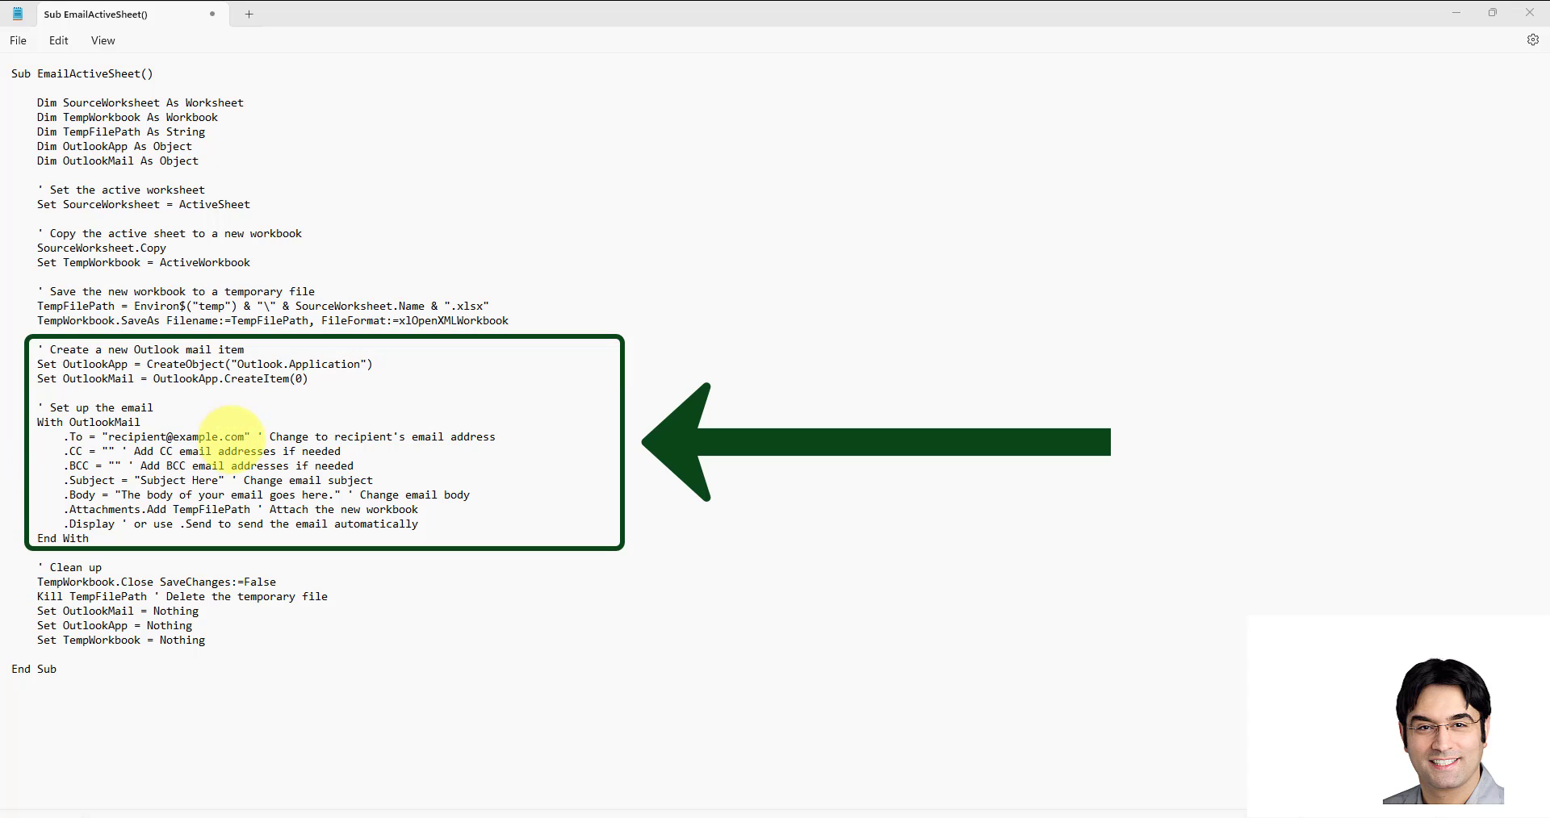
mouse_move(227, 445)
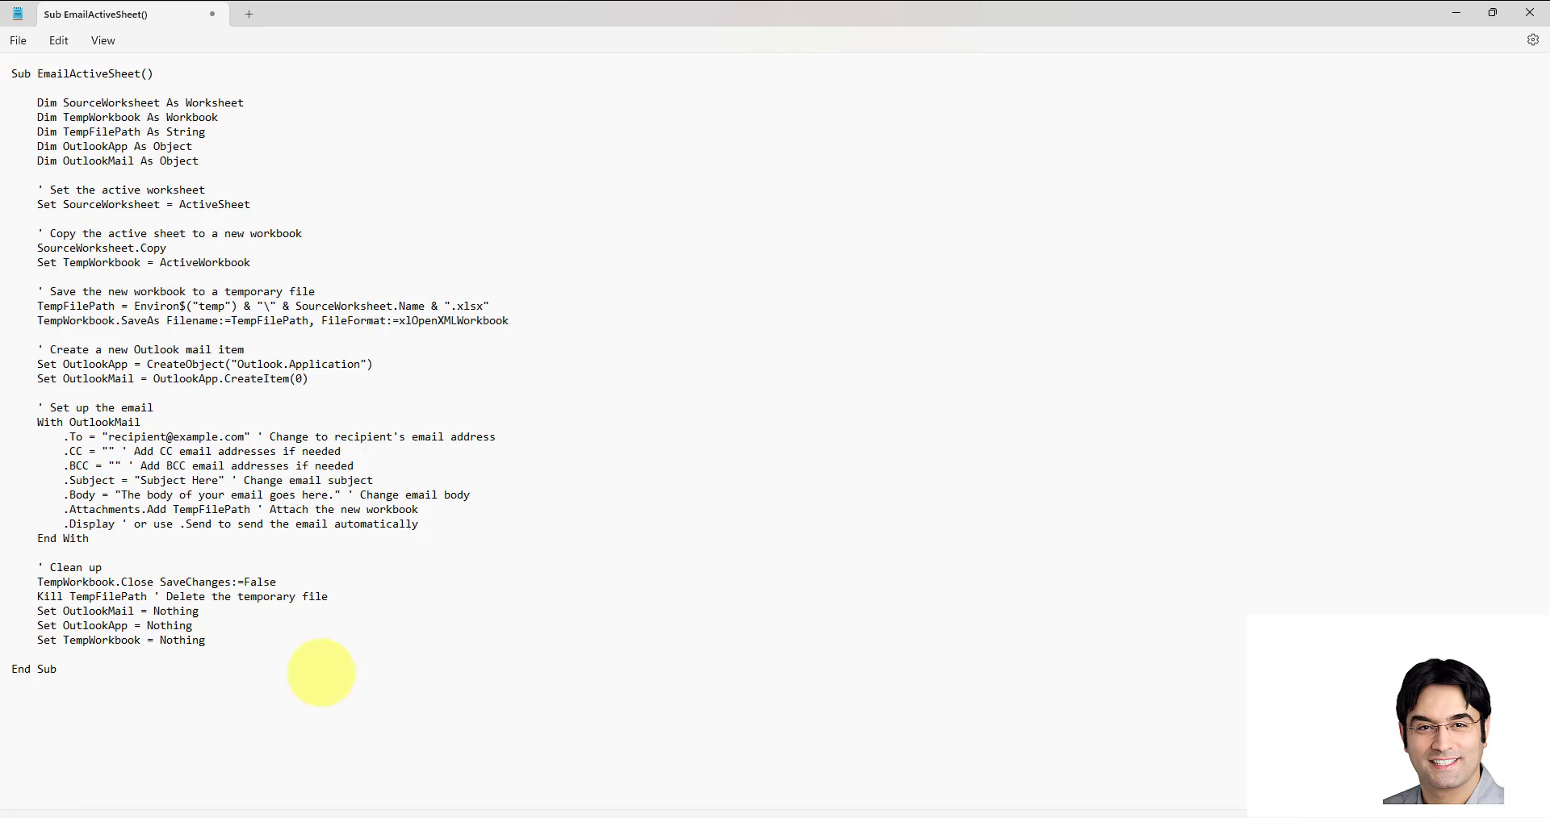
mouse_move(544, 203)
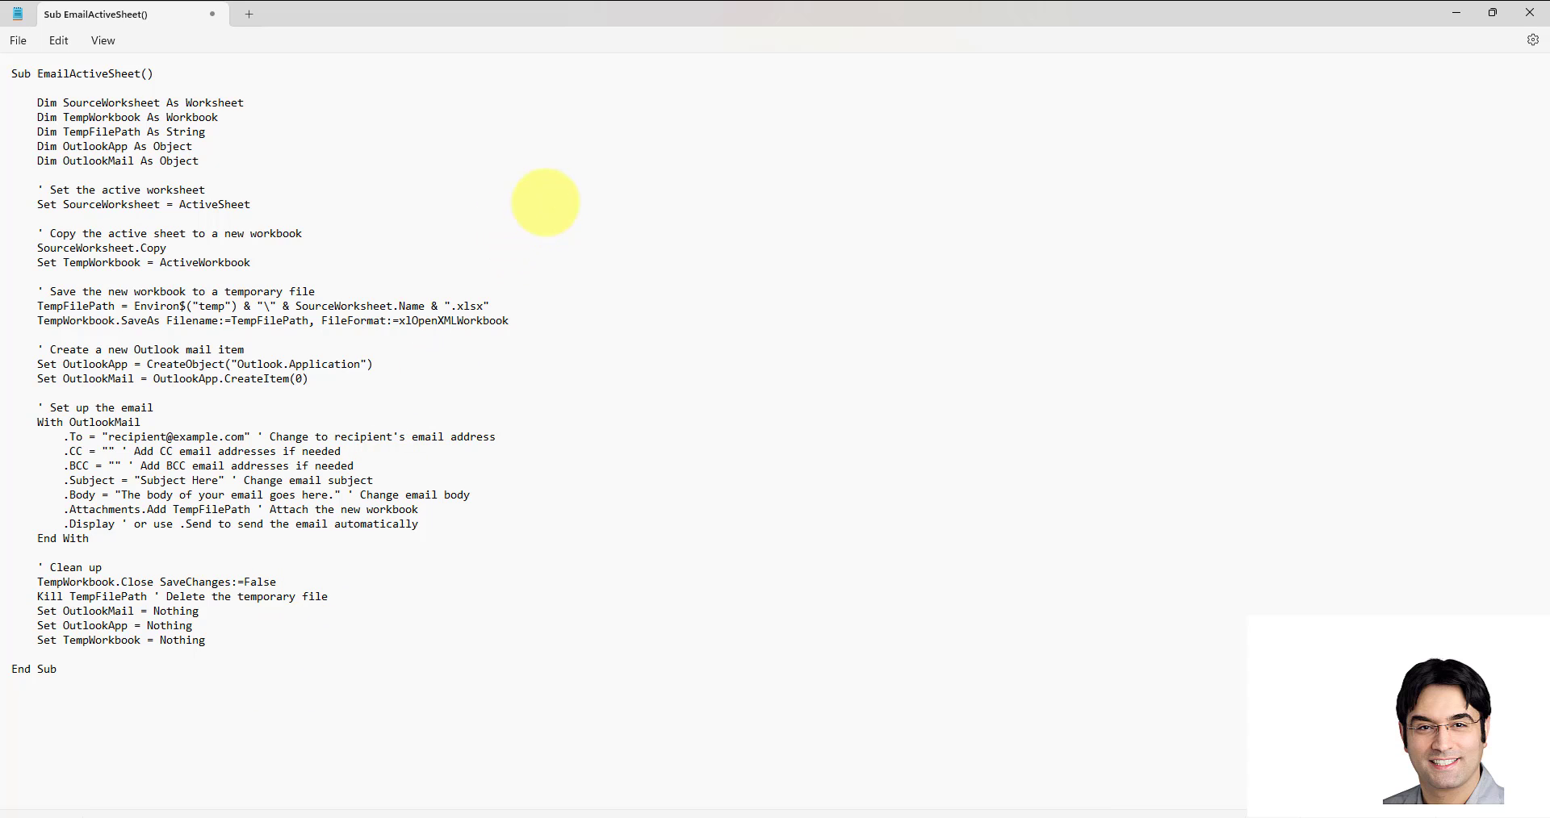
mouse_move(544, 204)
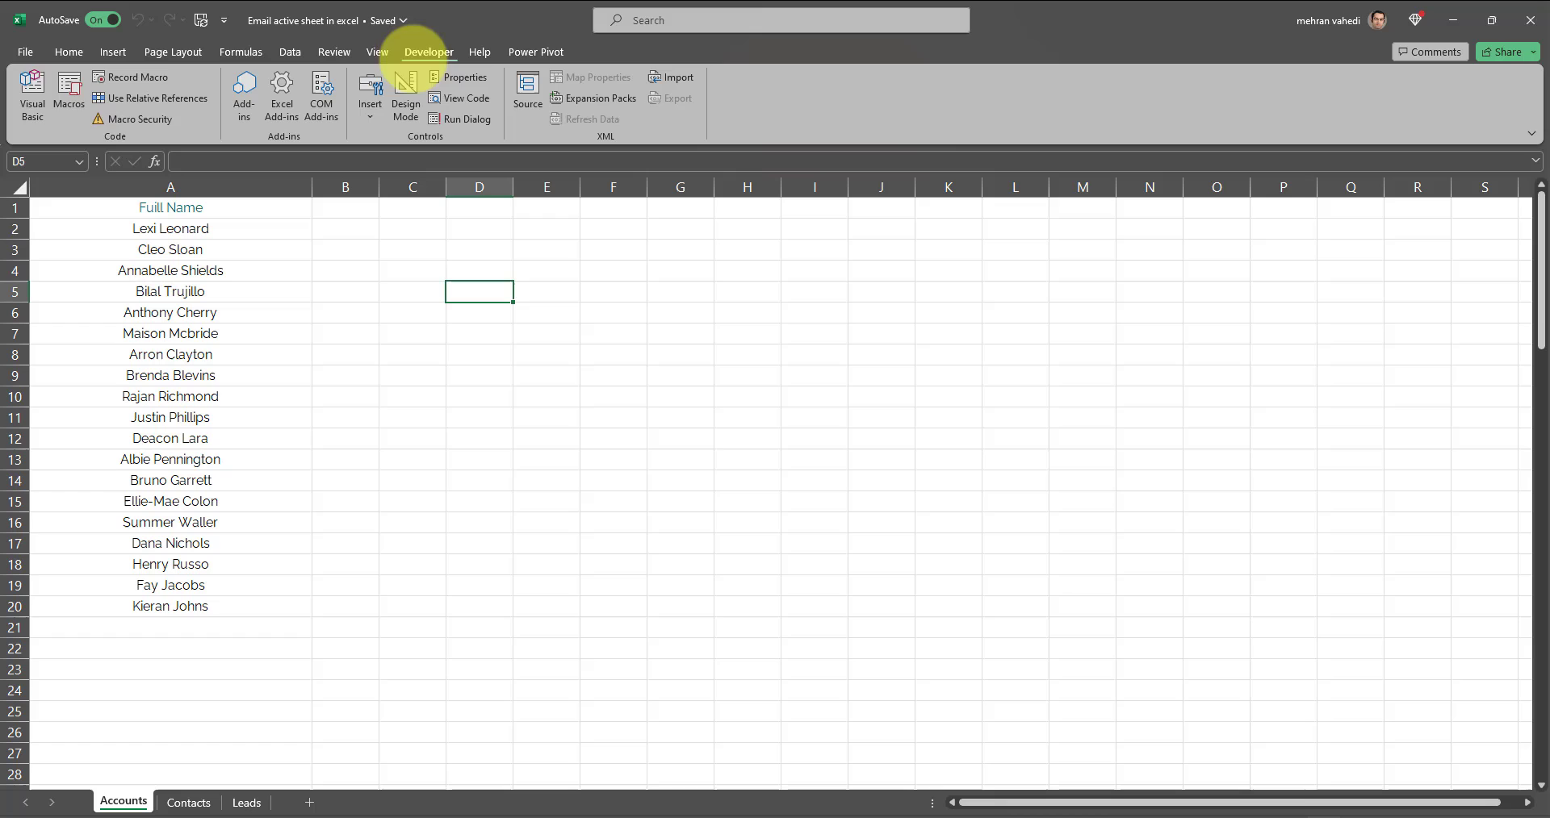
- On Accounts cell C8, start inserting a form control from the Developer Controls gallery
click(68, 94)
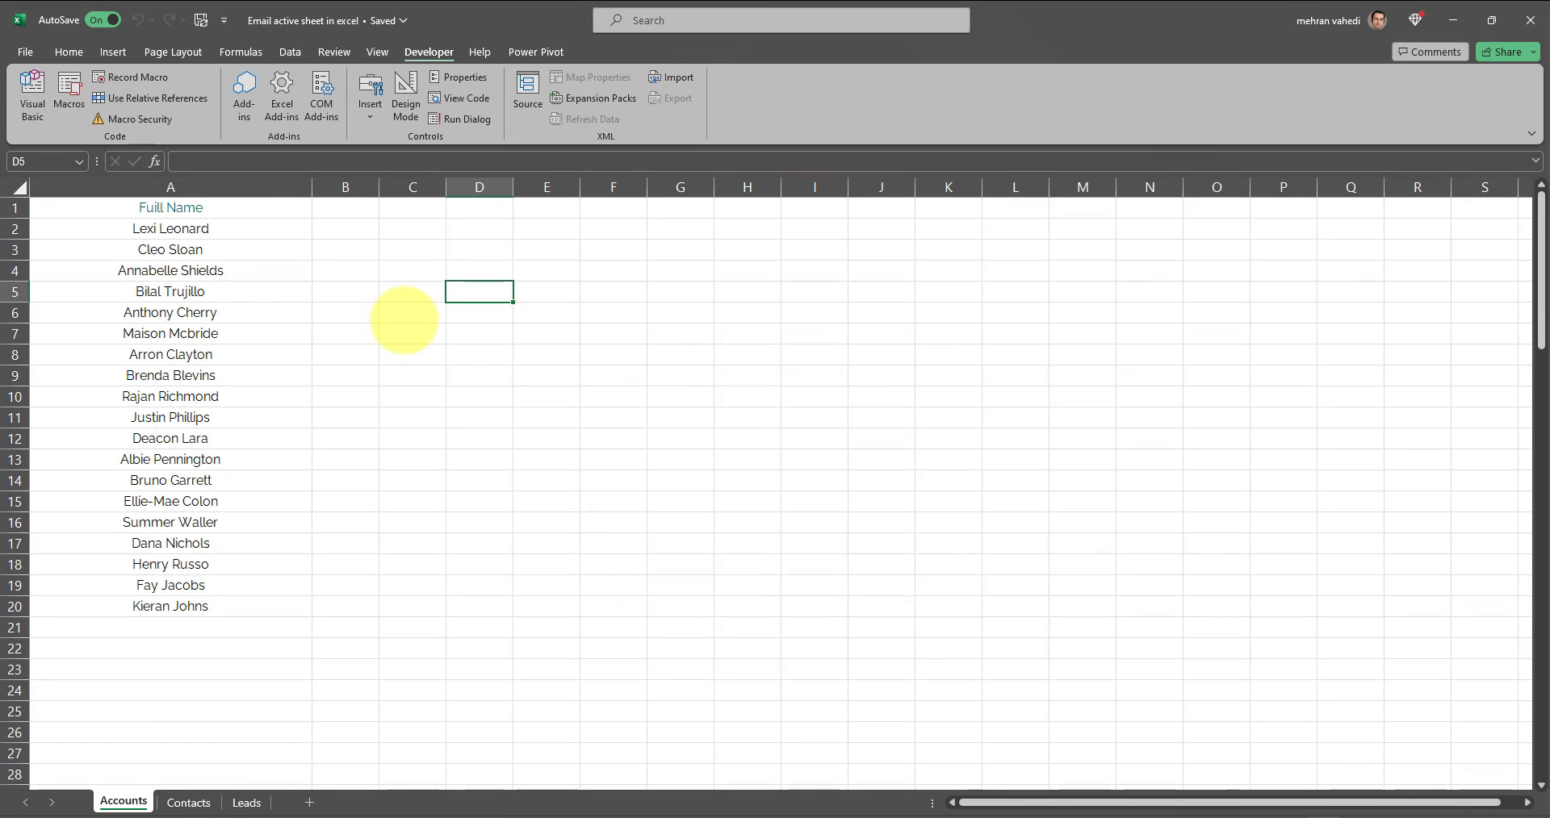
mouse_move(409, 346)
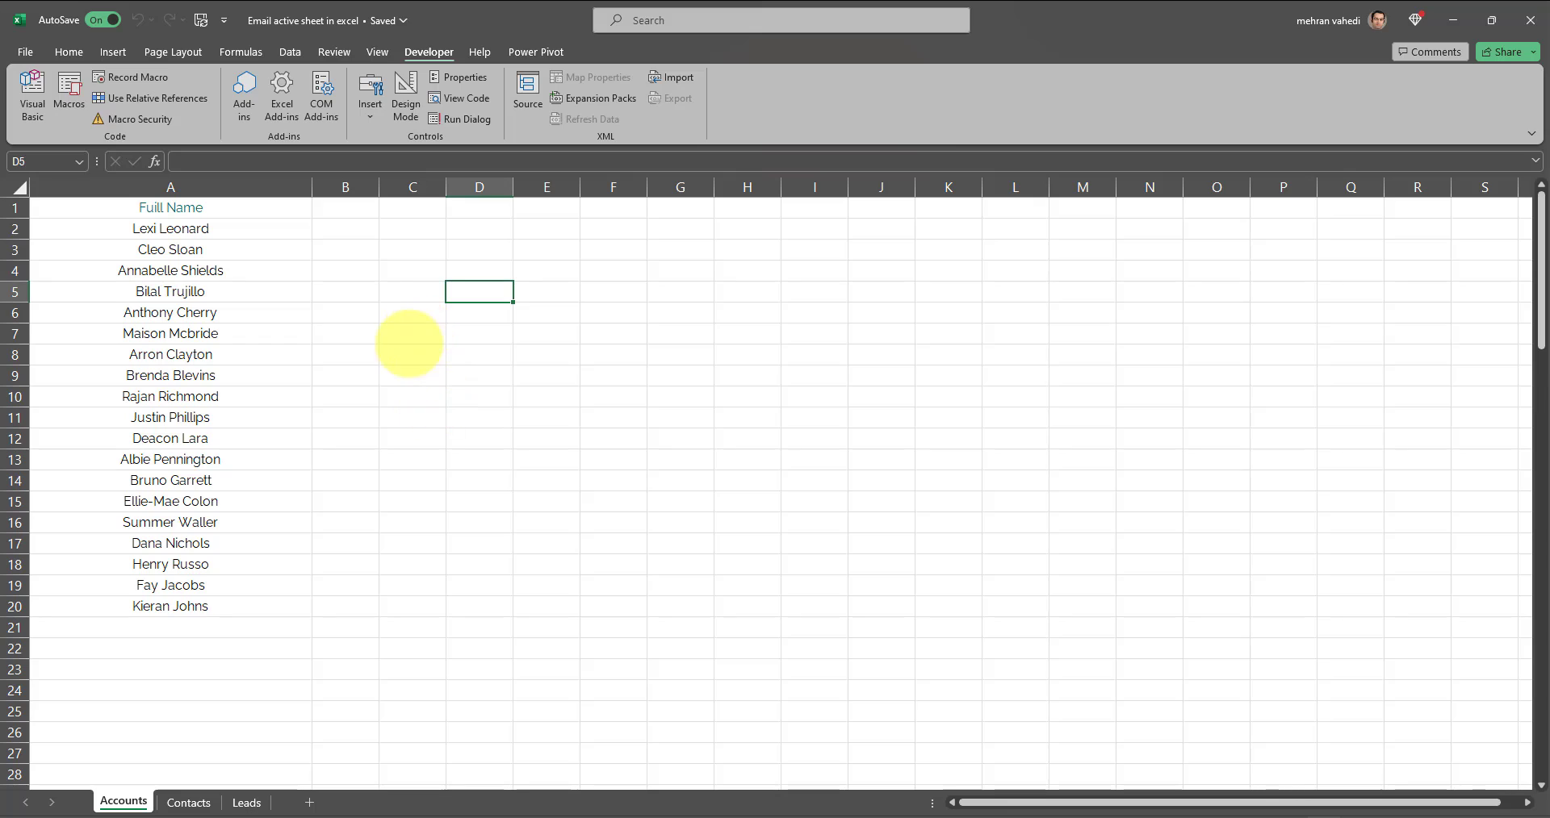
click(411, 354)
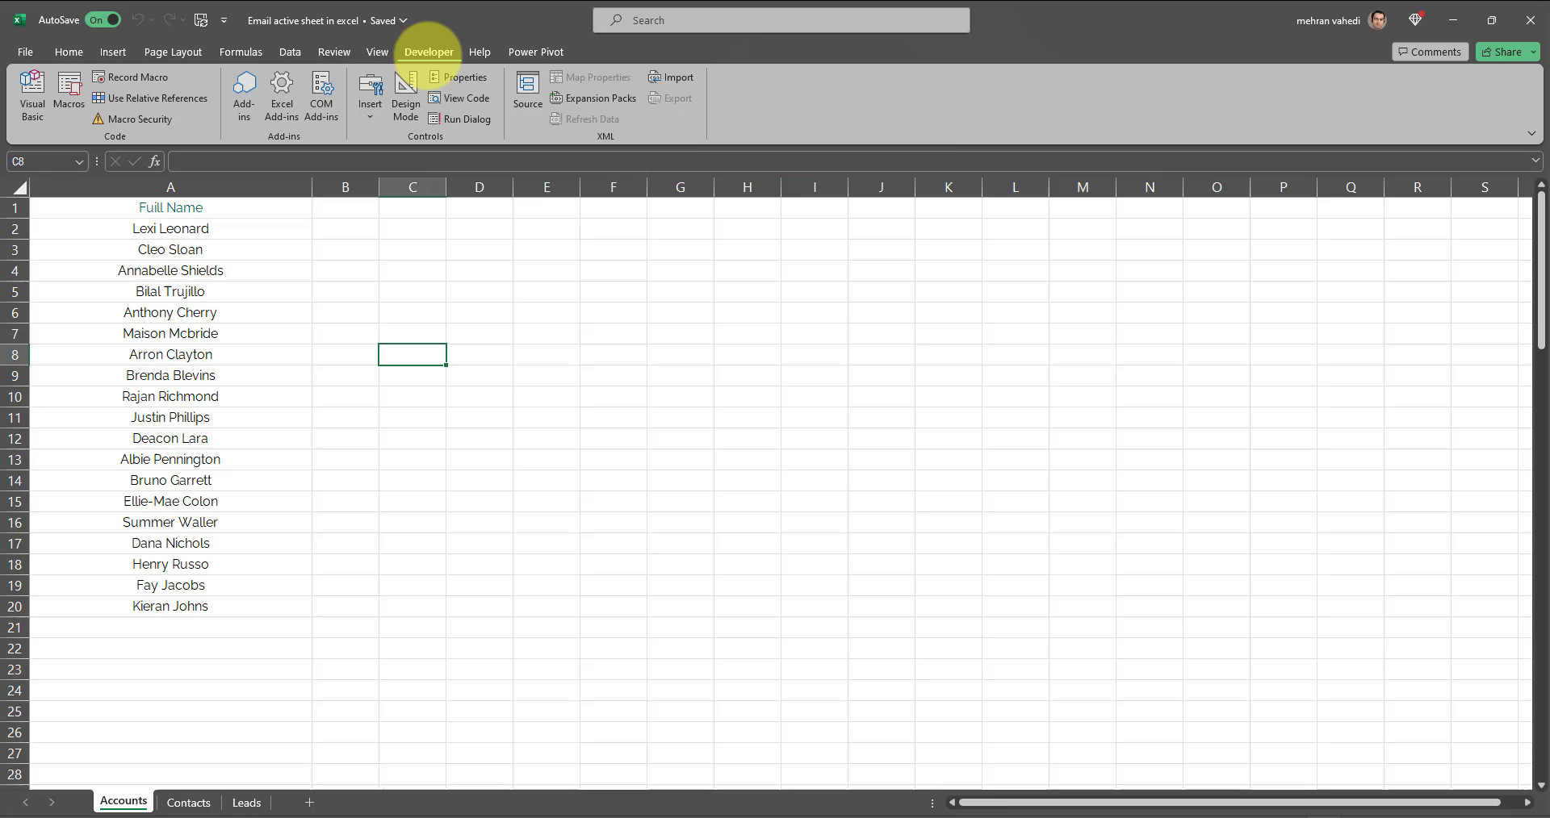
mouse_move(68, 93)
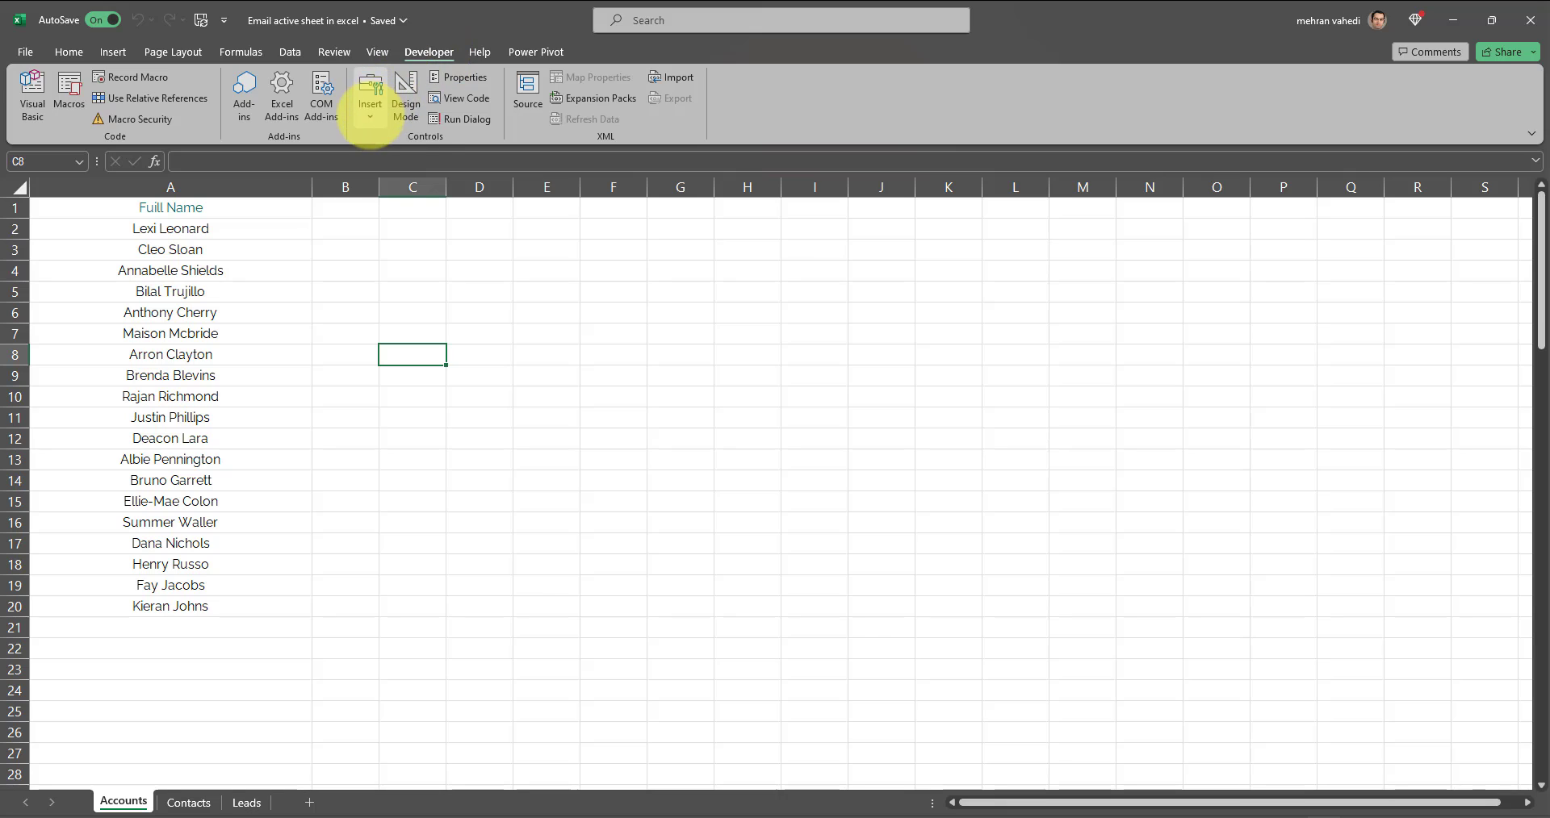
click(368, 93)
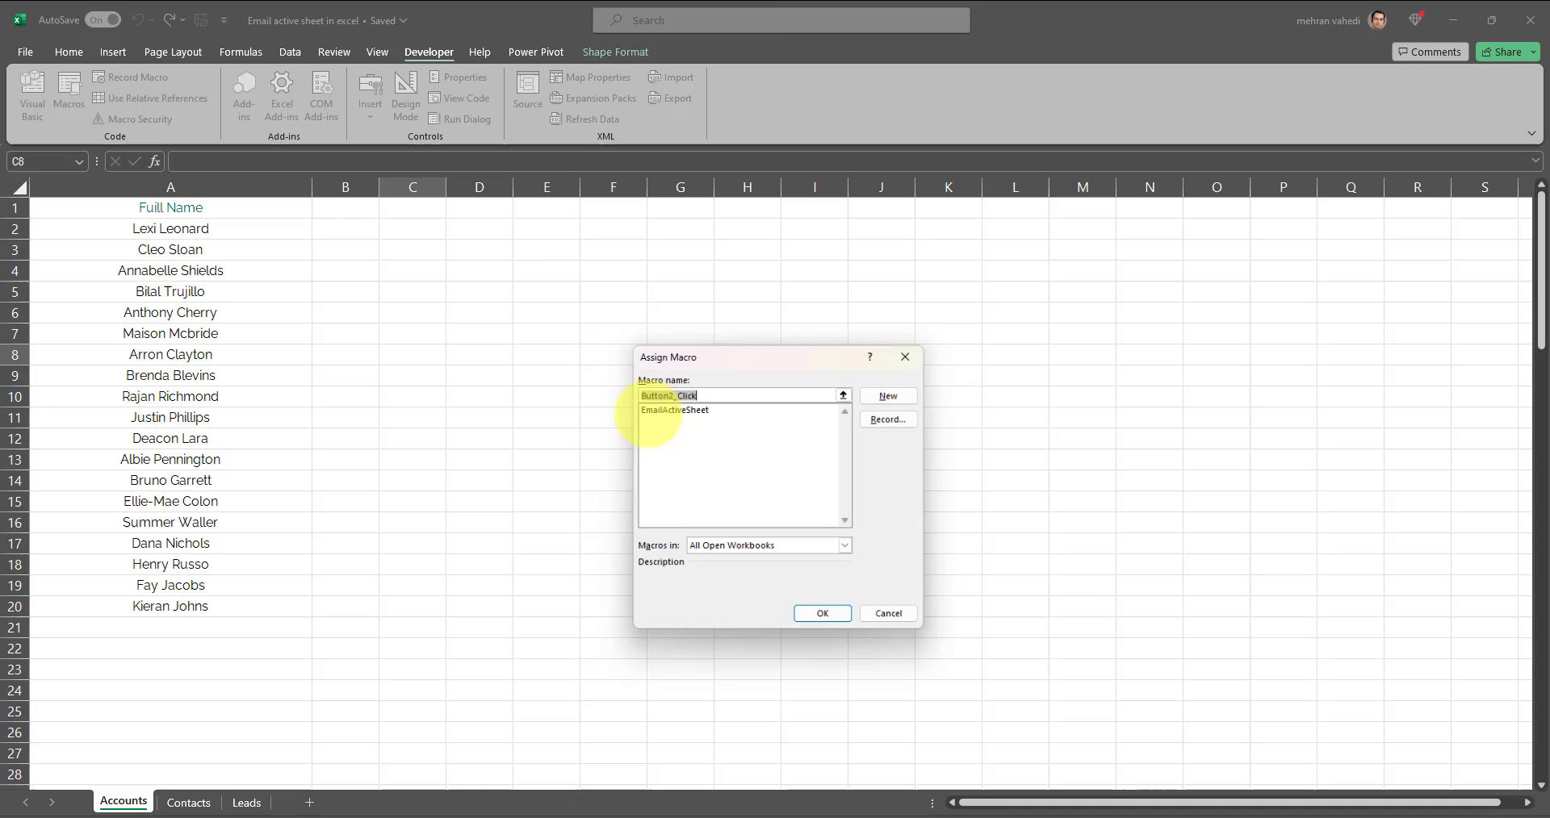
- Assign EmailActiveSheet to the new button and relabel it 'Email Sheet'
click(820, 613)
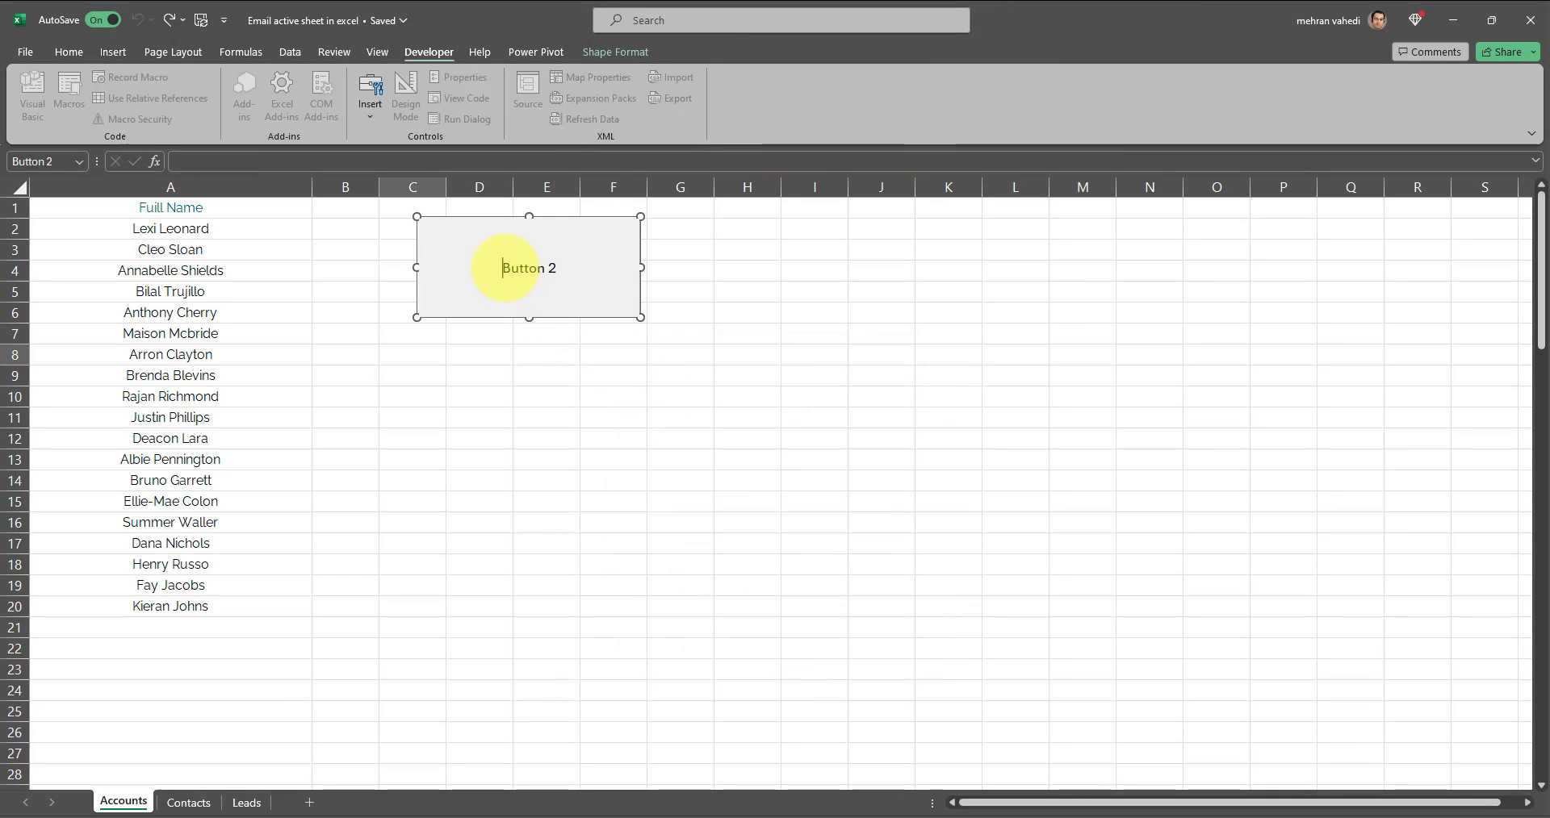
double_click(526, 268)
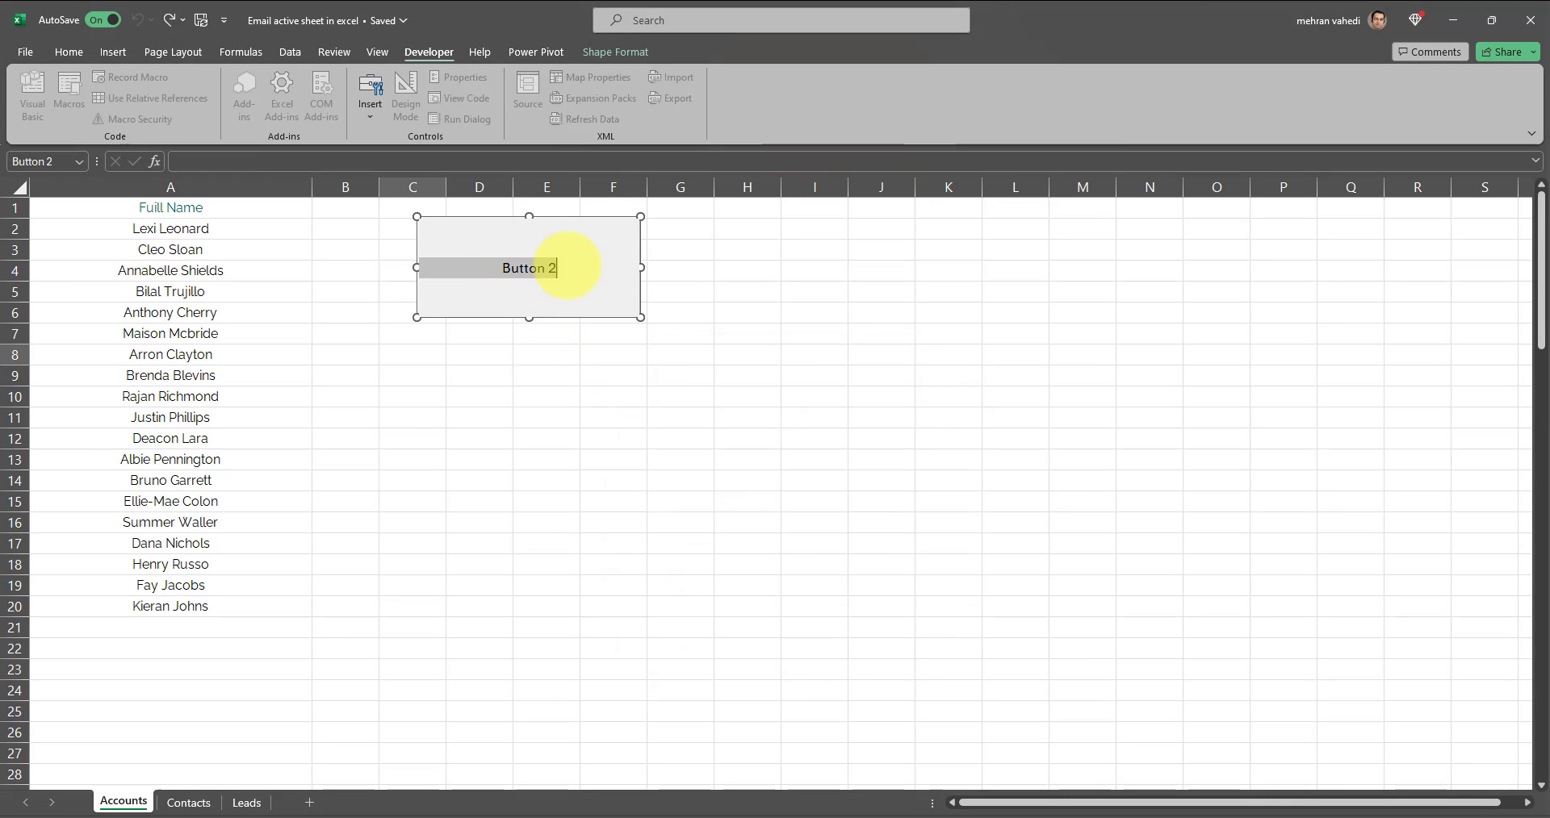
text(E)
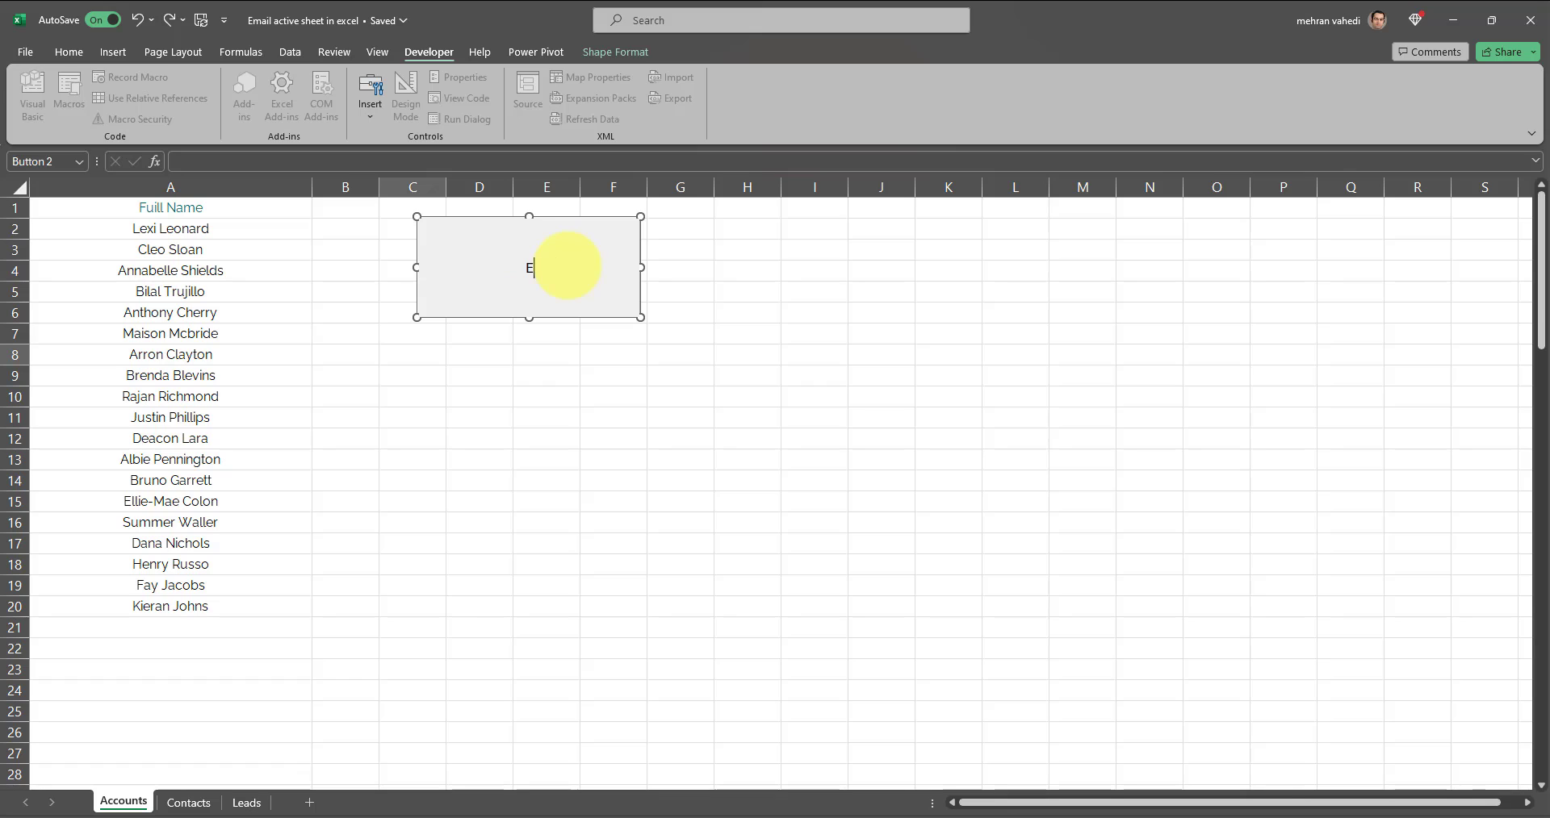
right_click(513, 266)
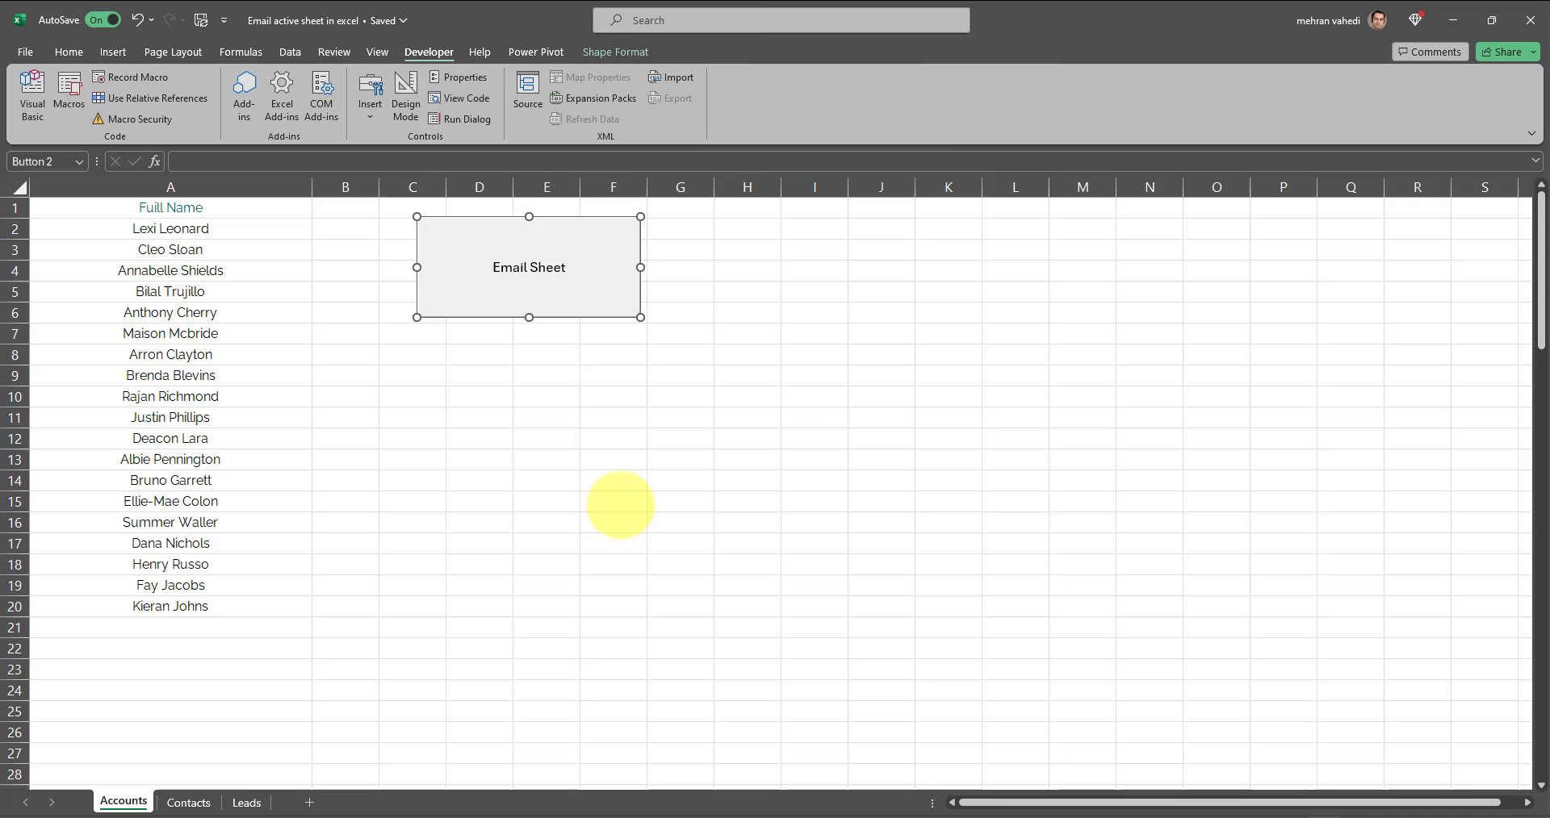
click(613, 481)
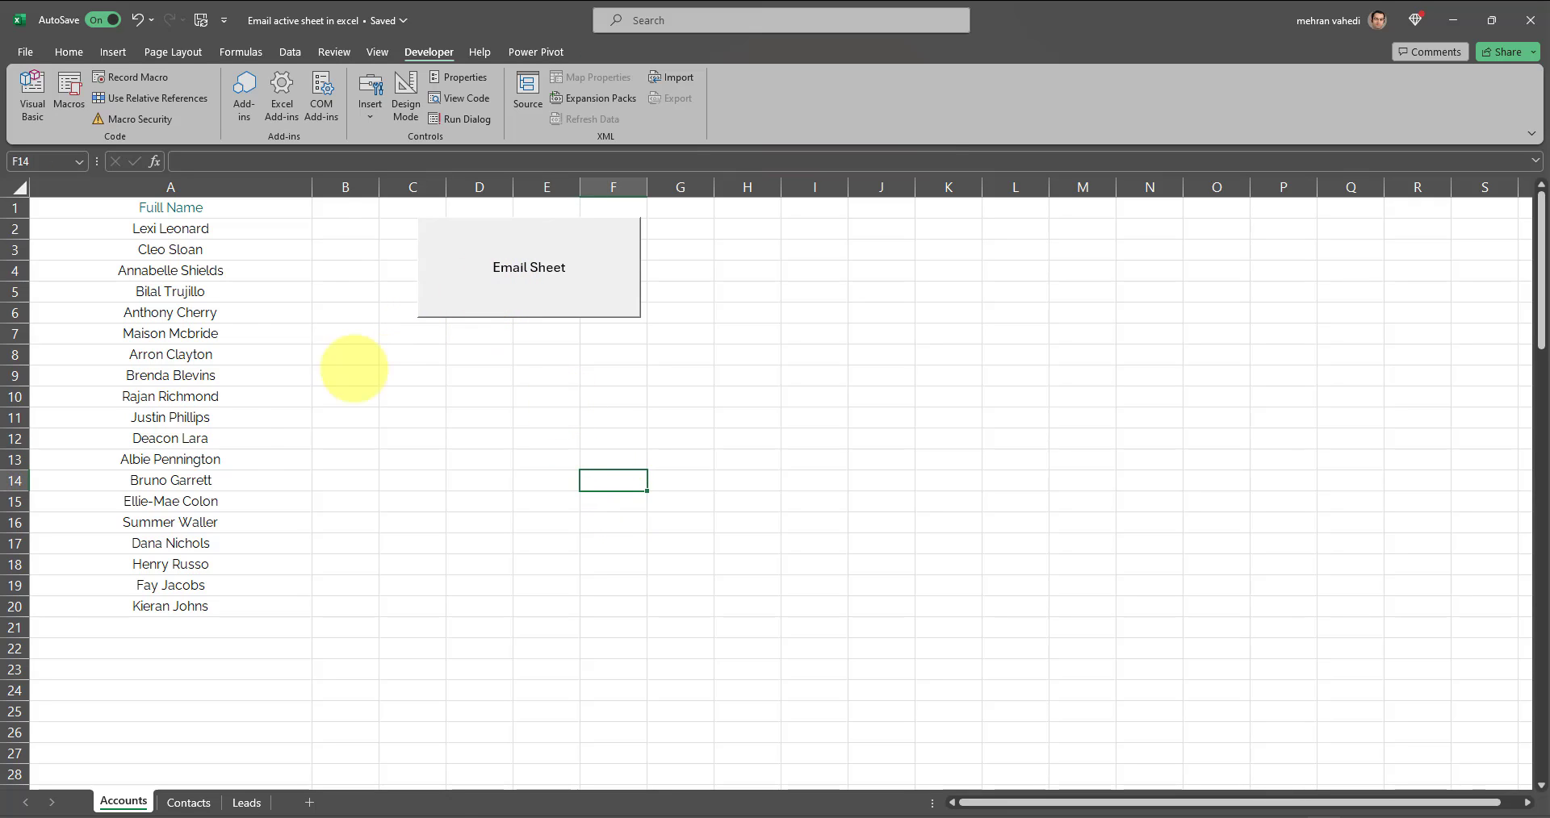
mouse_move(405, 373)
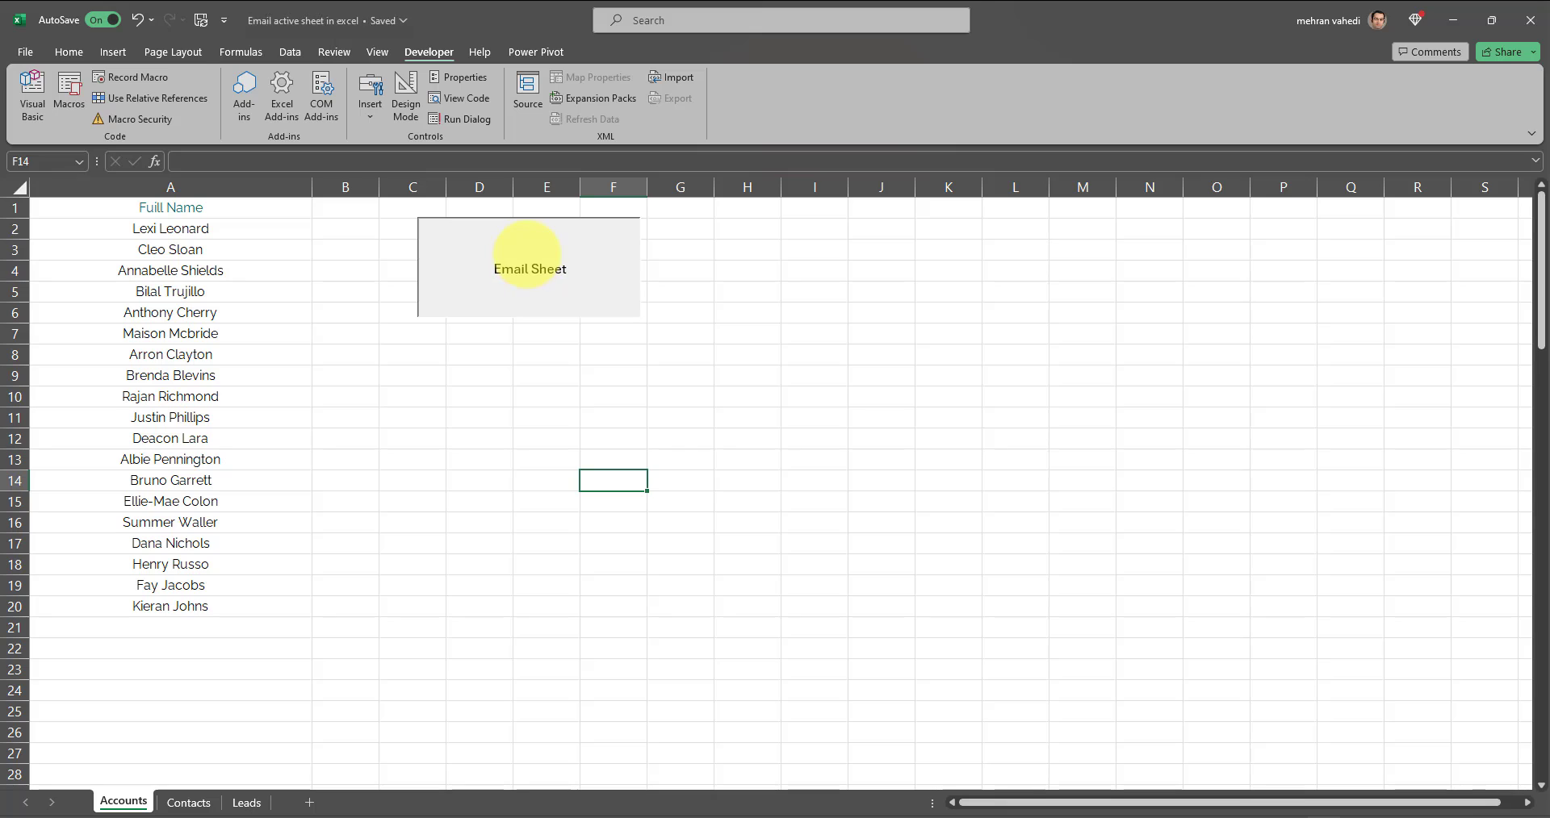
- Use the Email Sheet button to open an Outlook draft with Accounts.xlsx attached, then edit its body
click(529, 268)
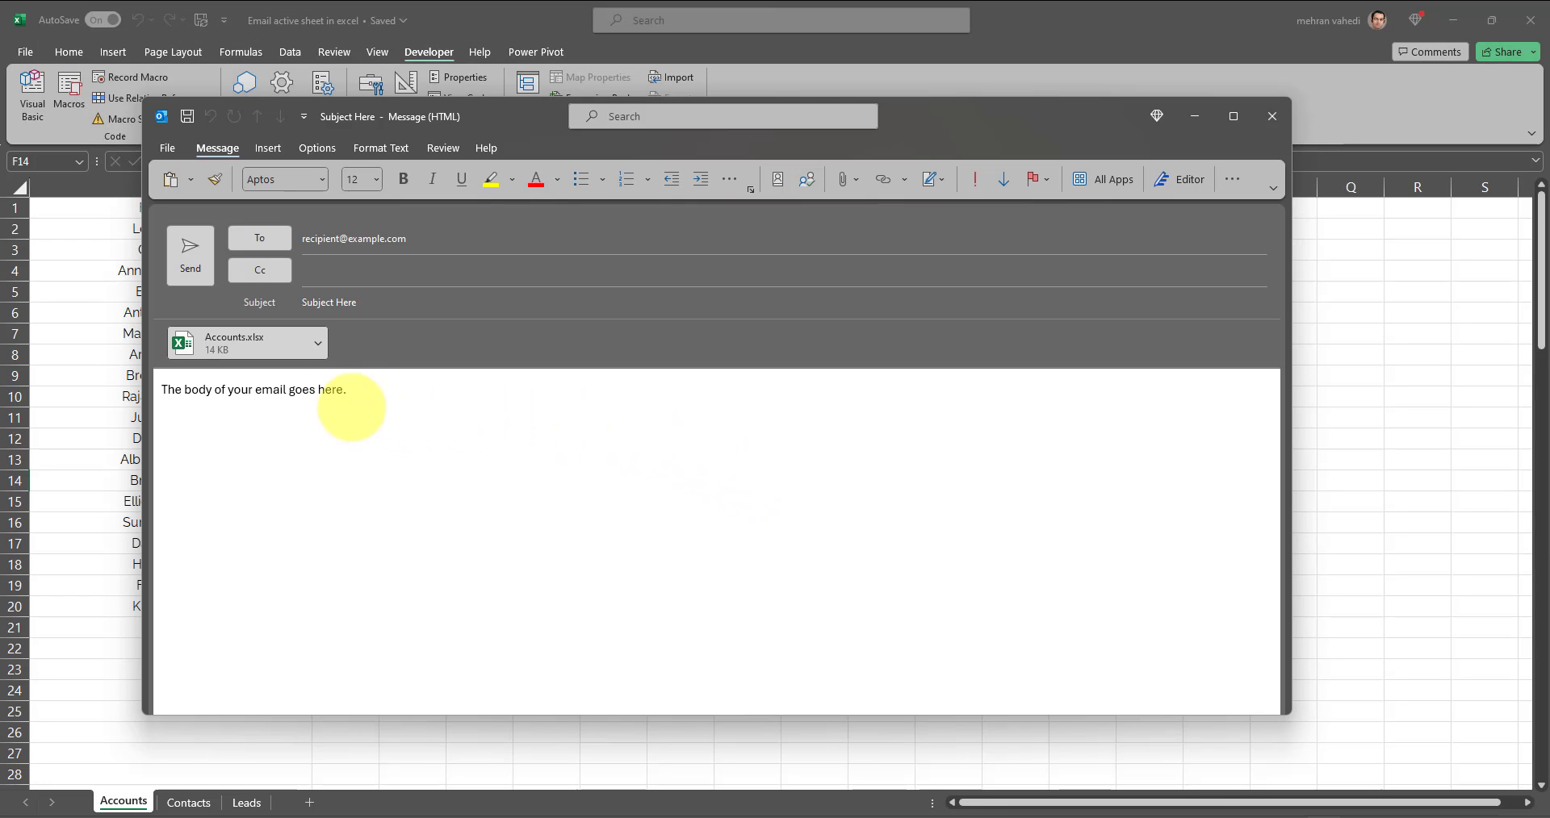
mouse_move(111, 768)
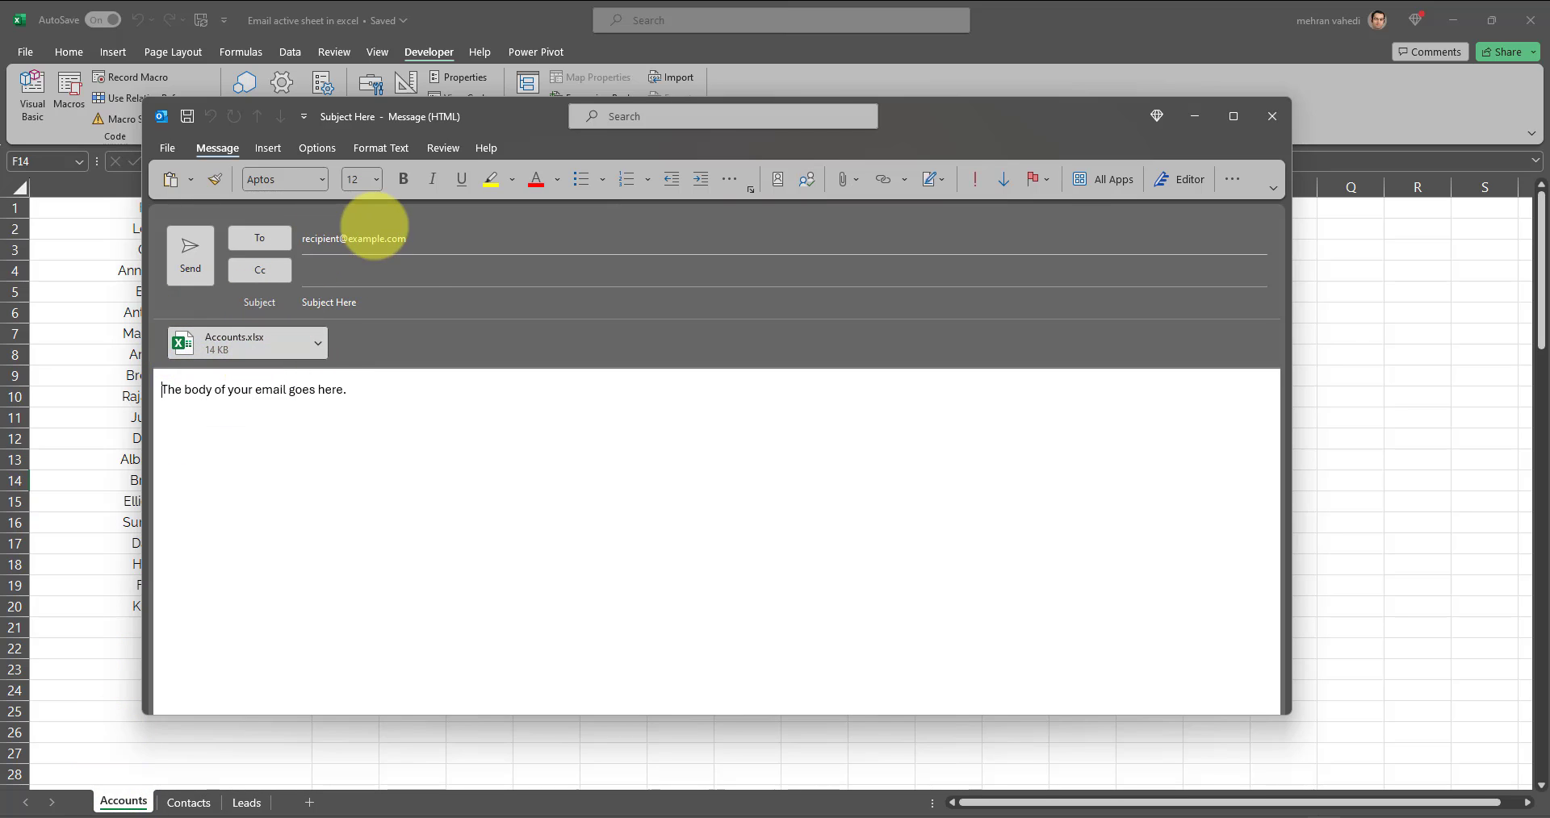
mouse_move(394, 256)
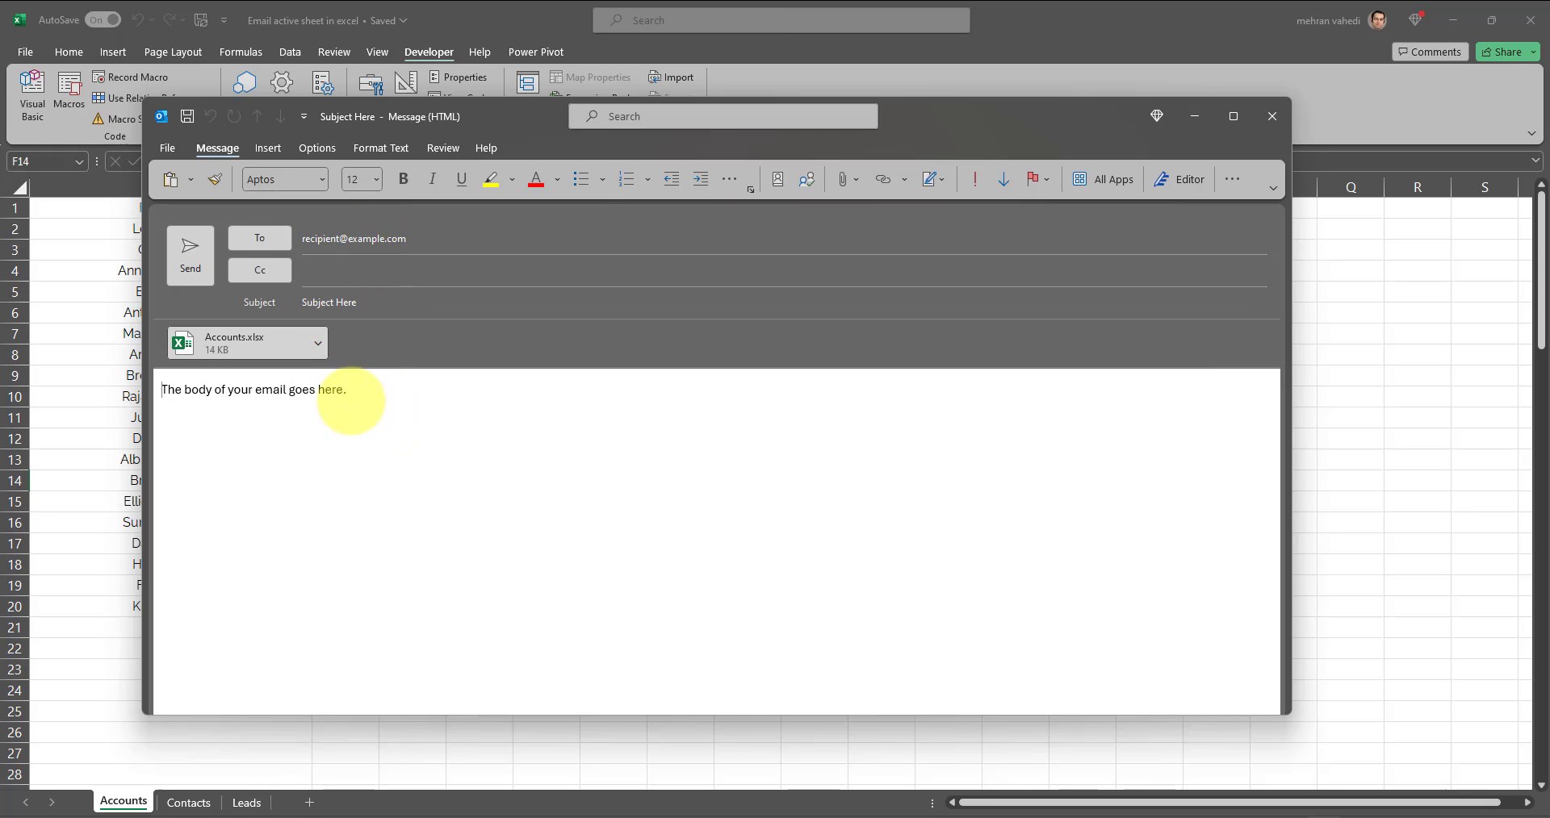
mouse_move(1327, 100)
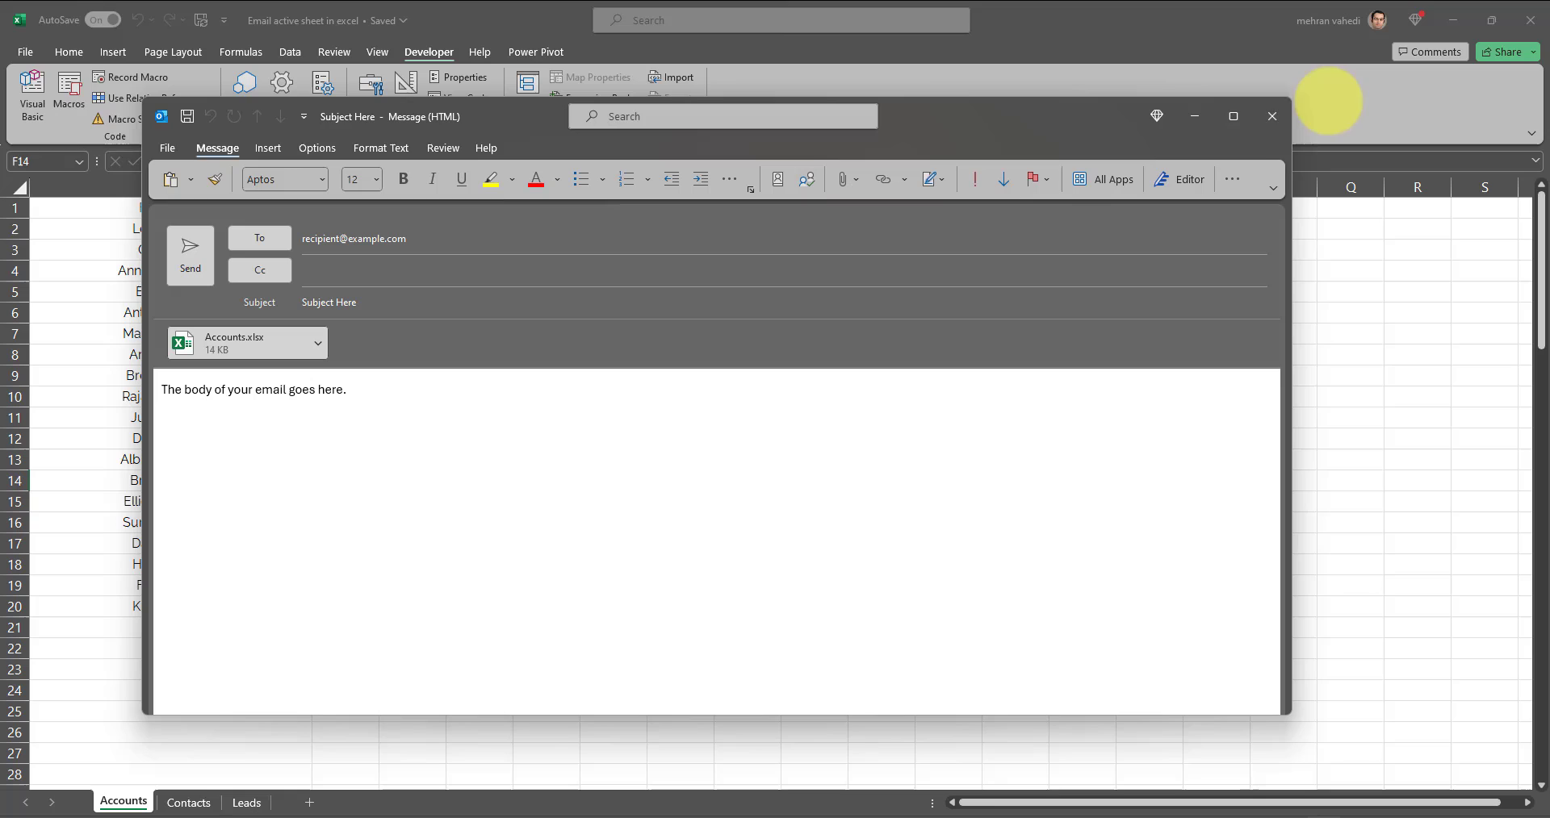
mouse_move(1270, 116)
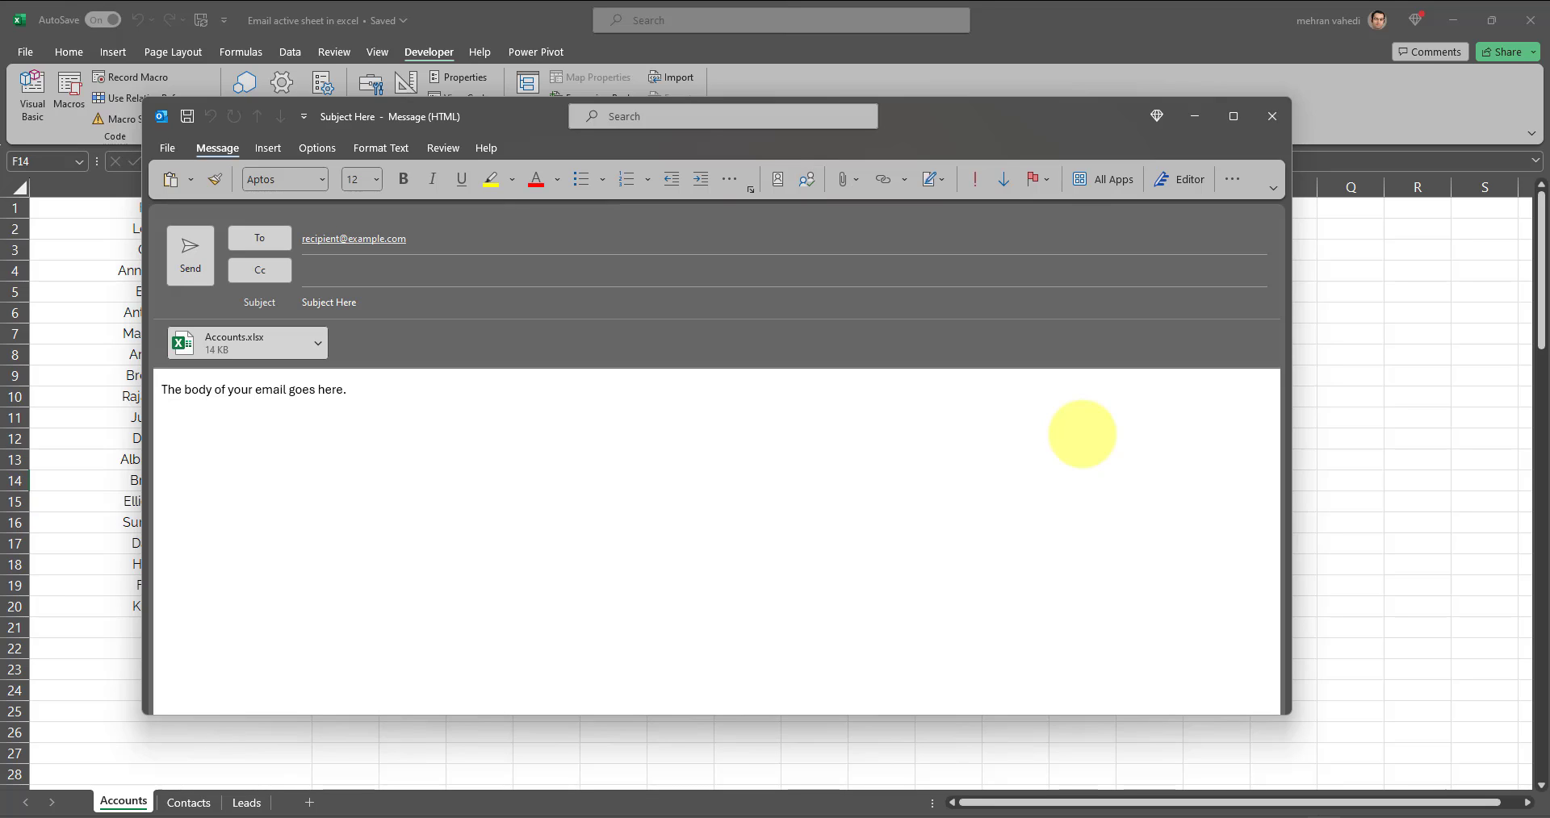
click(162, 389)
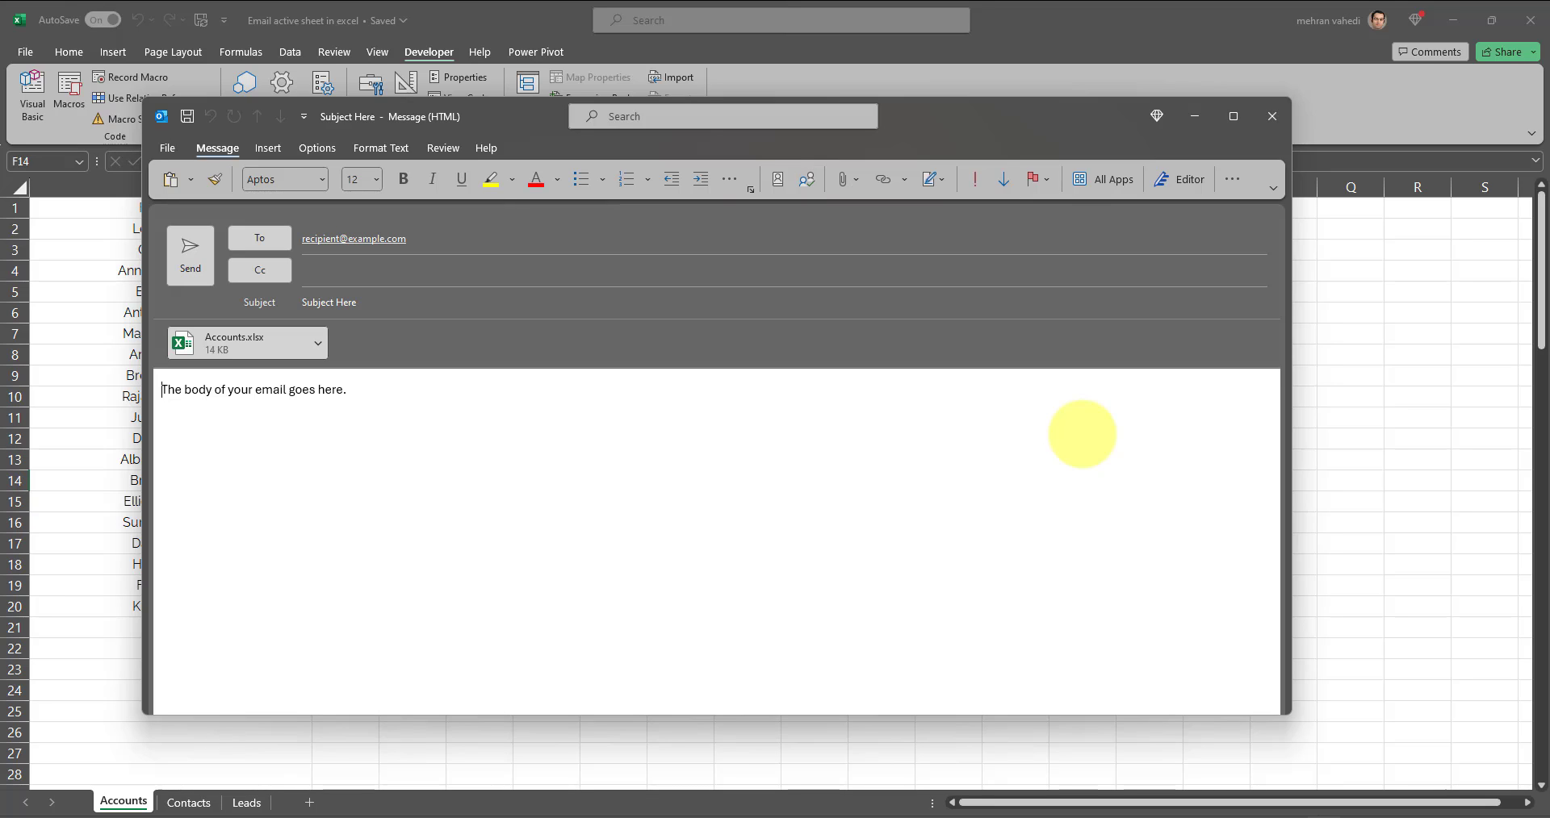